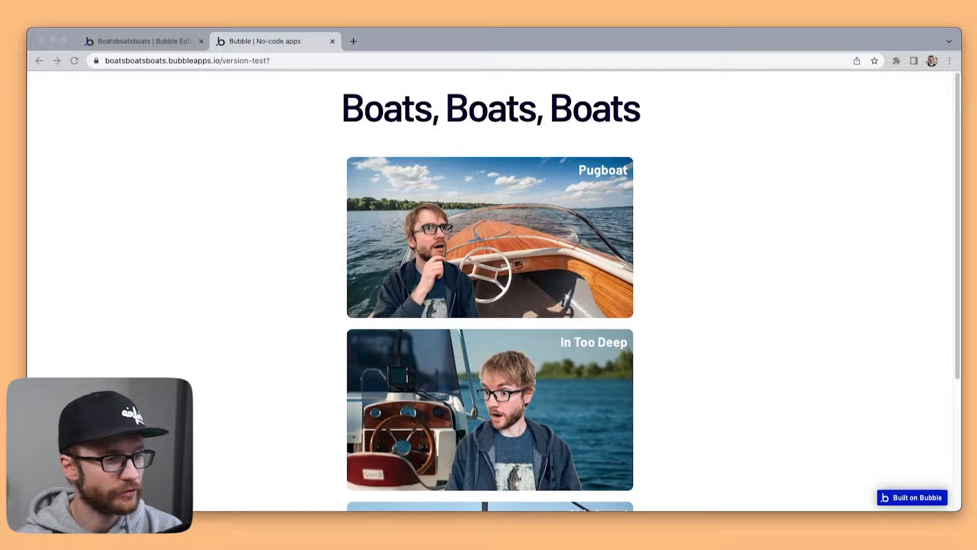
mouse_move(361, 288)
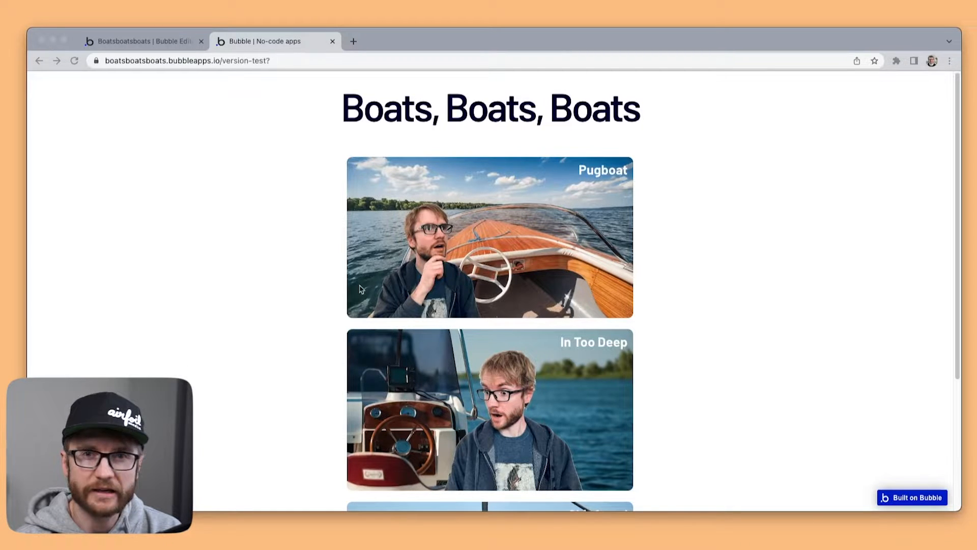
Step: Scroll the boat listing, then check the In Too Deep rental page
scroll(down, 3)
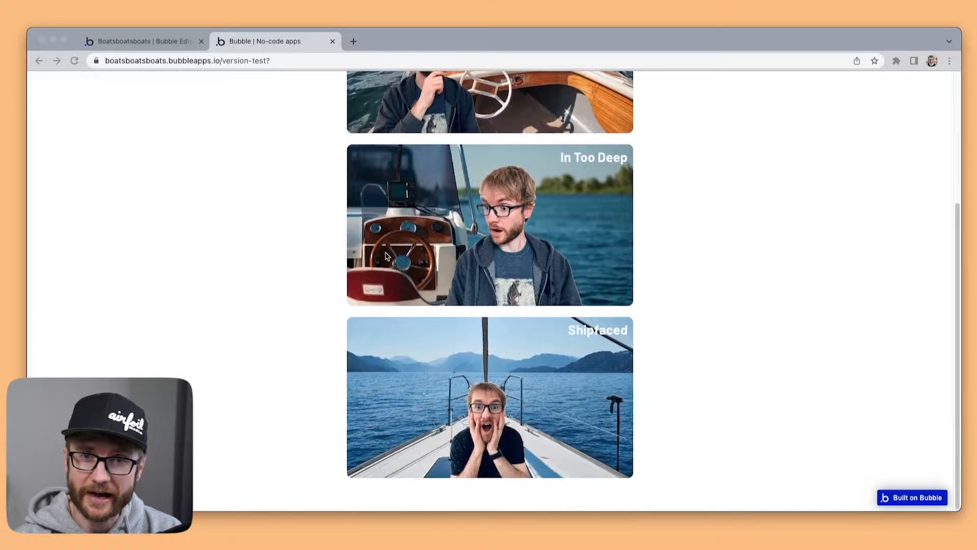
scroll(up, 3)
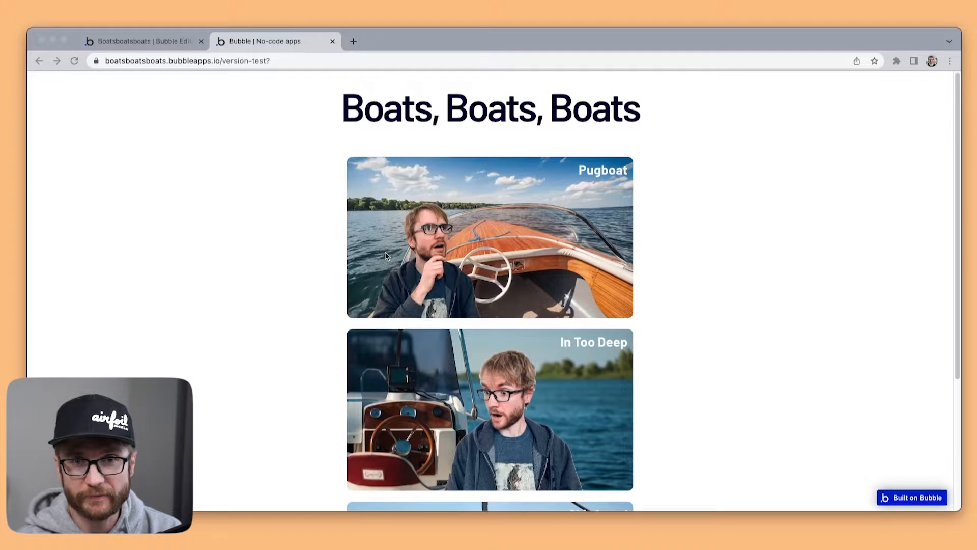
scroll(down, 3)
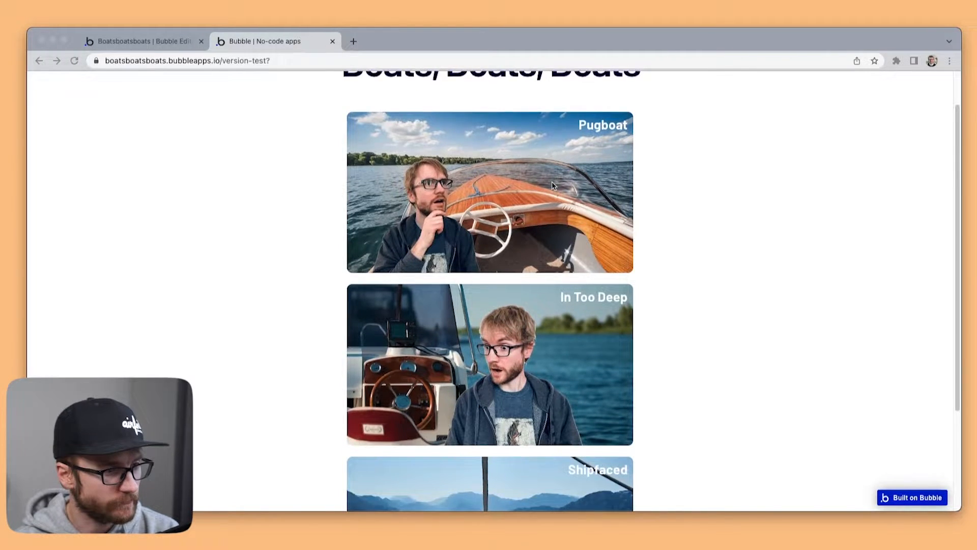
scroll(down, 3)
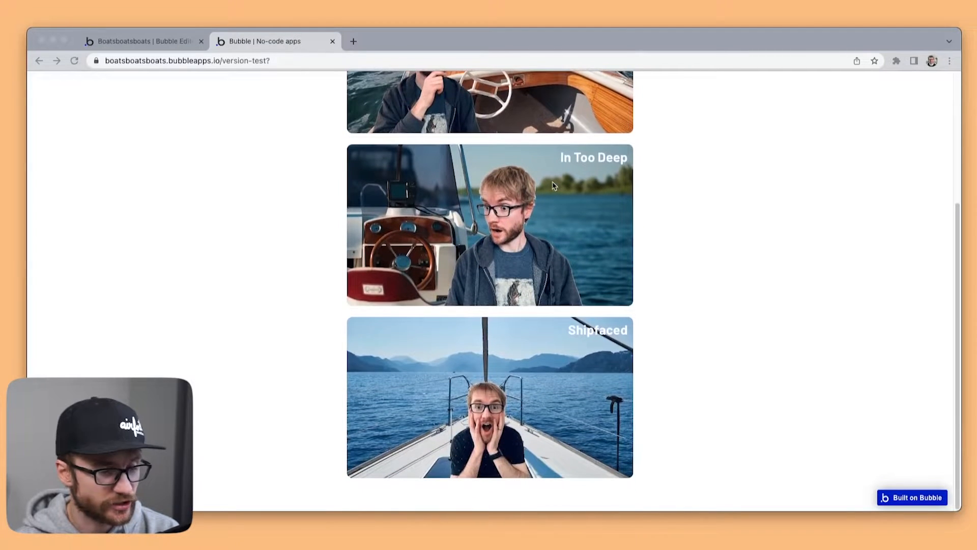
mouse_move(563, 178)
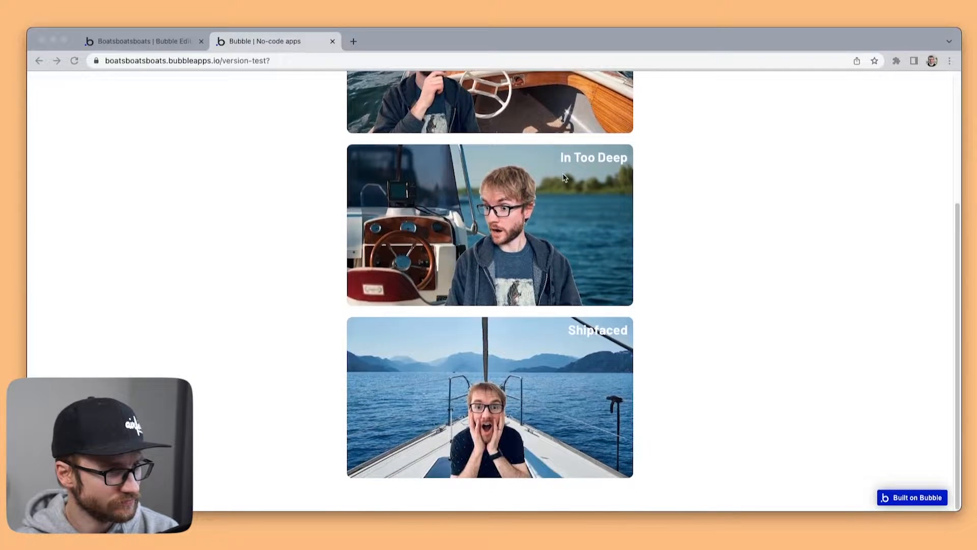
scroll(up, 3)
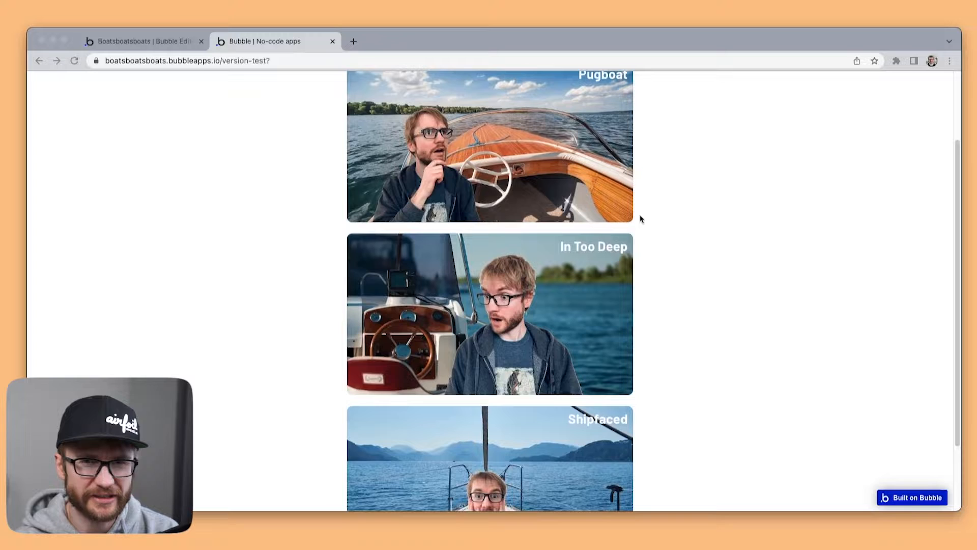
click(489, 314)
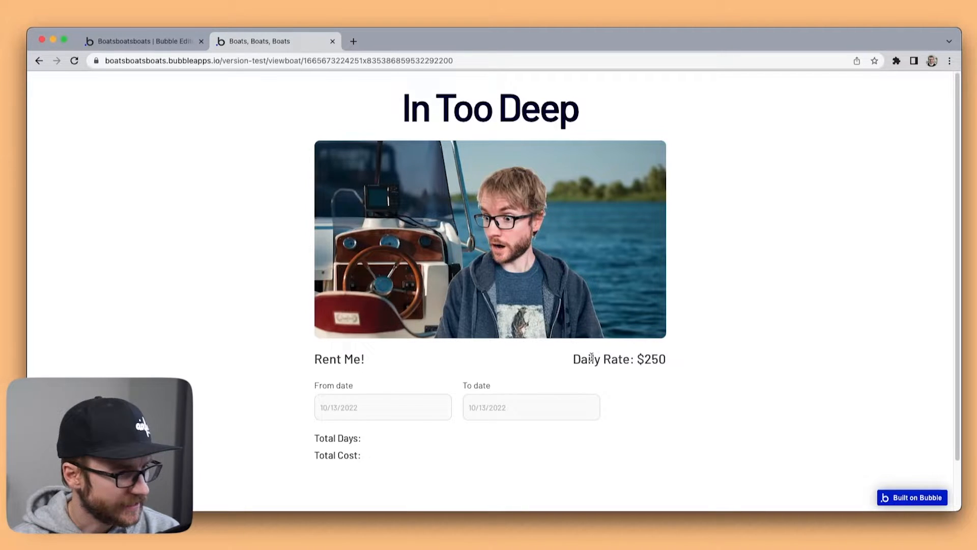
mouse_move(584, 409)
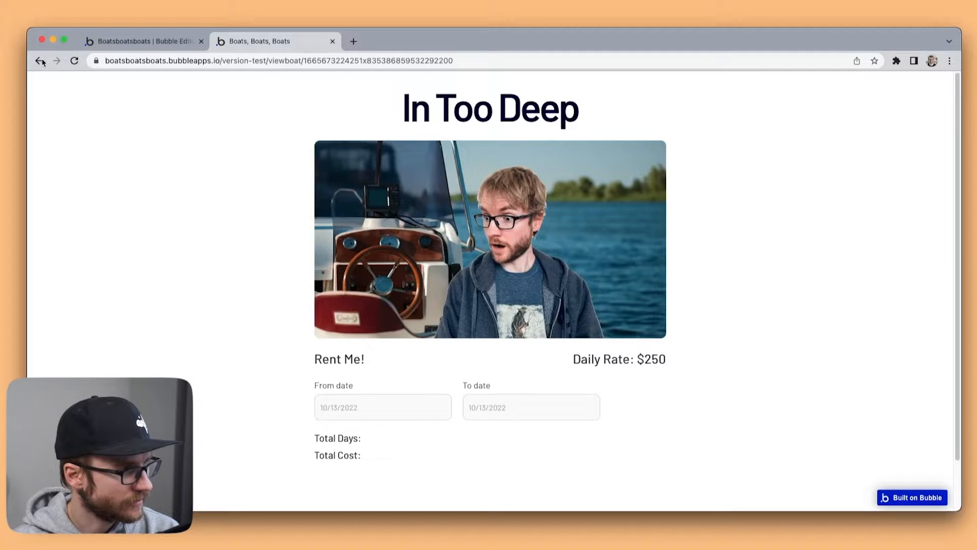
click(40, 61)
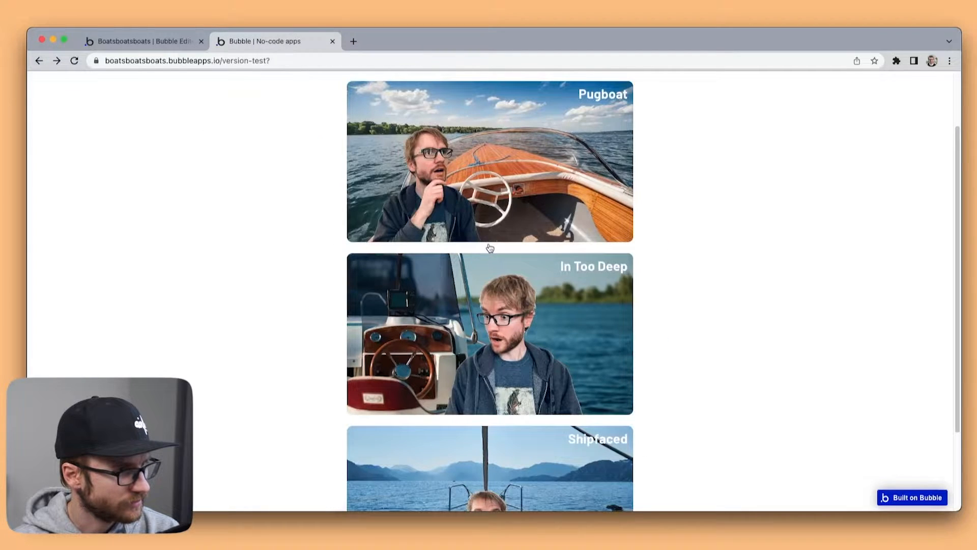
Step: Check the Pugboat and Shipfaced rental pages, returning to the listing after each
click(490, 160)
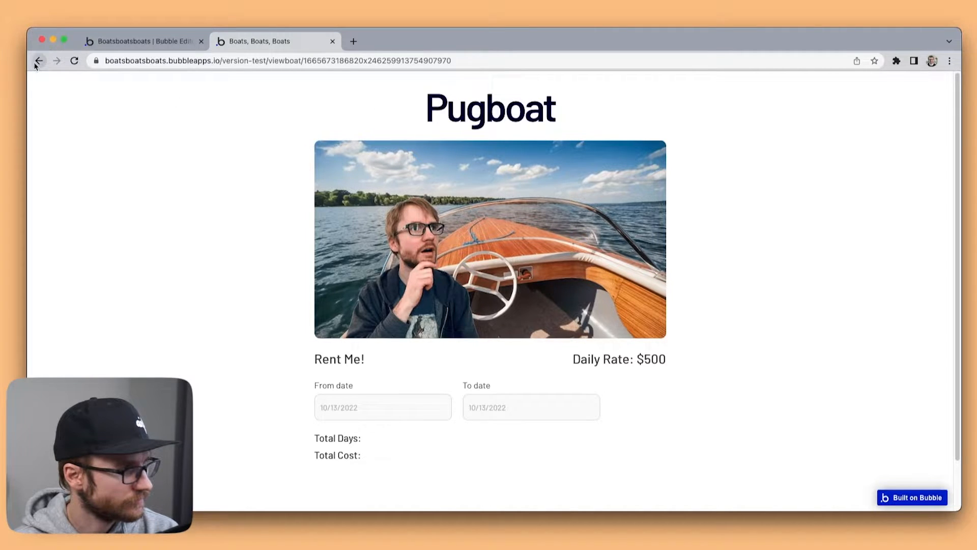
click(38, 60)
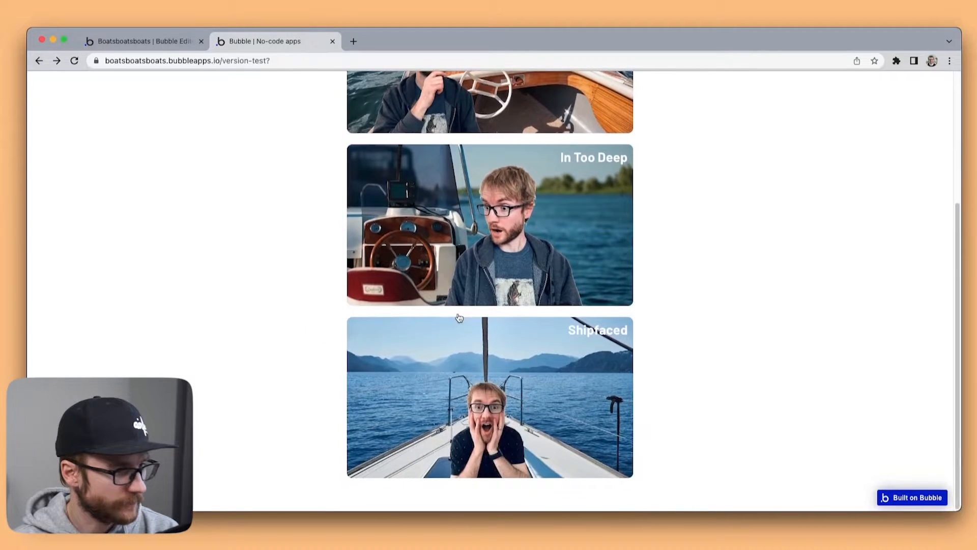
click(489, 396)
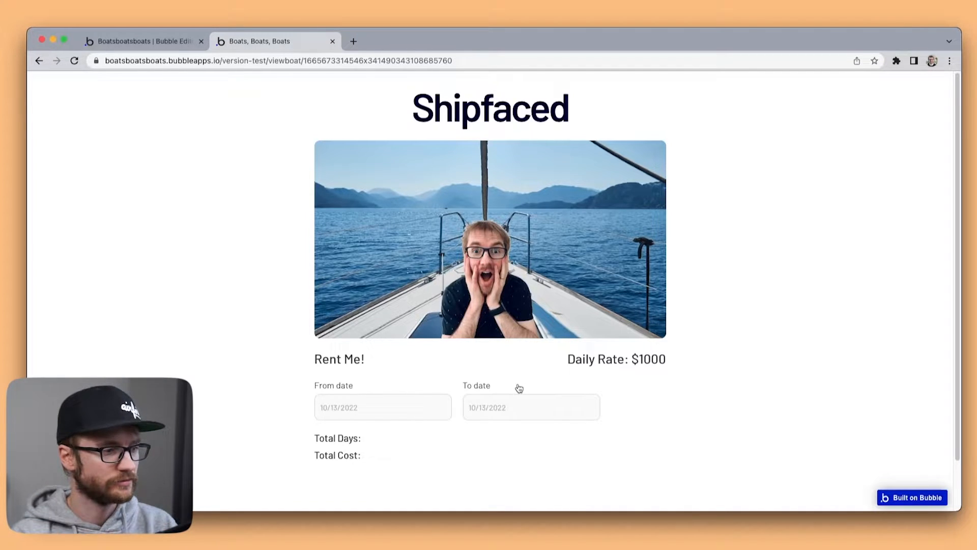
click(39, 61)
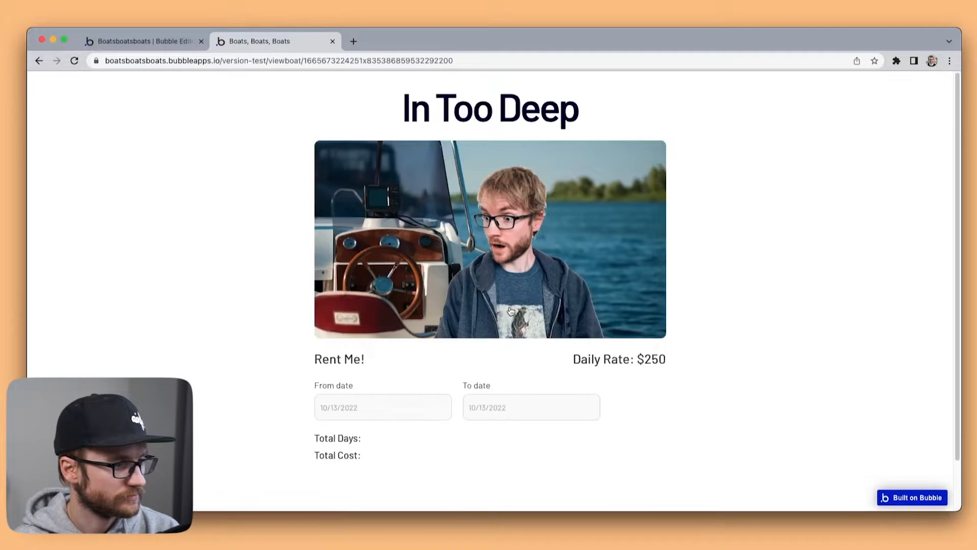
Step: Pick October 17 as the In Too Deep From date and select the Total Days label
scroll(down, 3)
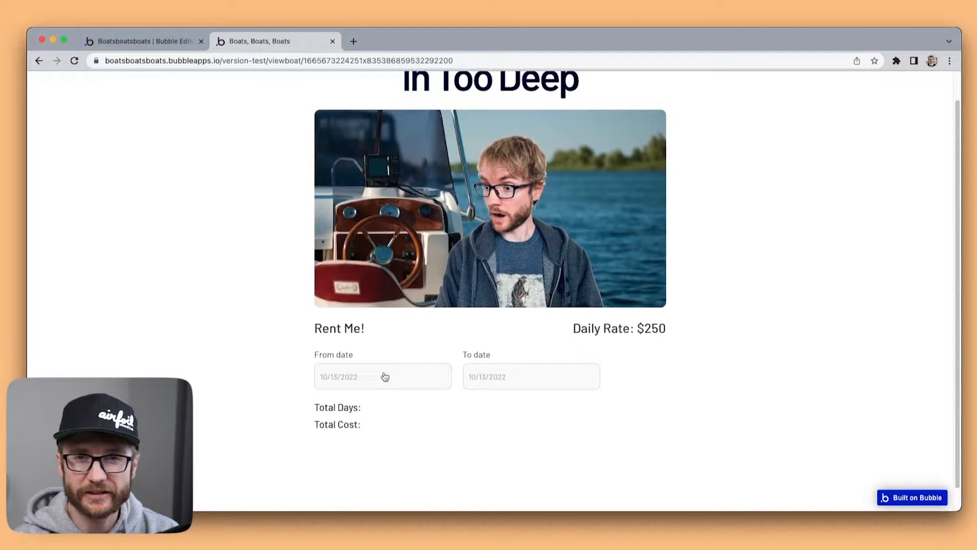
click(382, 376)
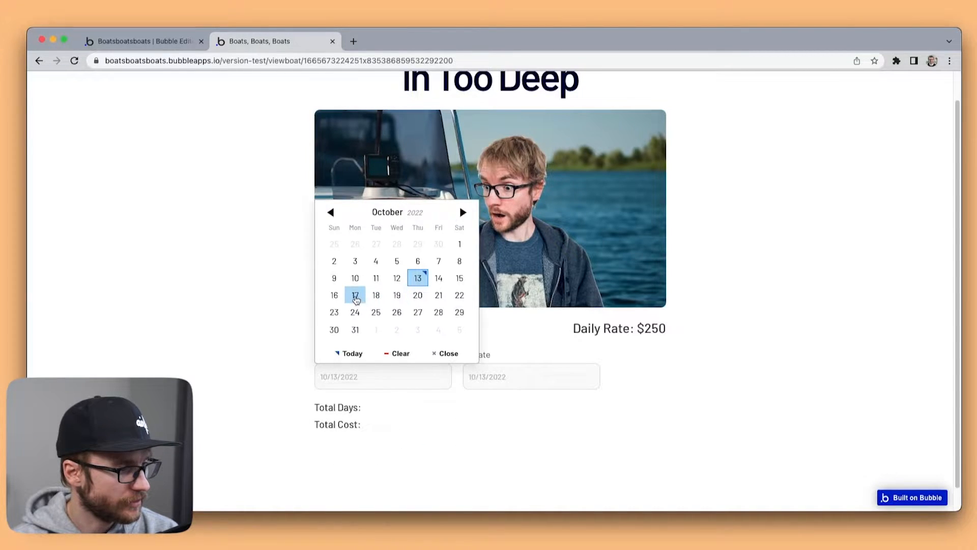
click(355, 295)
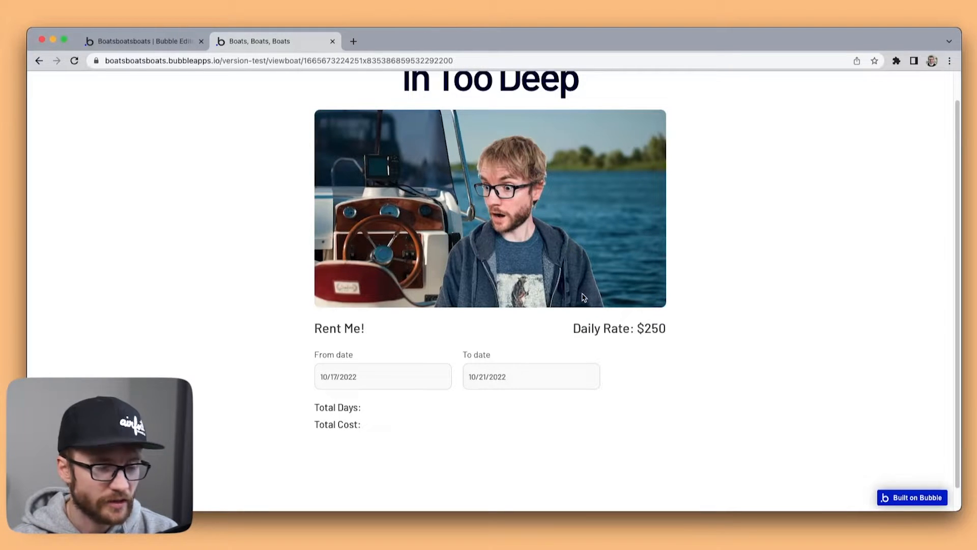
mouse_move(405, 421)
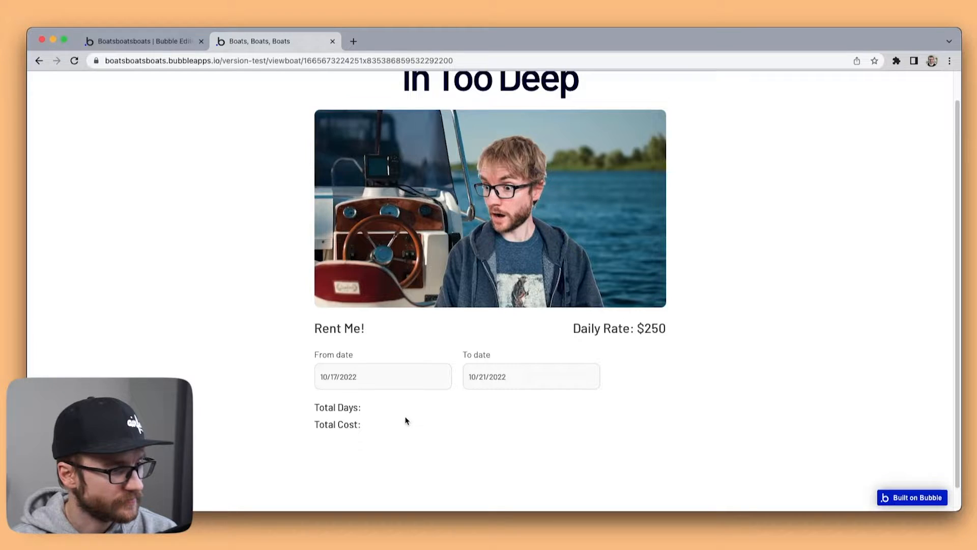
double_click(337, 408)
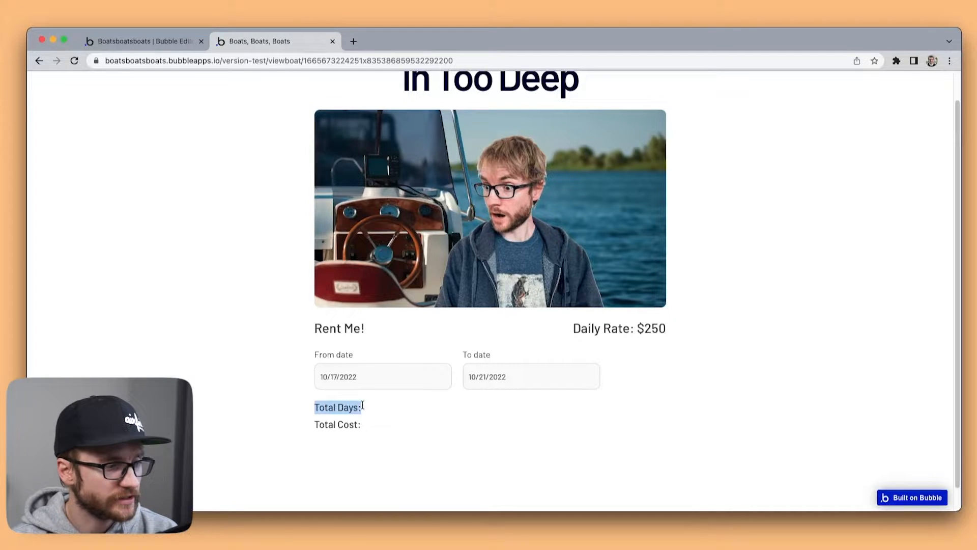
mouse_move(367, 413)
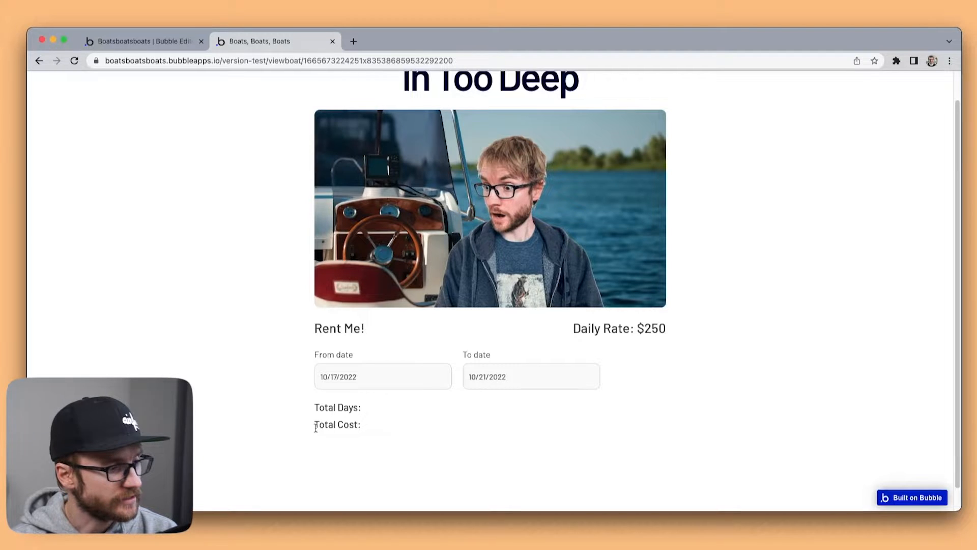
mouse_move(367, 430)
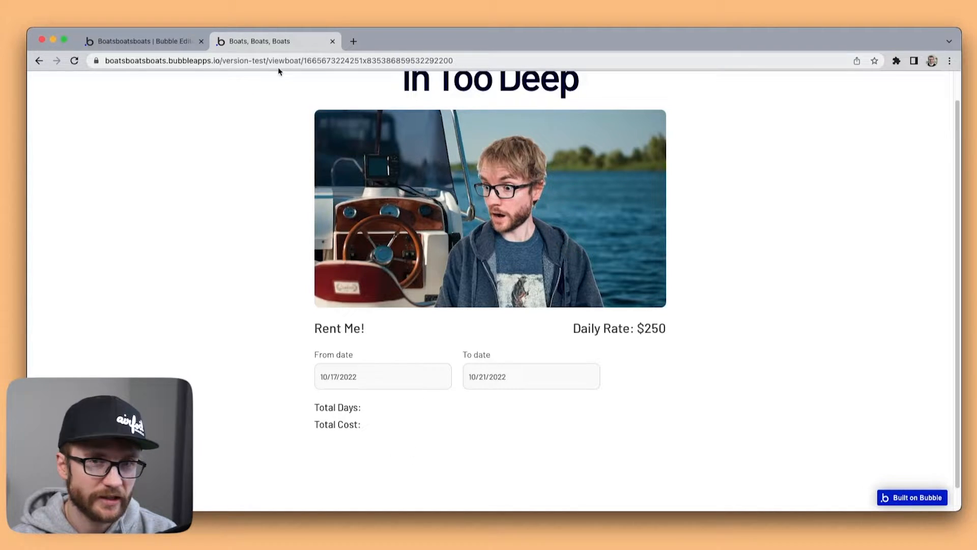
Step: In the viewboat editor, inspect both date pickers and reopen the Total Days text settings
click(144, 41)
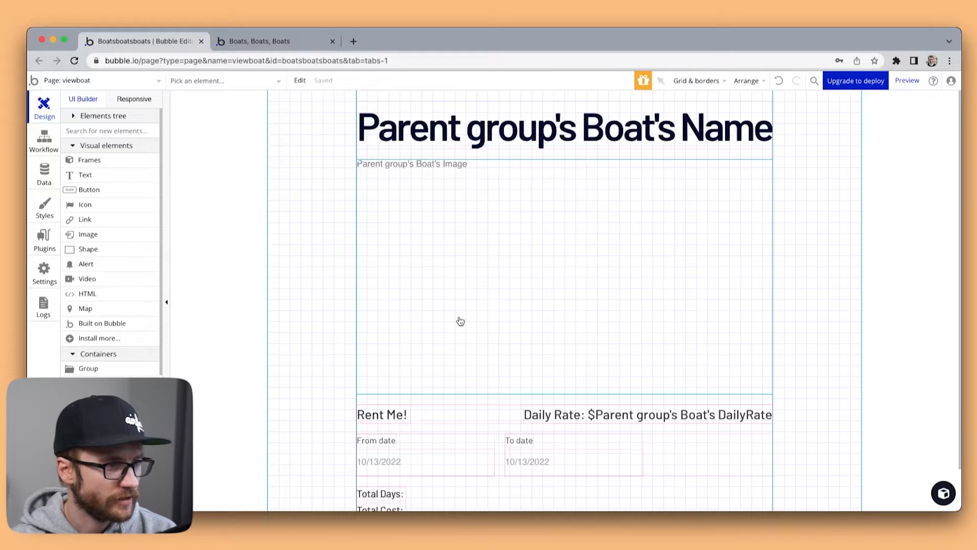
scroll(down, 3)
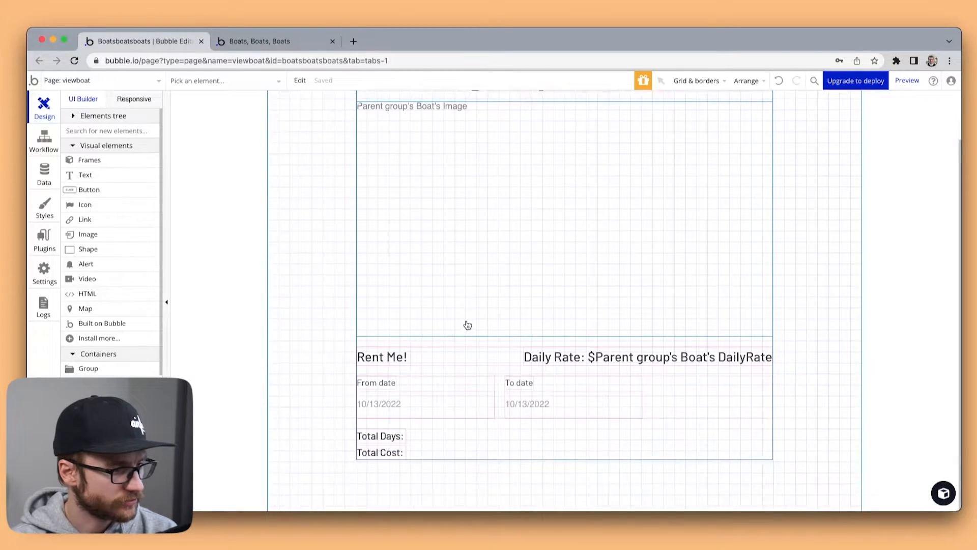
click(379, 436)
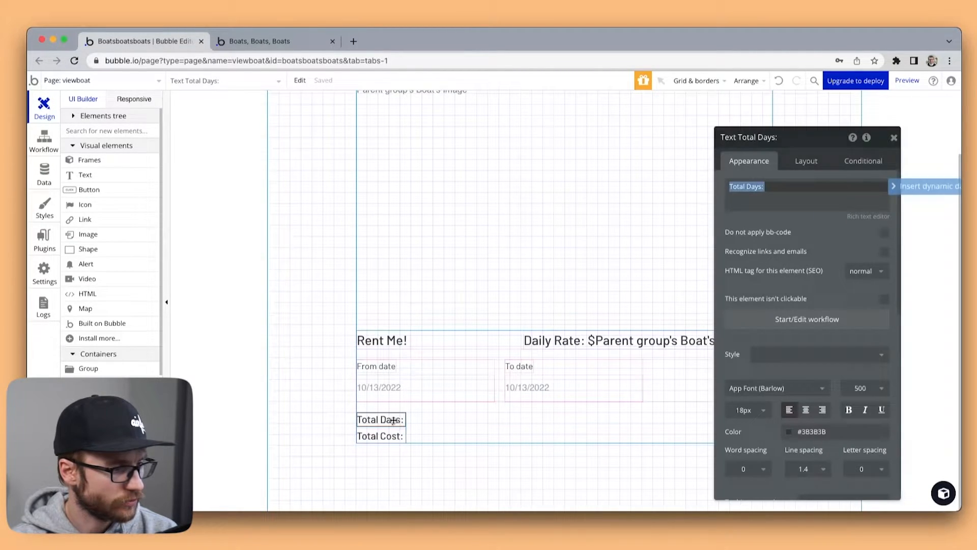
click(787, 187)
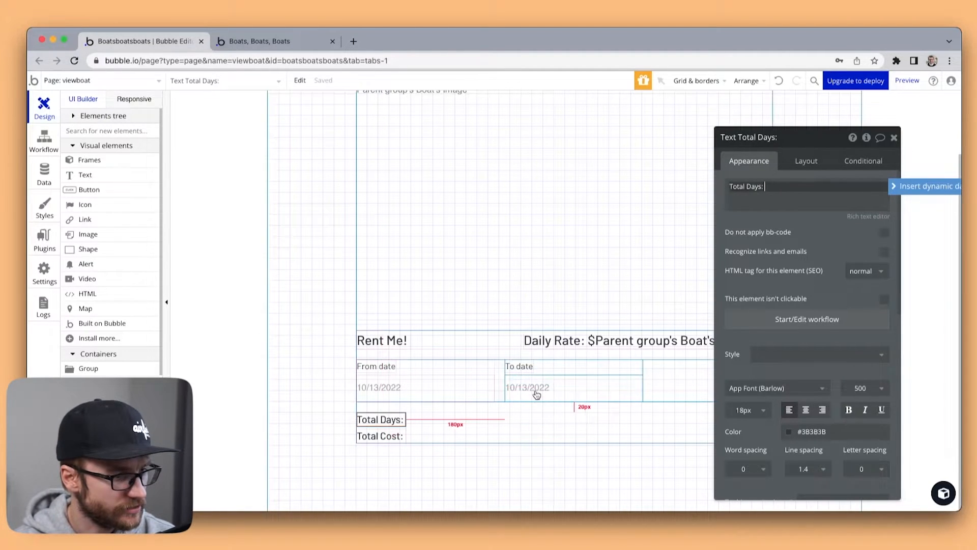
click(572, 387)
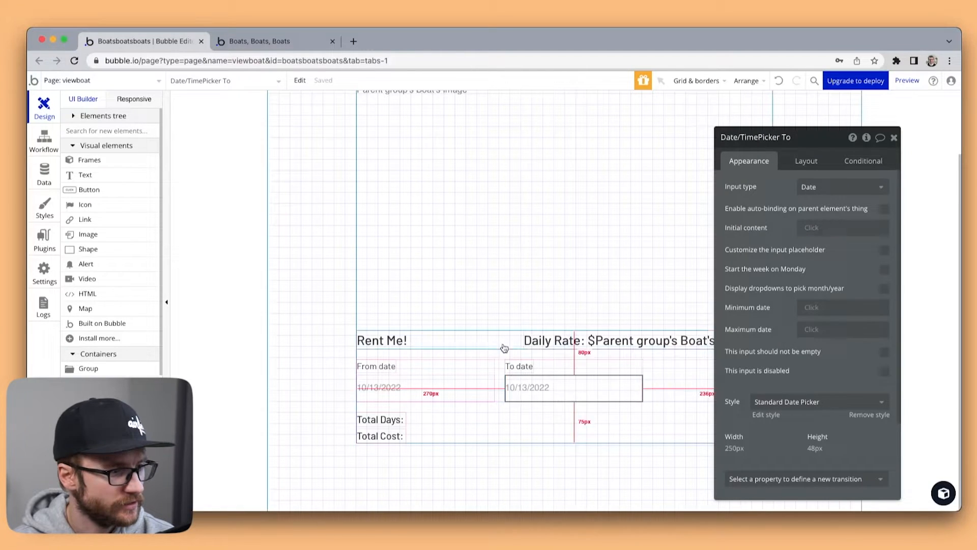
click(425, 387)
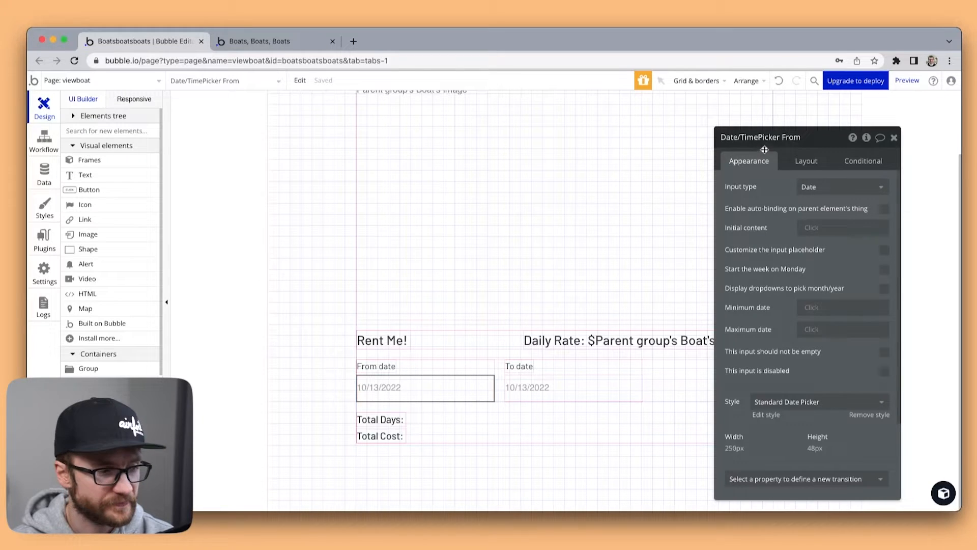
click(380, 420)
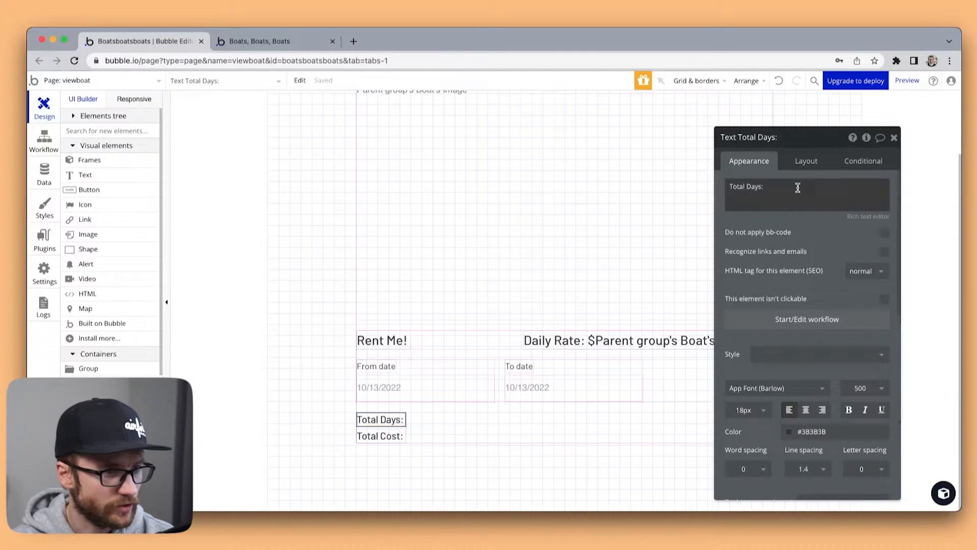
Step: Set Total Days to the To picker's value minus the From picker's value, formatted as days
click(805, 187)
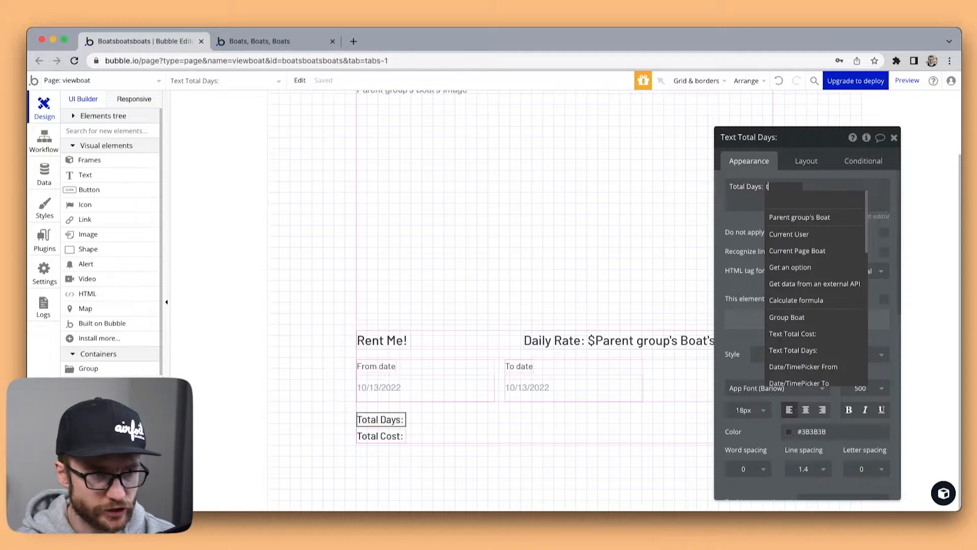
text(to)
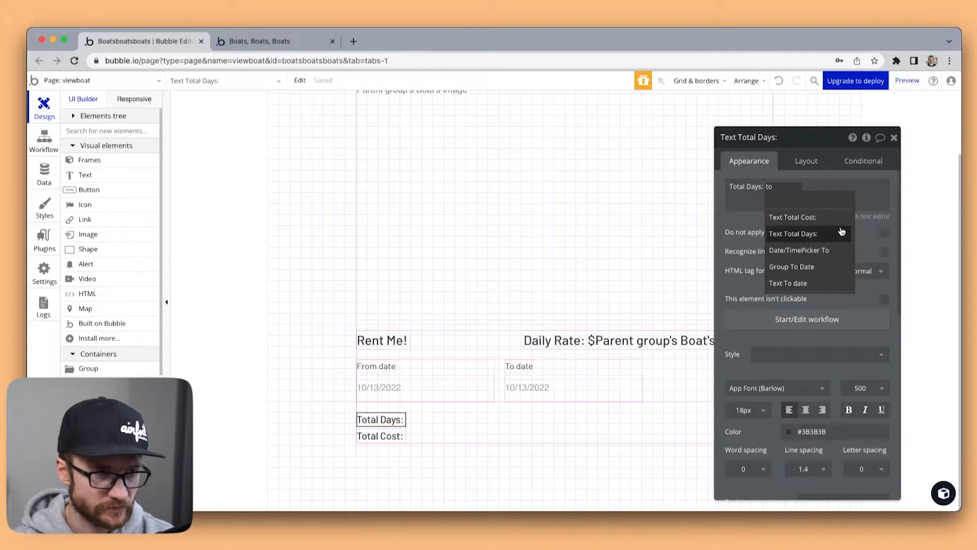
click(800, 250)
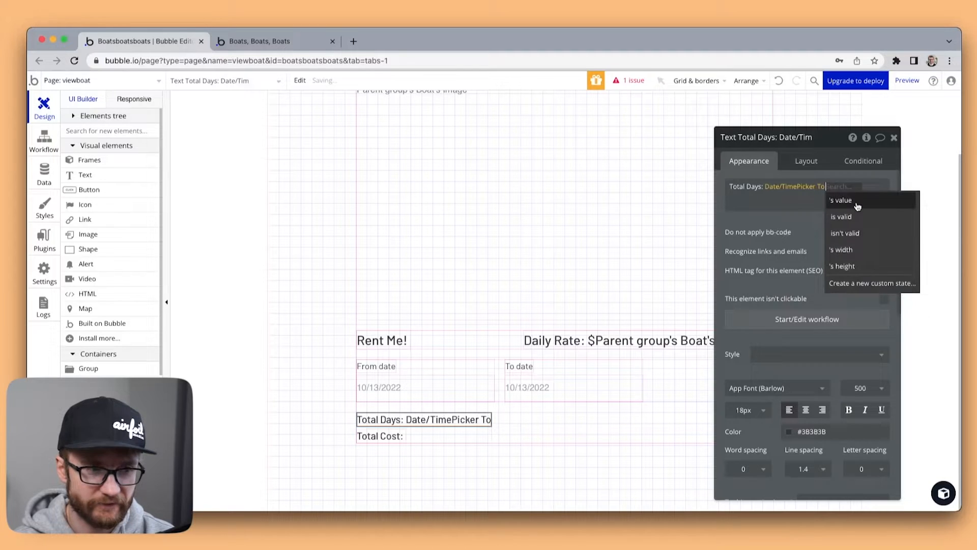
click(841, 200)
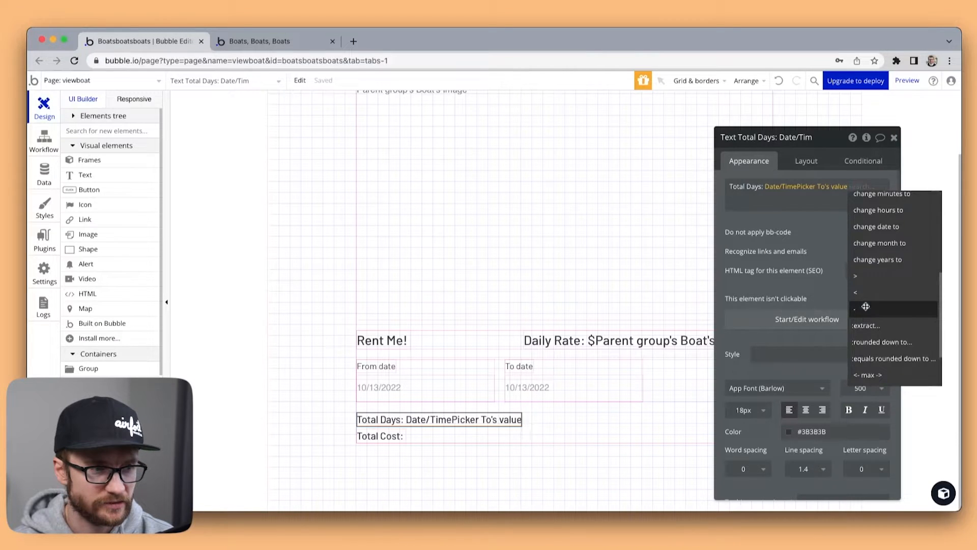
click(855, 291)
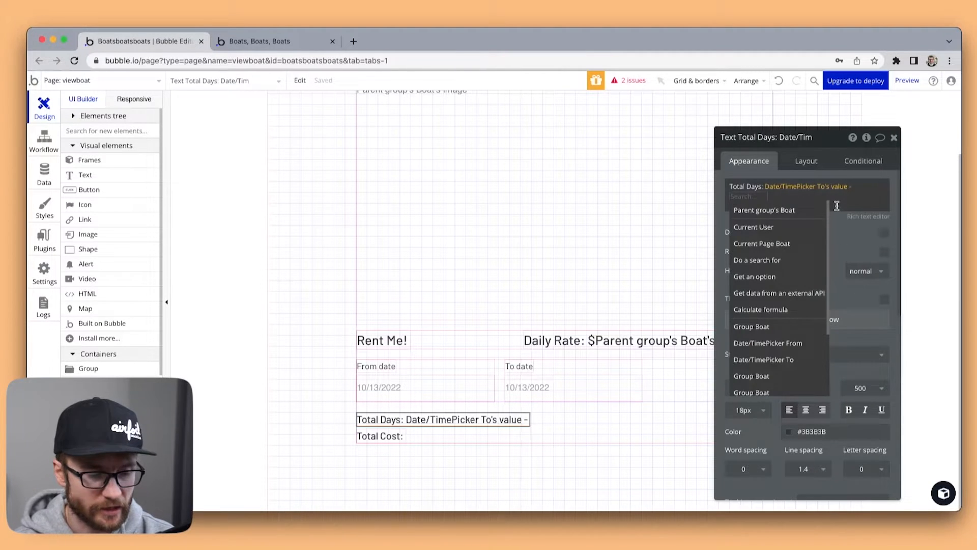
text(from)
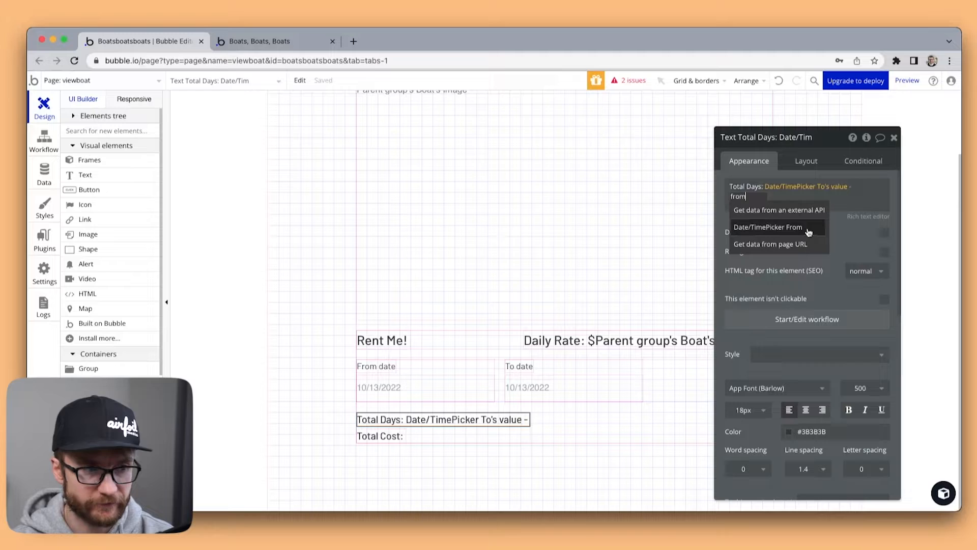
click(768, 226)
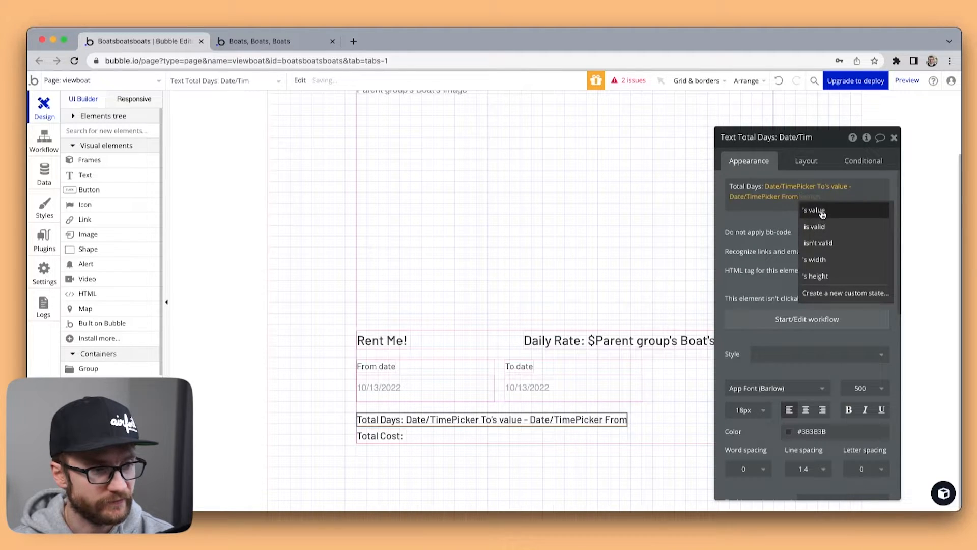
click(813, 209)
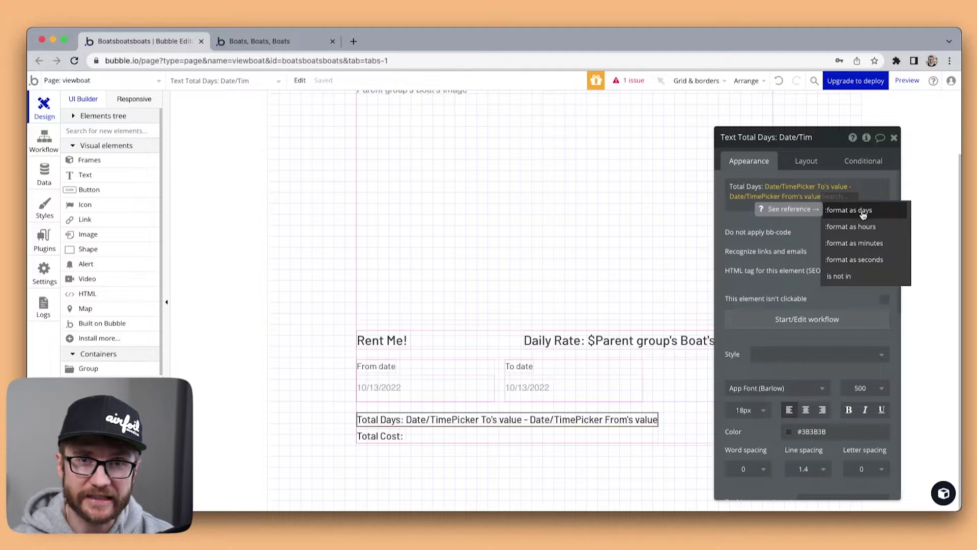
click(849, 210)
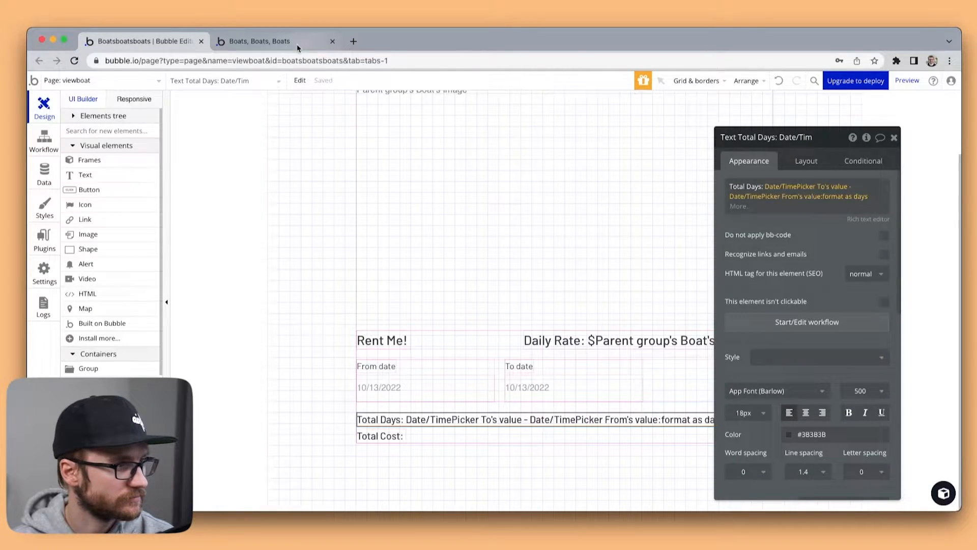
click(275, 41)
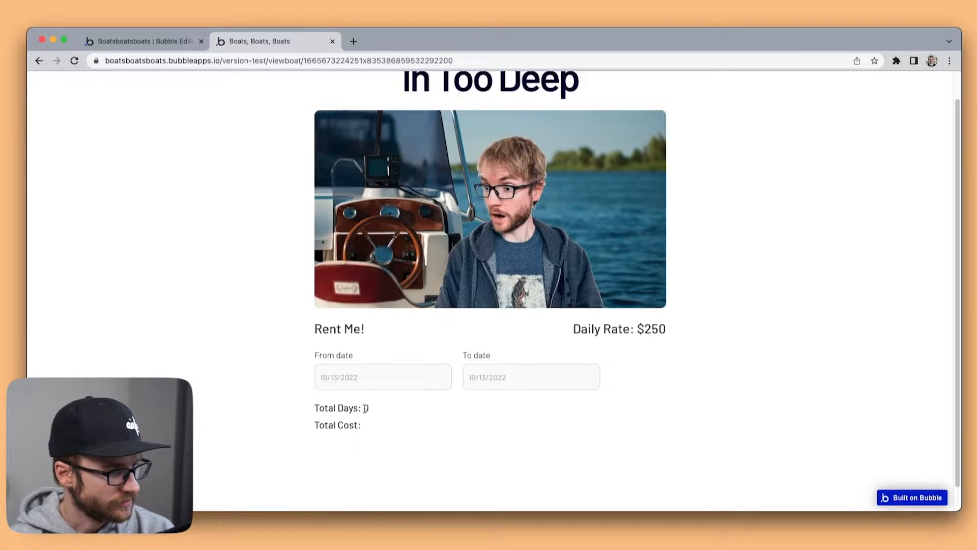
Step: Preview with From 10/17 and To 10/20, confirming Total Days reads 3
click(383, 376)
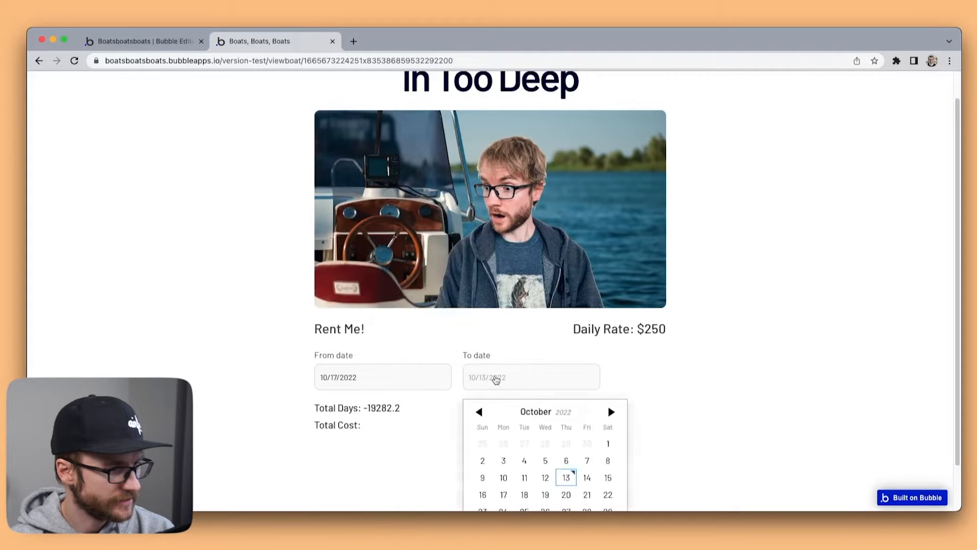
click(566, 495)
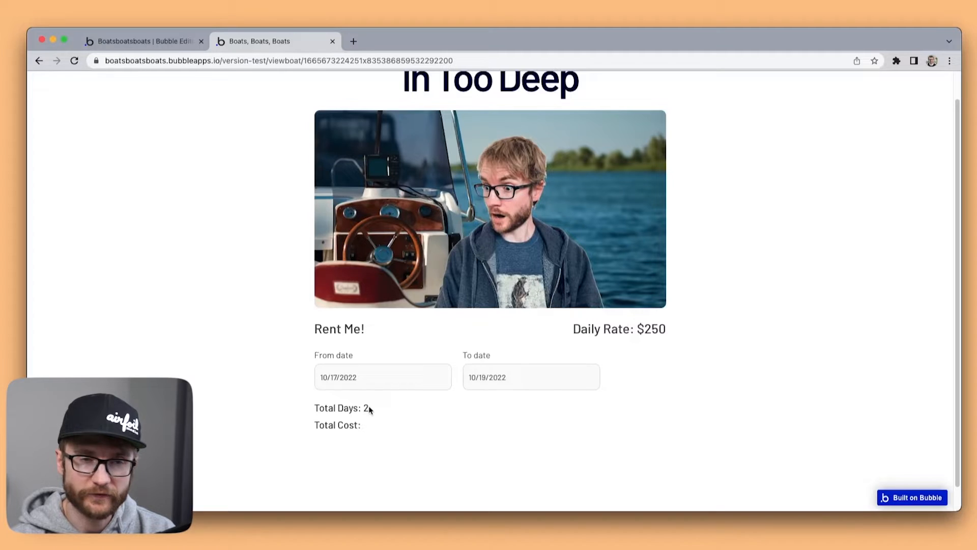
click(531, 376)
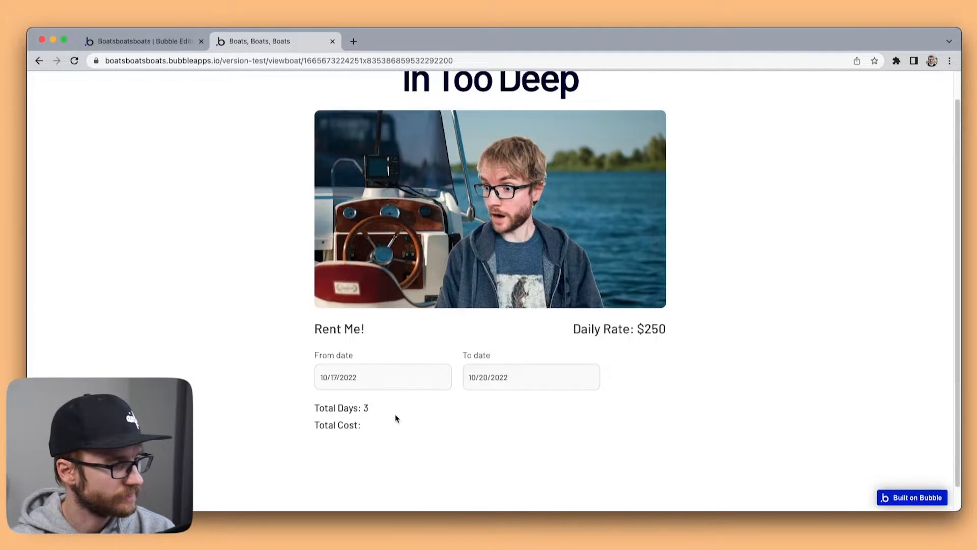
click(144, 41)
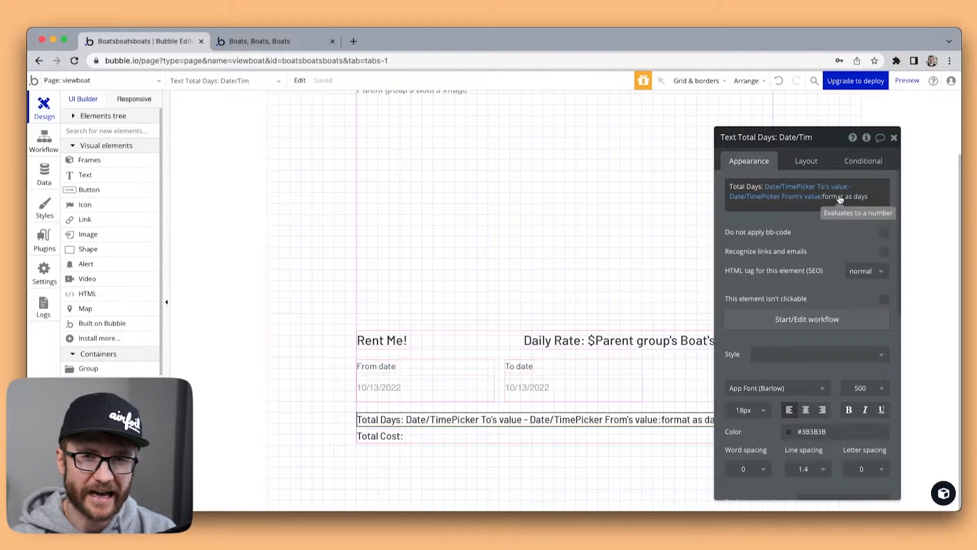
Step: Change the date difference format from days to hours and reload the preview
click(843, 197)
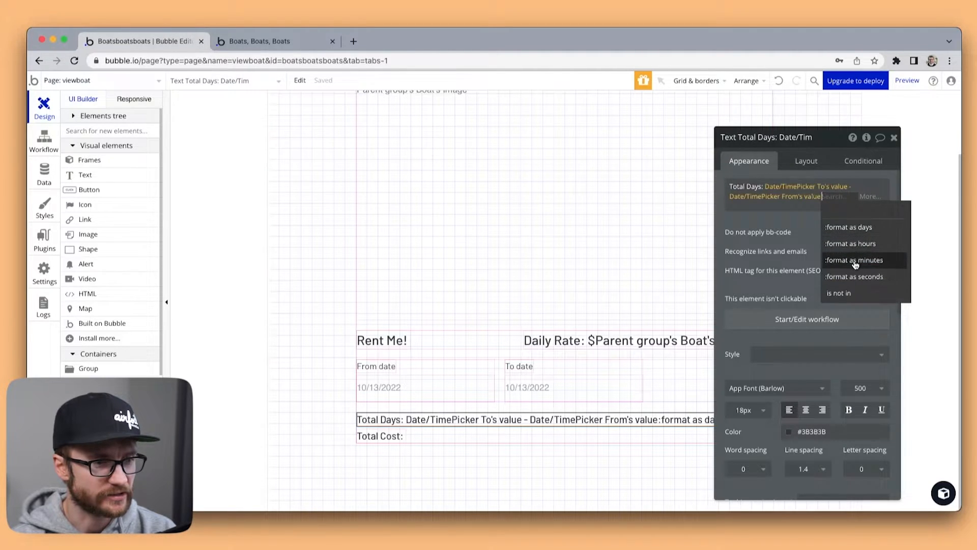
mouse_move(858, 243)
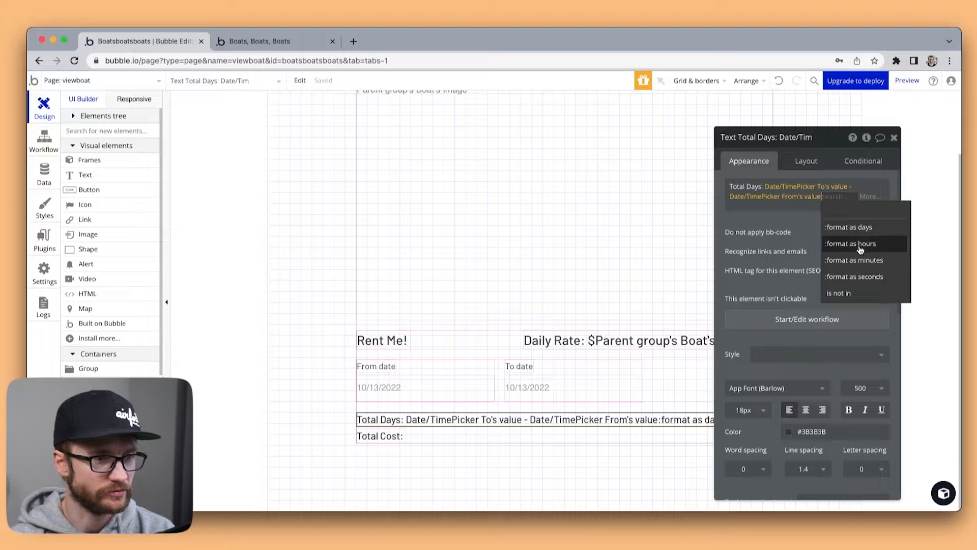
click(274, 41)
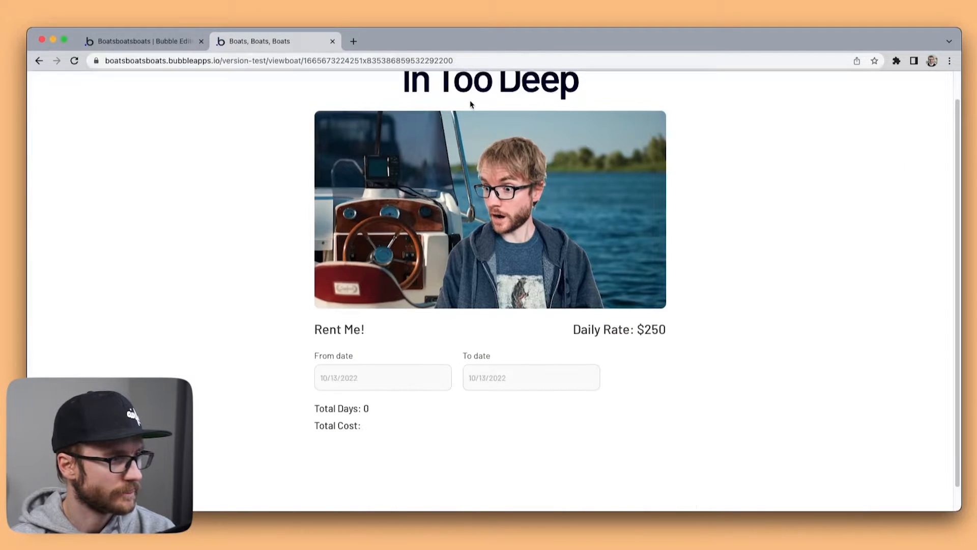
Step: Pick From 10/17 and To 10/19 in the preview, seeing Total Days show 48
click(383, 377)
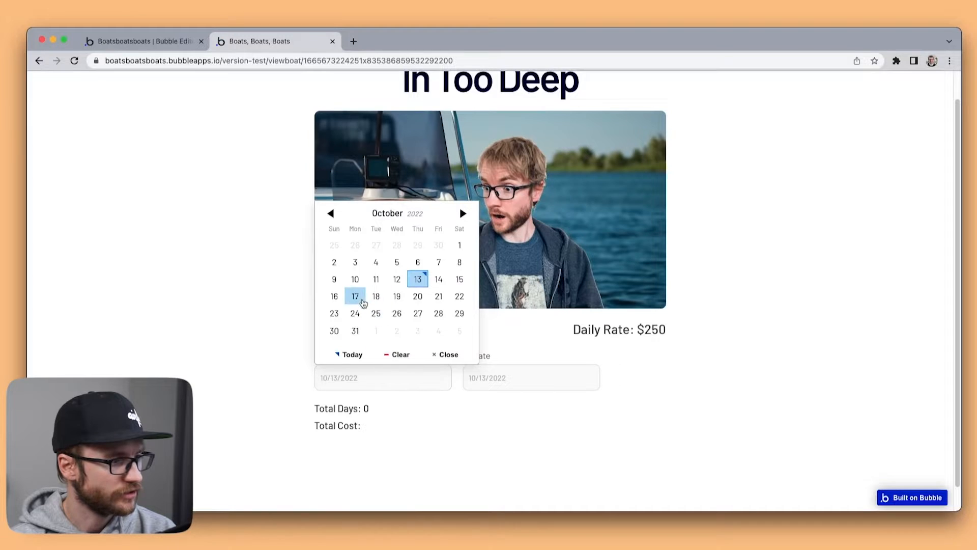
click(355, 296)
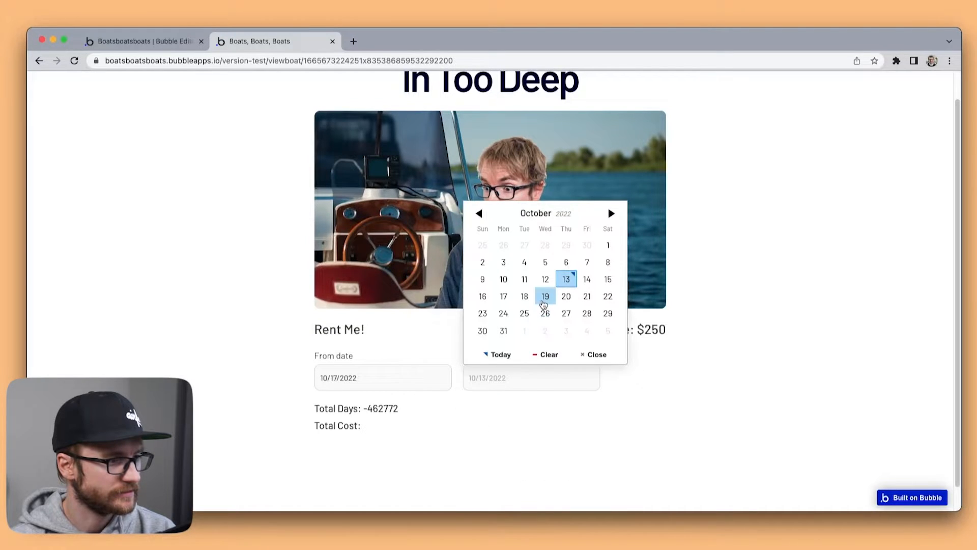
click(545, 296)
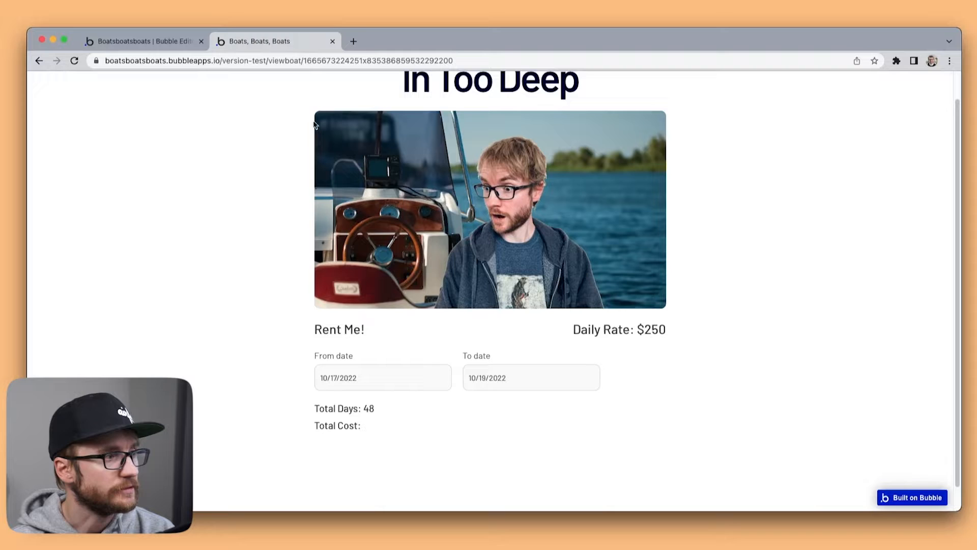
click(144, 41)
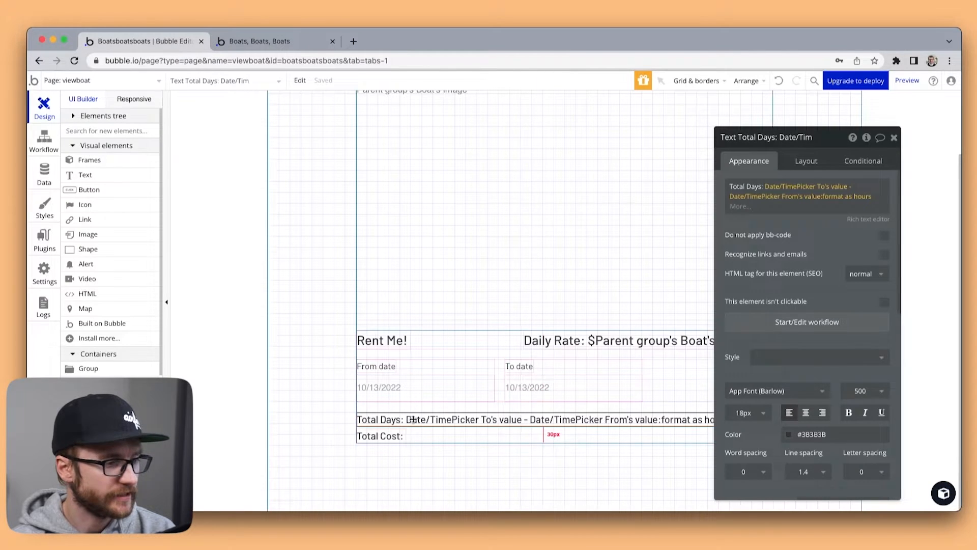
Step: Add a condition making Total Days visible when From and To values are not empty
click(863, 161)
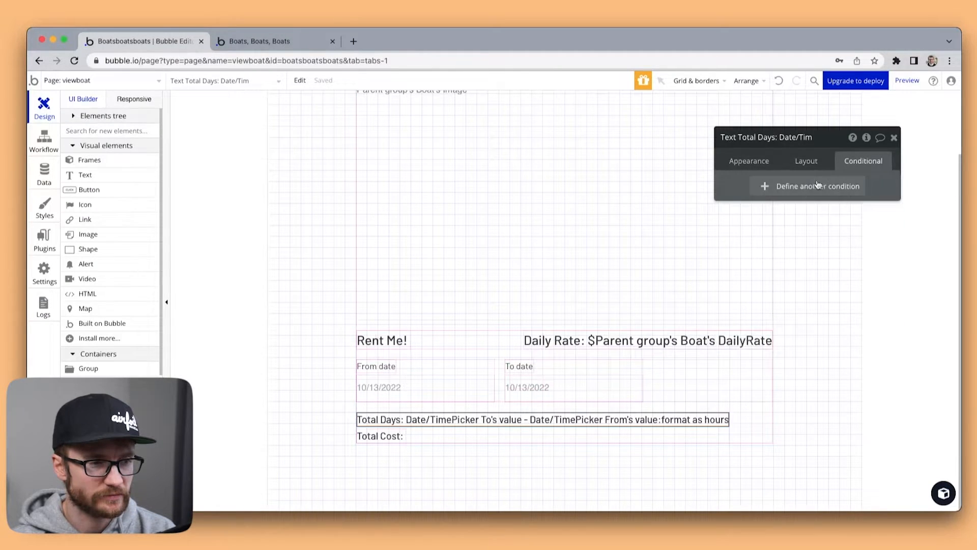
click(816, 186)
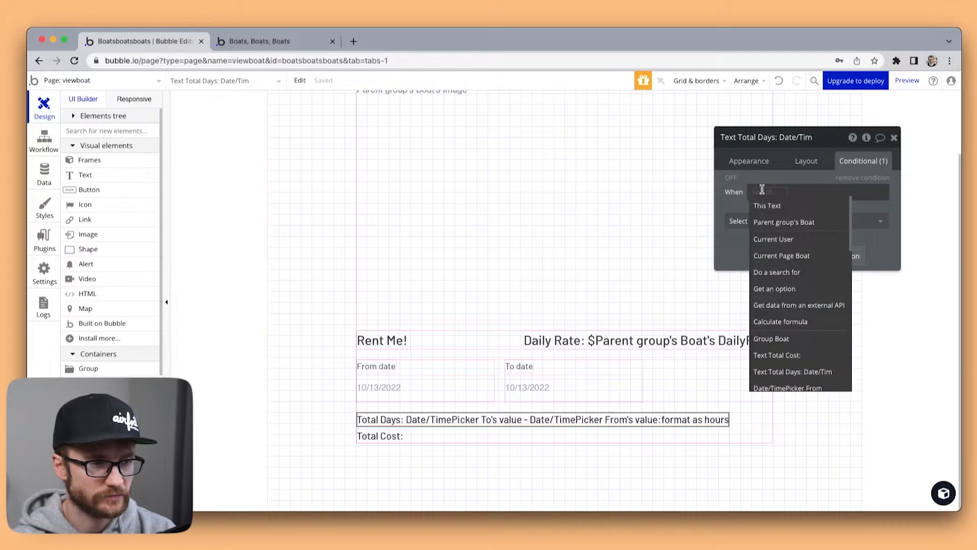
text(from)
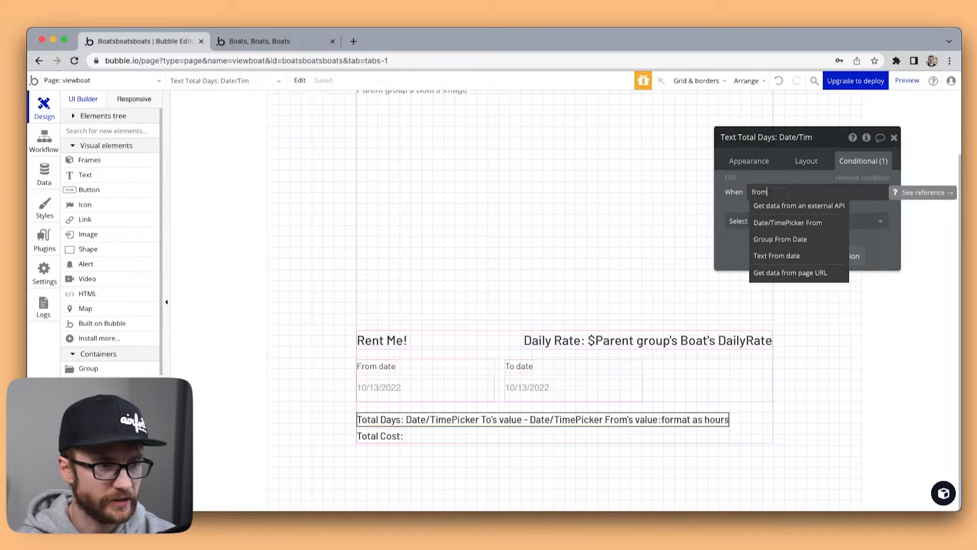
click(787, 223)
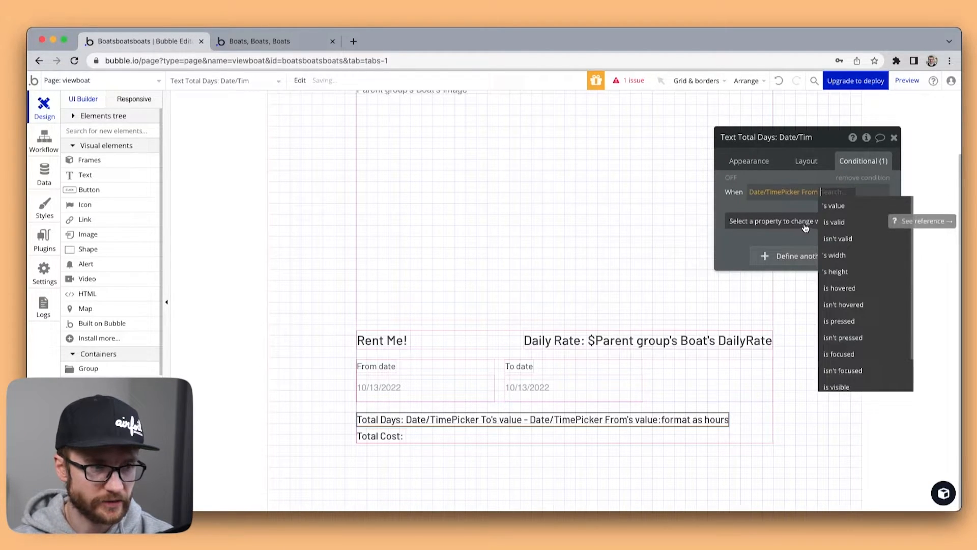
click(834, 205)
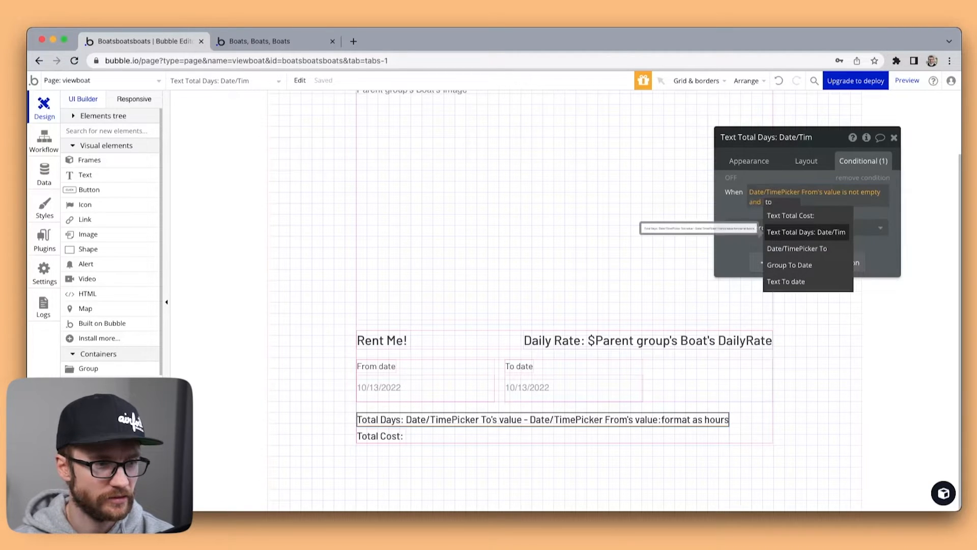
click(796, 248)
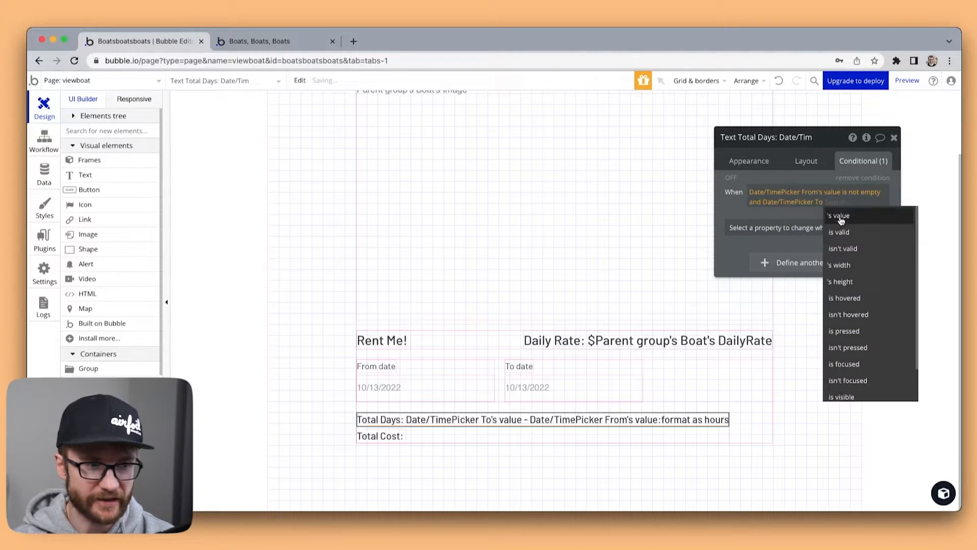
click(839, 214)
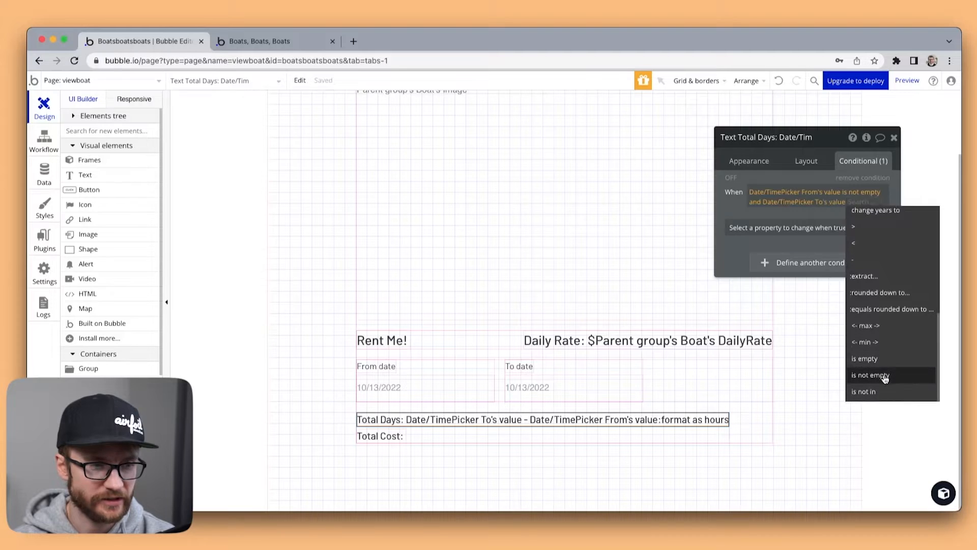
click(870, 374)
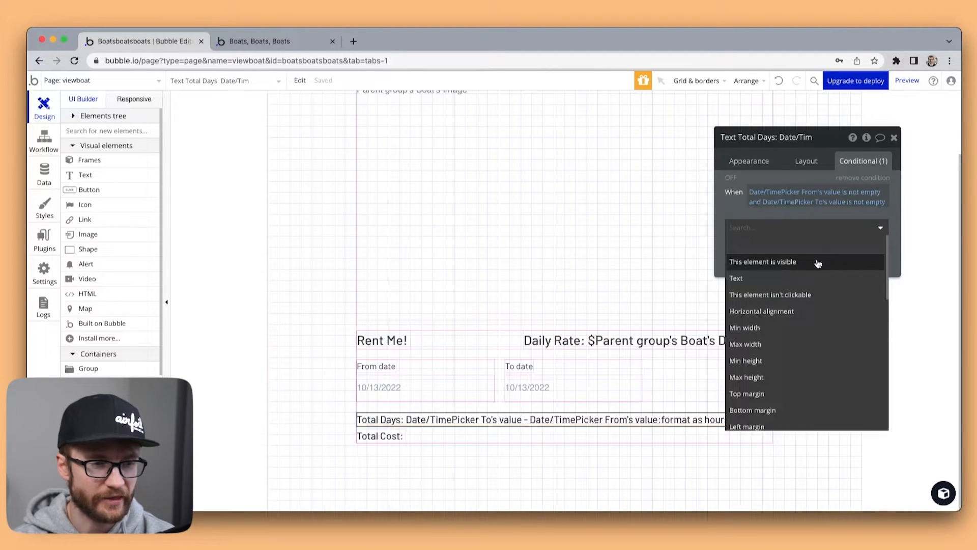
click(763, 261)
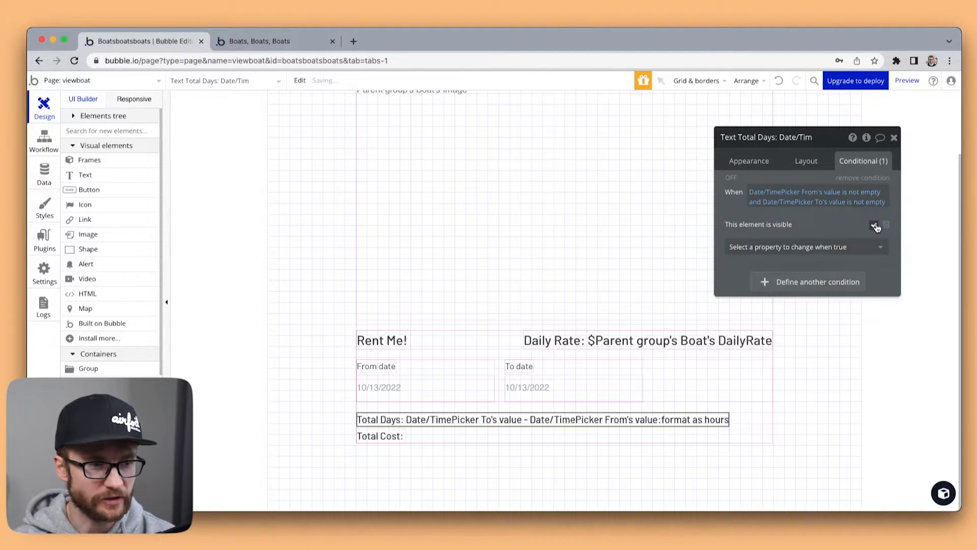
click(806, 161)
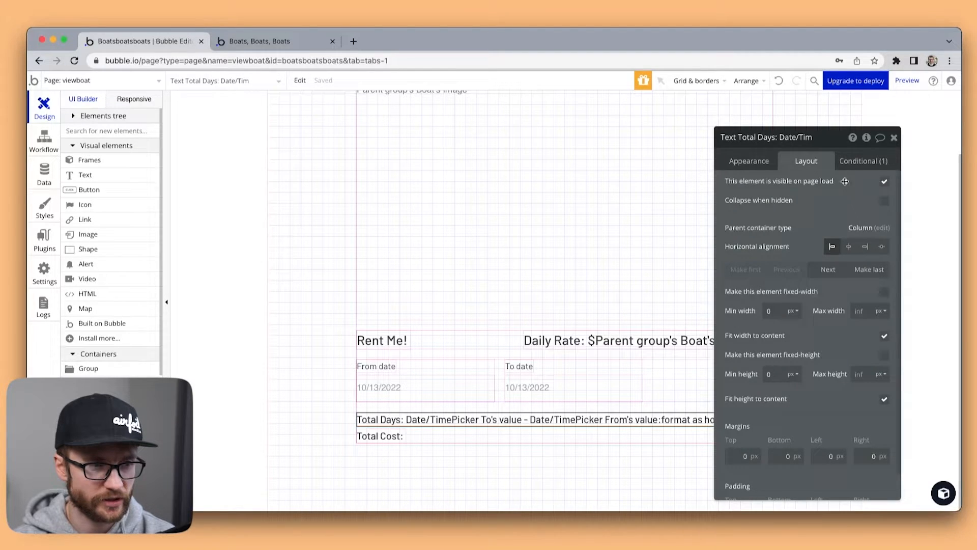
Step: Hide Total Days on page load and collapse it when hidden
click(885, 180)
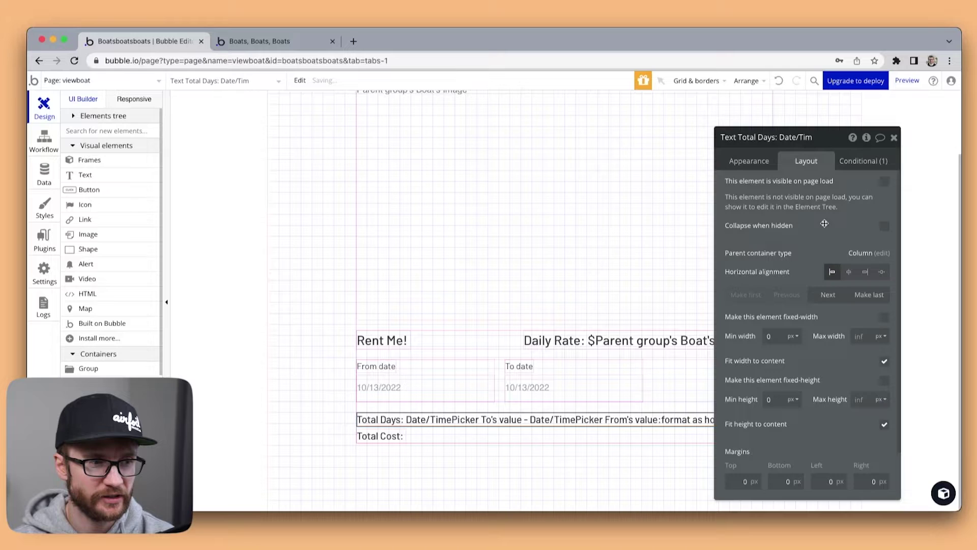
click(883, 225)
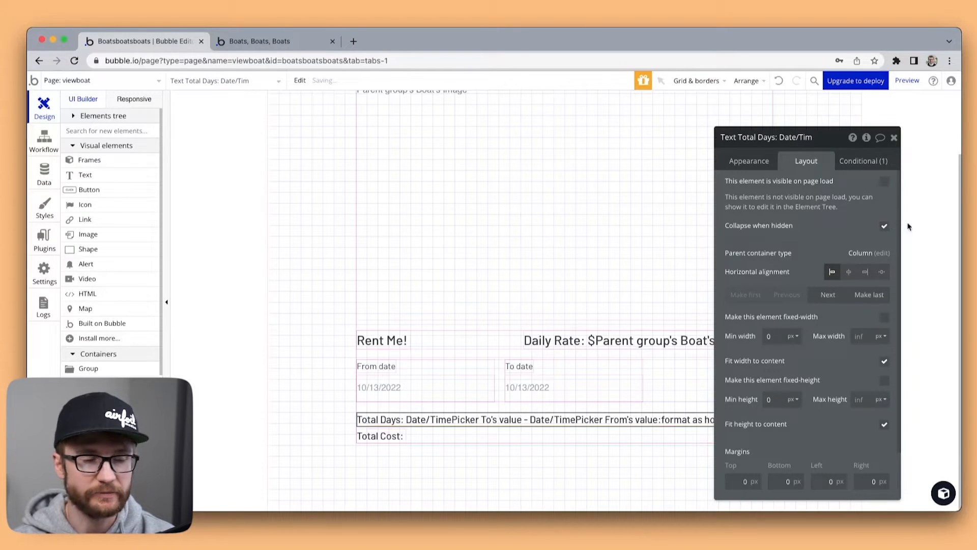
click(275, 41)
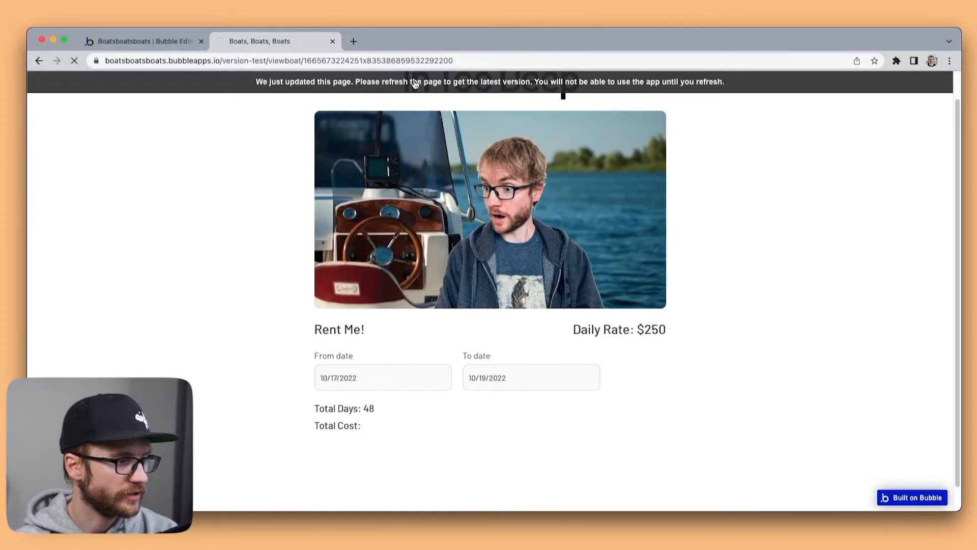
Step: Enter From 10/17/2022, then set and clear a To date of the 19th, watching Total Days
click(74, 61)
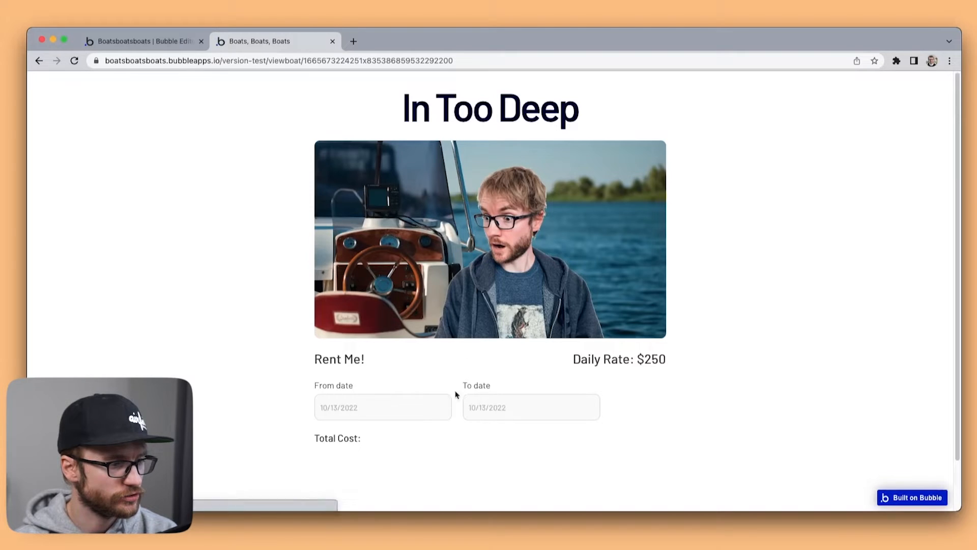
text(10/17/2022)
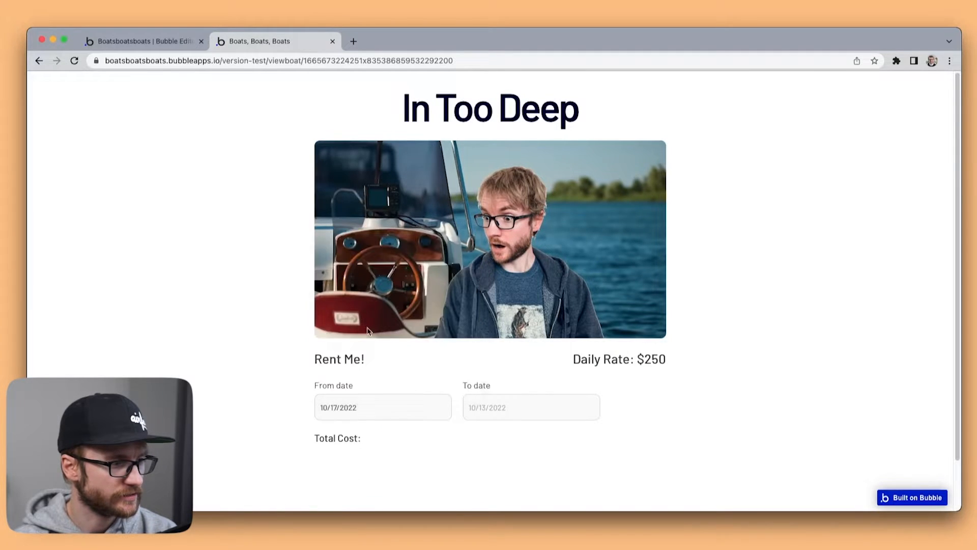
click(530, 407)
text(10/20/2022)
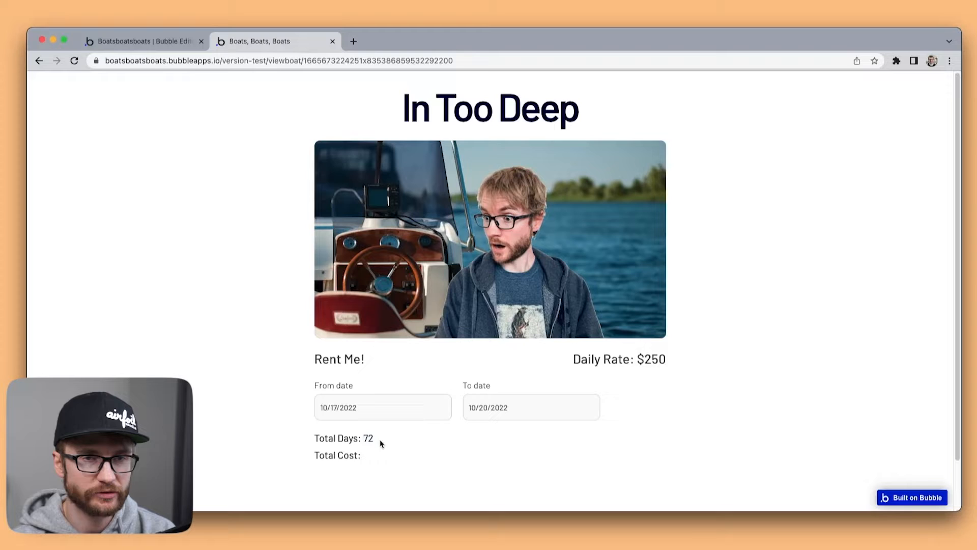
click(530, 408)
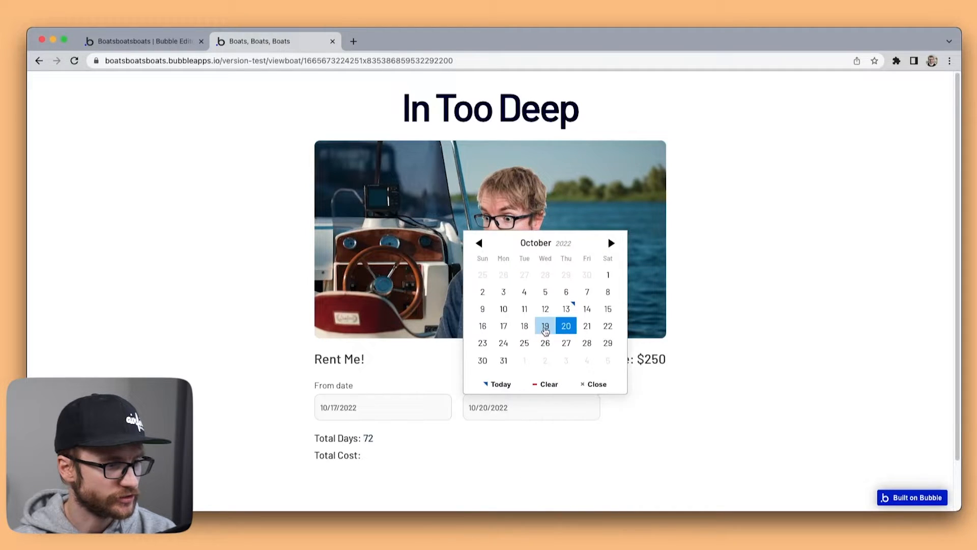
click(545, 325)
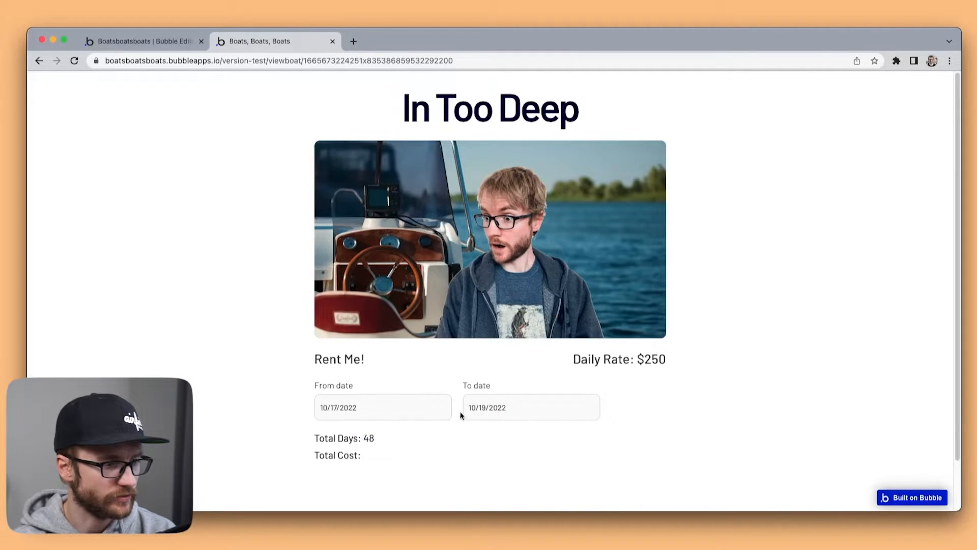
click(531, 407)
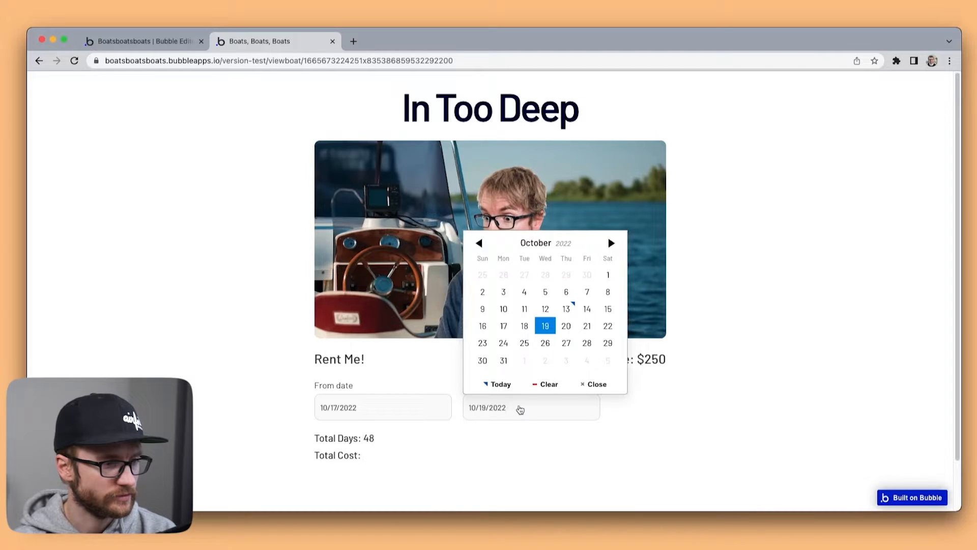
click(566, 308)
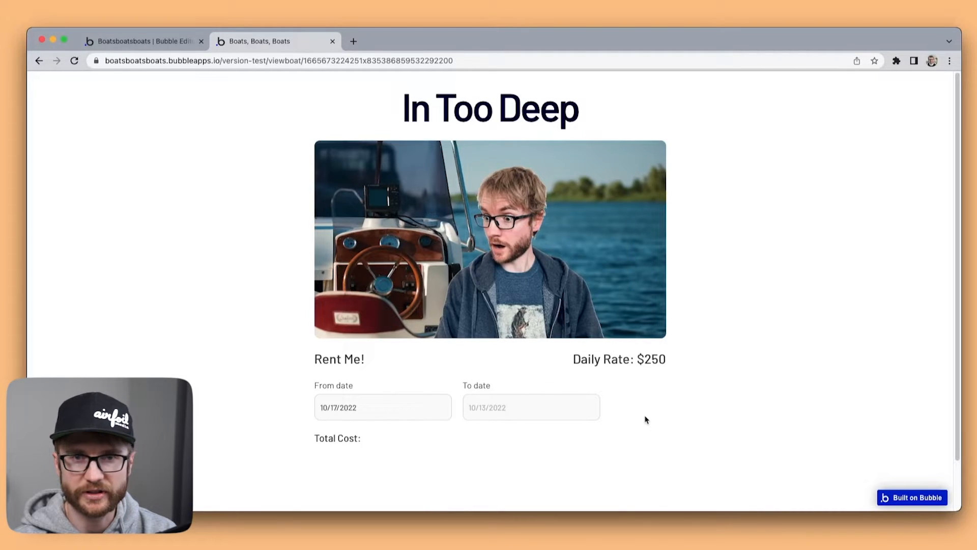
click(143, 42)
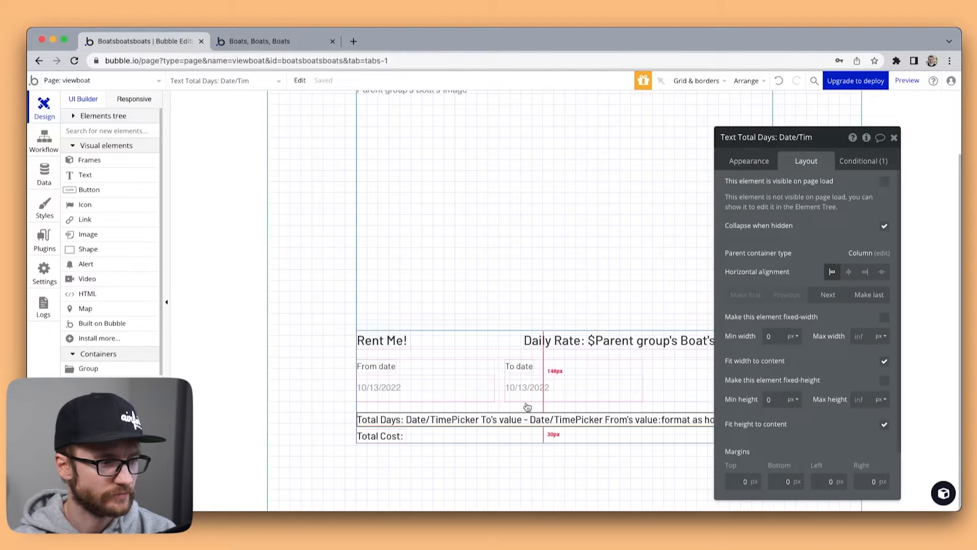
Step: Close the Total Days property editor and open the Total Cost text's properties
click(749, 161)
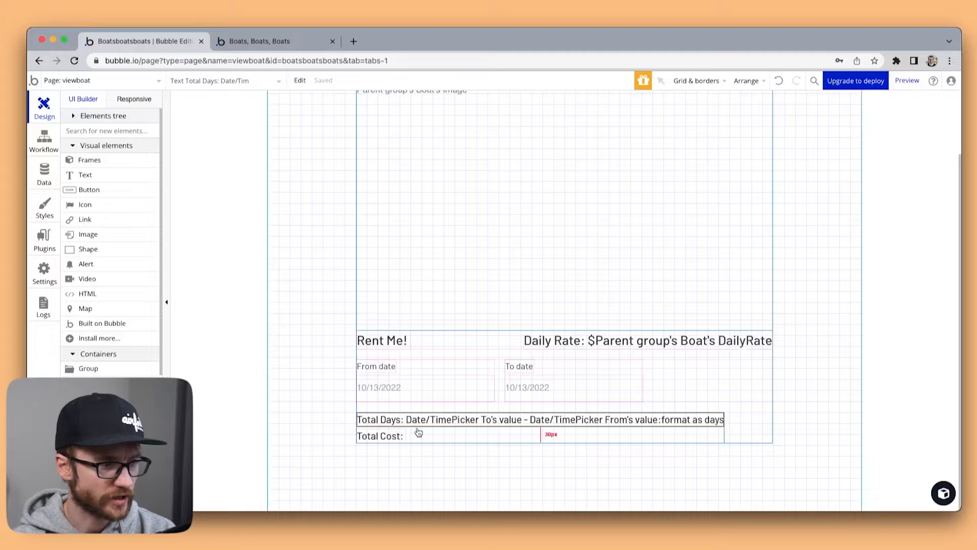
click(380, 436)
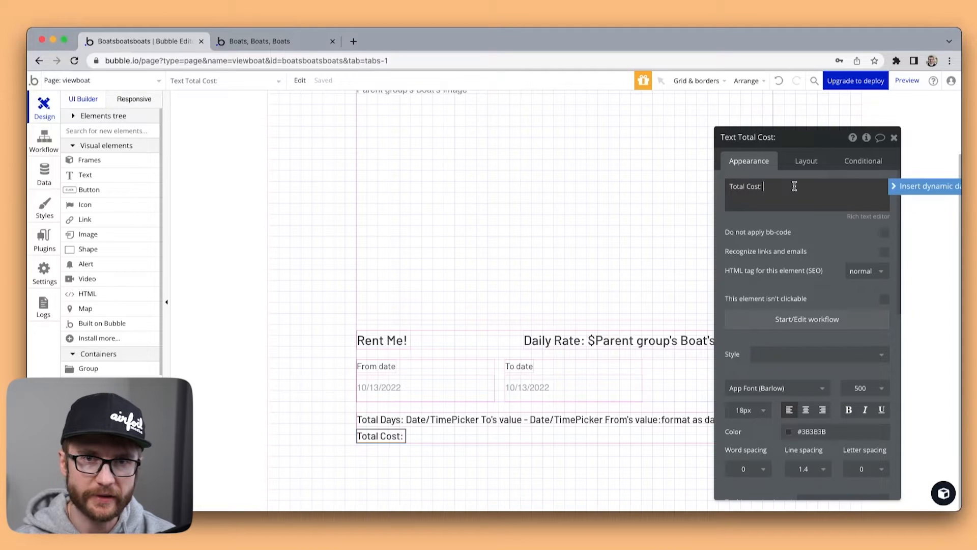
Step: Make Total Cost show (To date value − From date value) in days × Parent group's Boat's DailyRate, then add number formatting
click(926, 185)
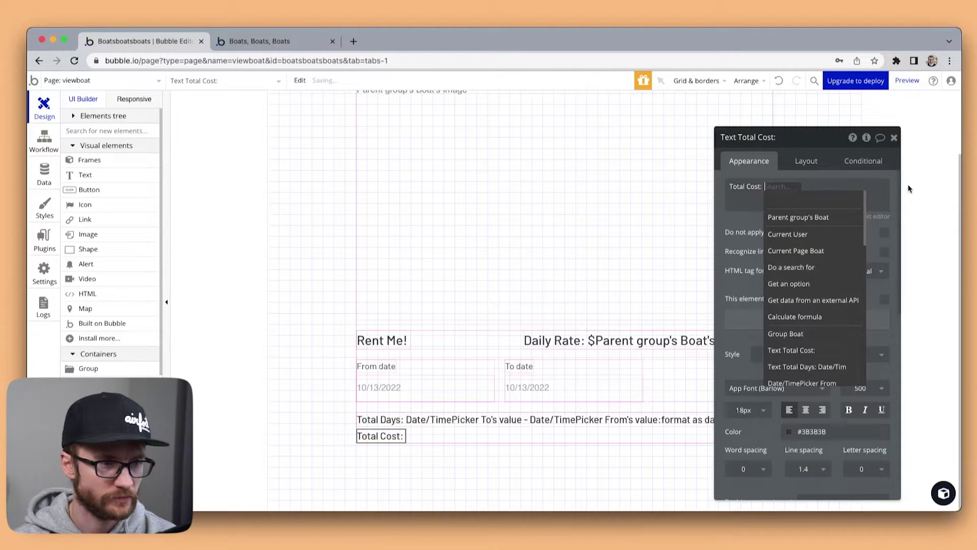
text(to)
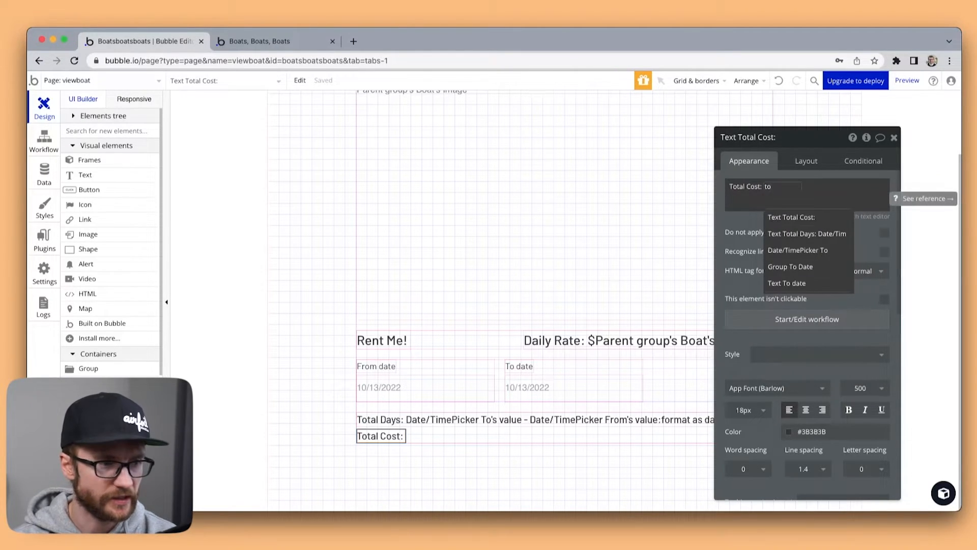
click(797, 250)
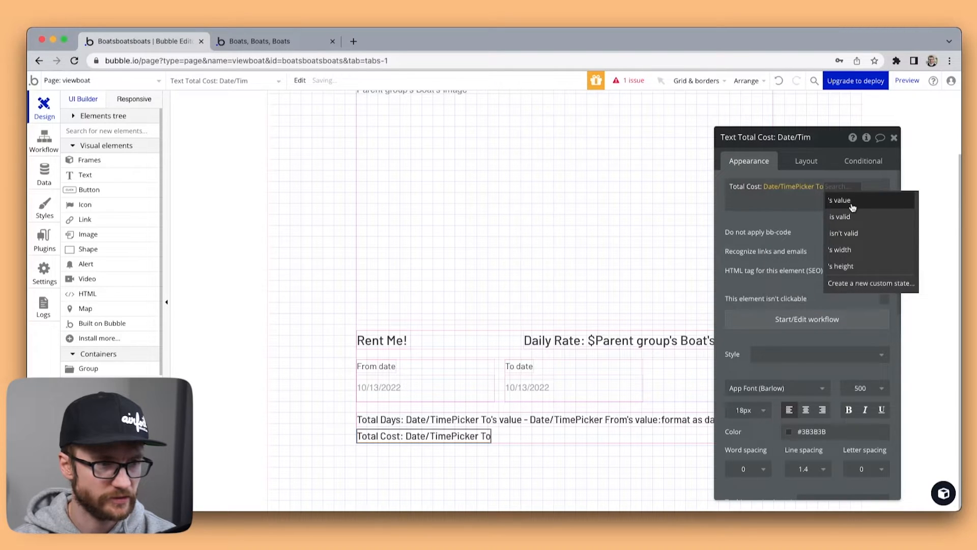
click(839, 200)
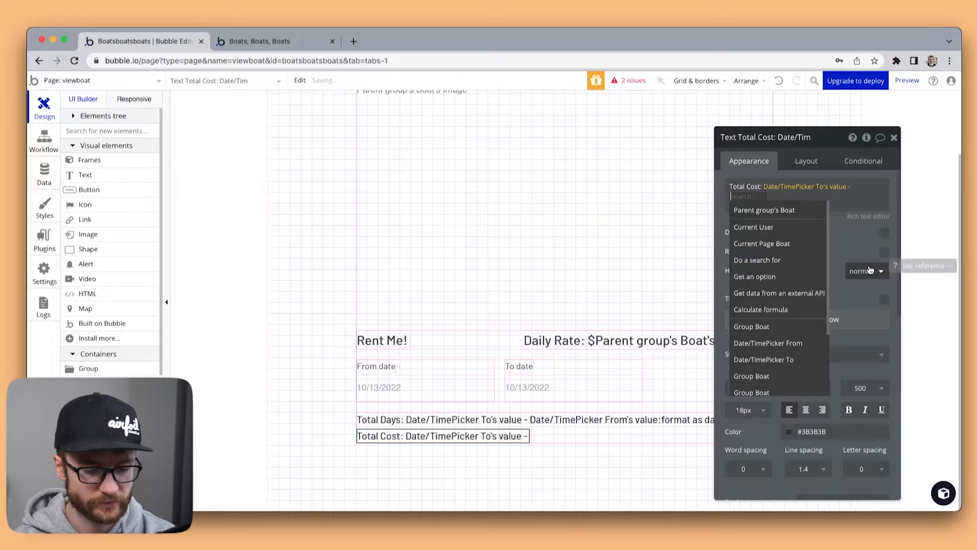
click(769, 342)
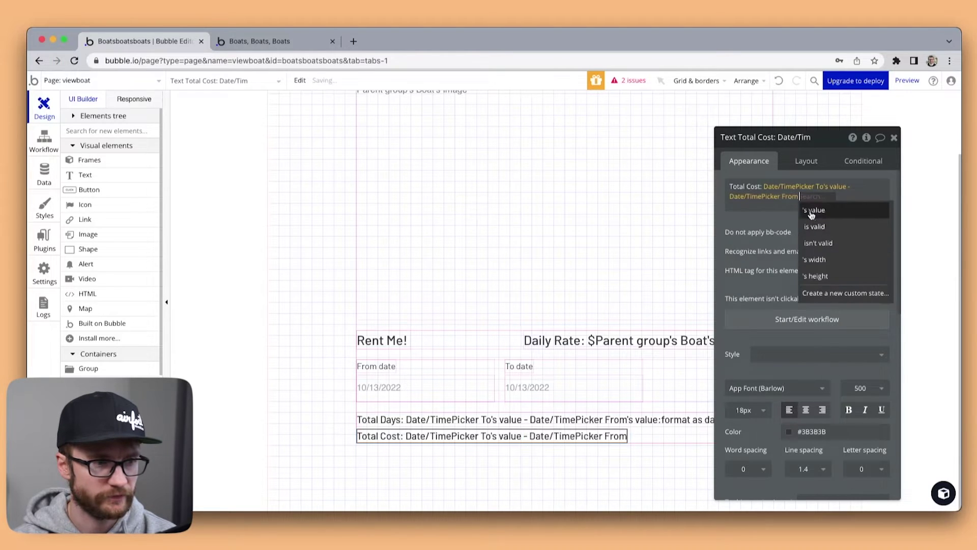
click(815, 210)
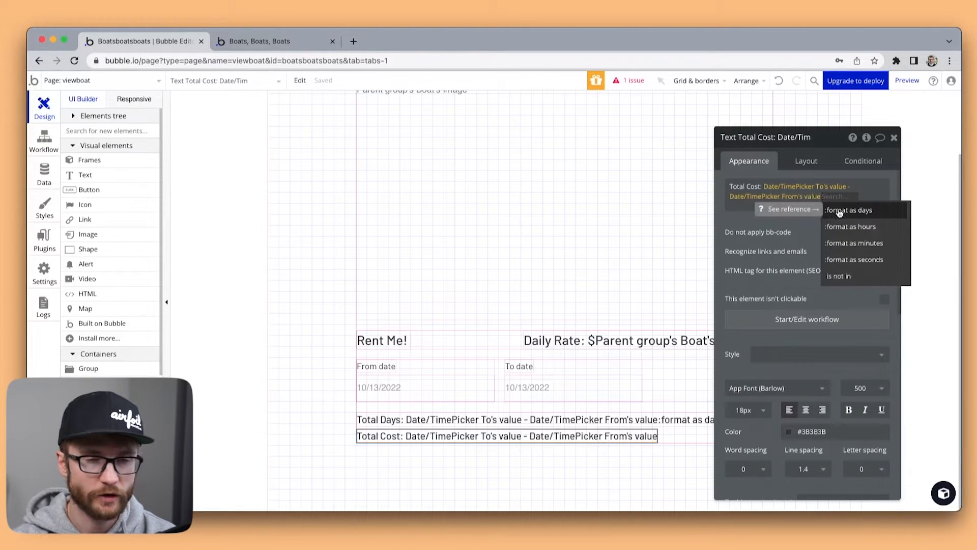
click(848, 210)
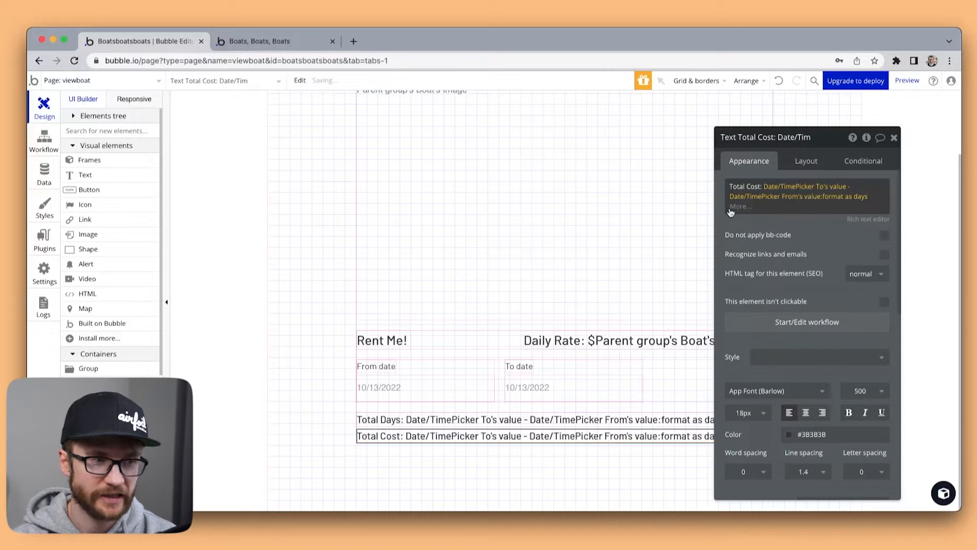
click(741, 206)
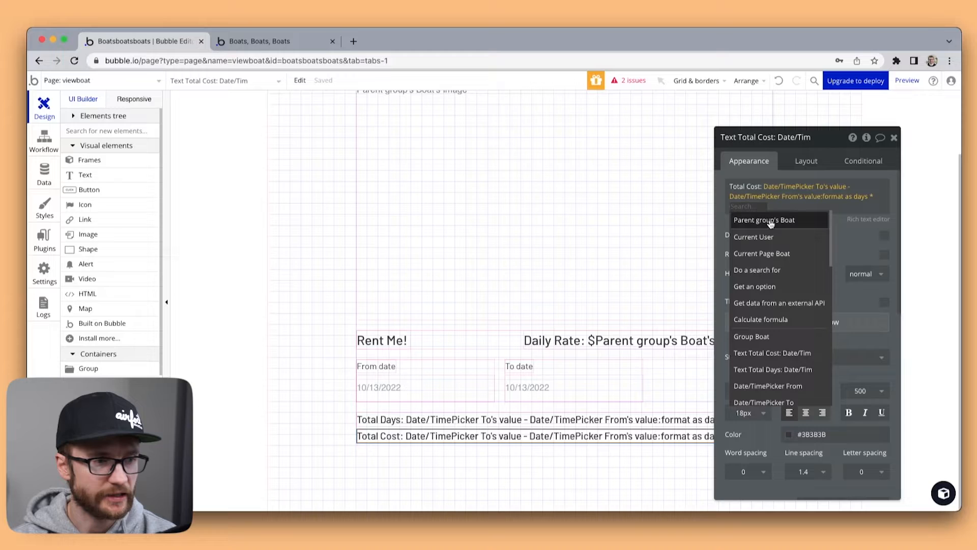
click(770, 220)
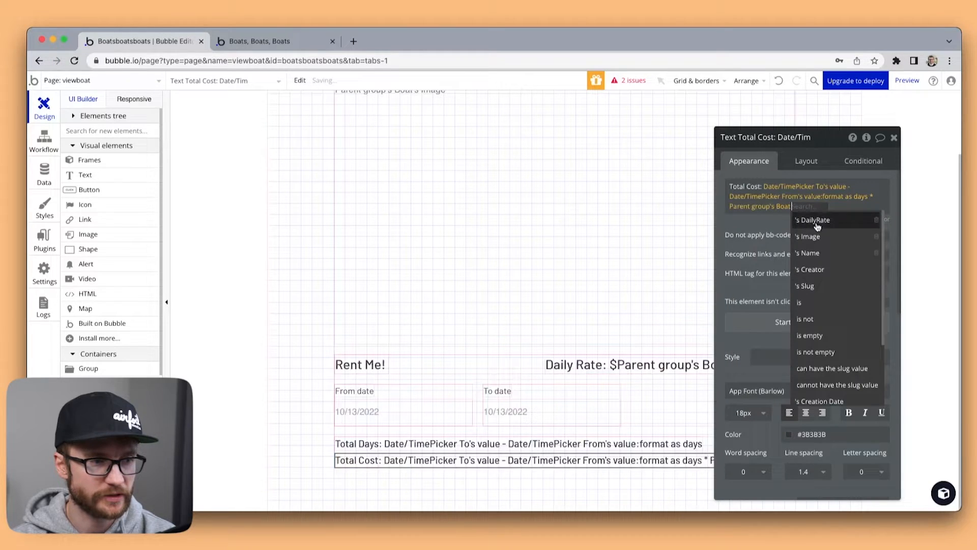
click(812, 219)
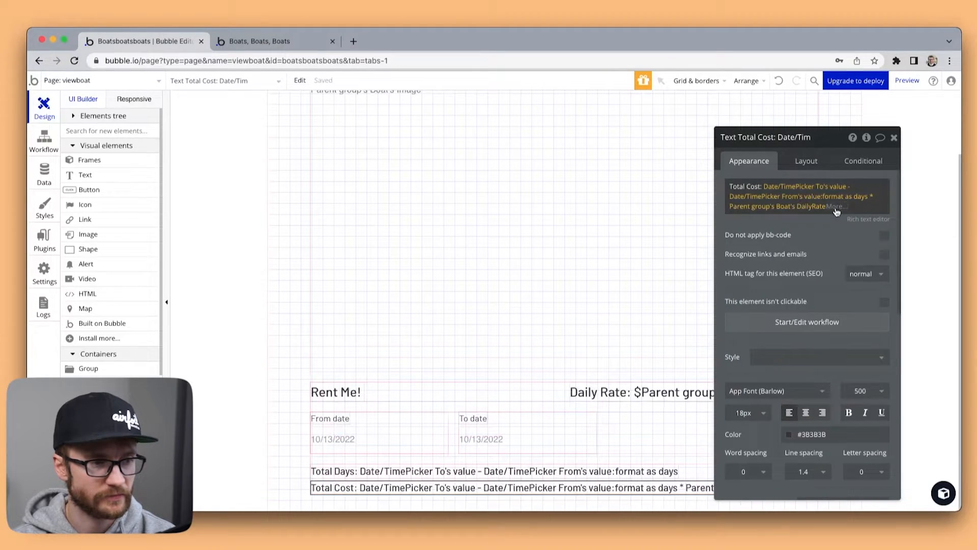
click(838, 206)
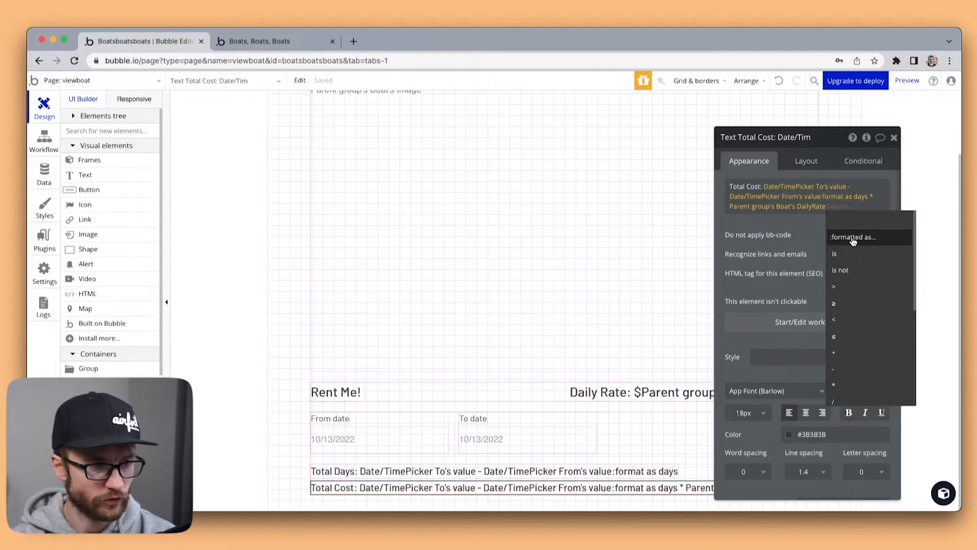
click(852, 236)
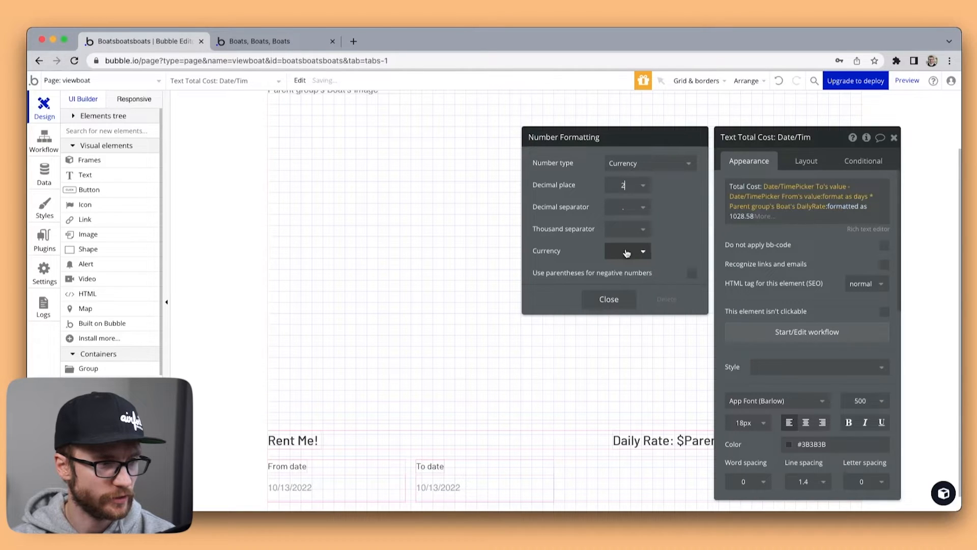
Step: Format the Total Cost number as $ currency with 2 decimal places
click(628, 228)
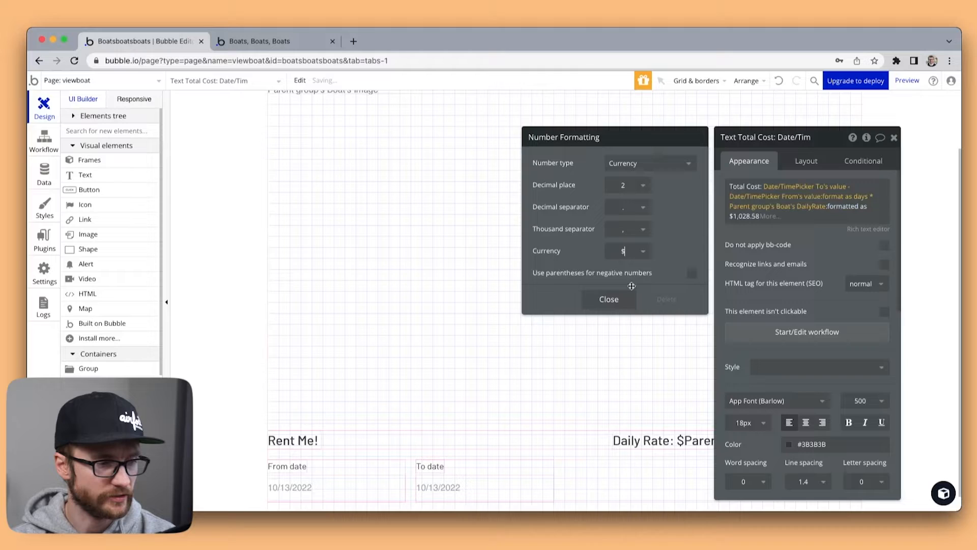
click(609, 299)
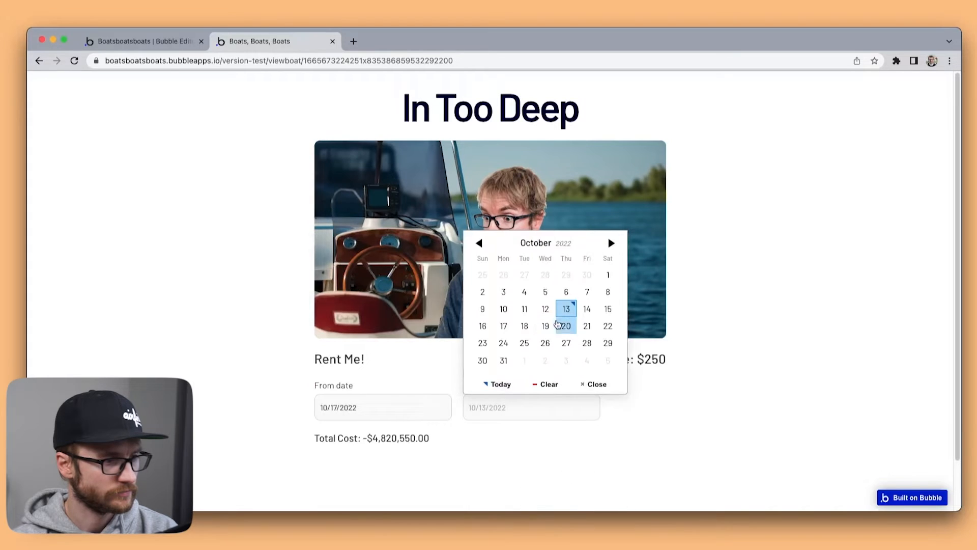
Step: Set the To date to 10/20 in the preview, confirm 3 days and $750.00, and return to the editor
click(564, 325)
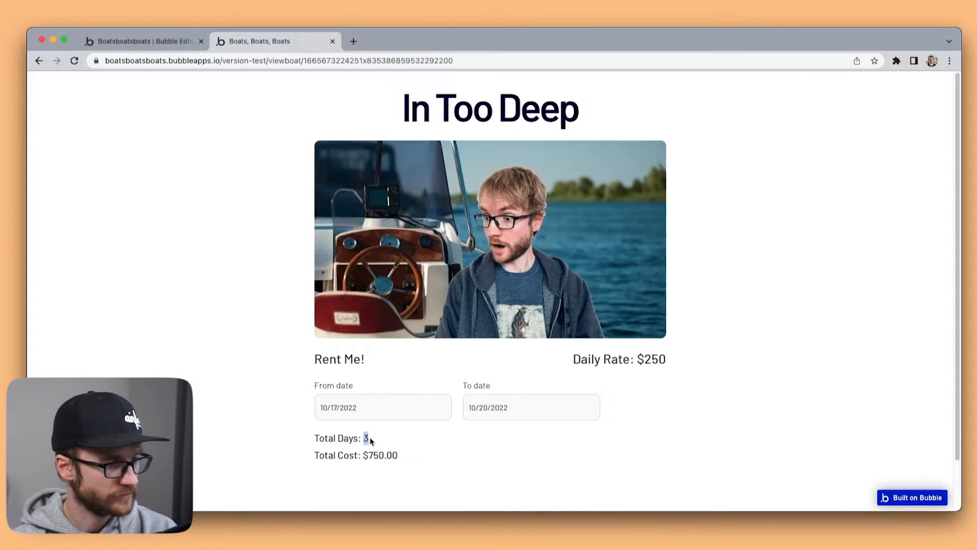
double_click(654, 359)
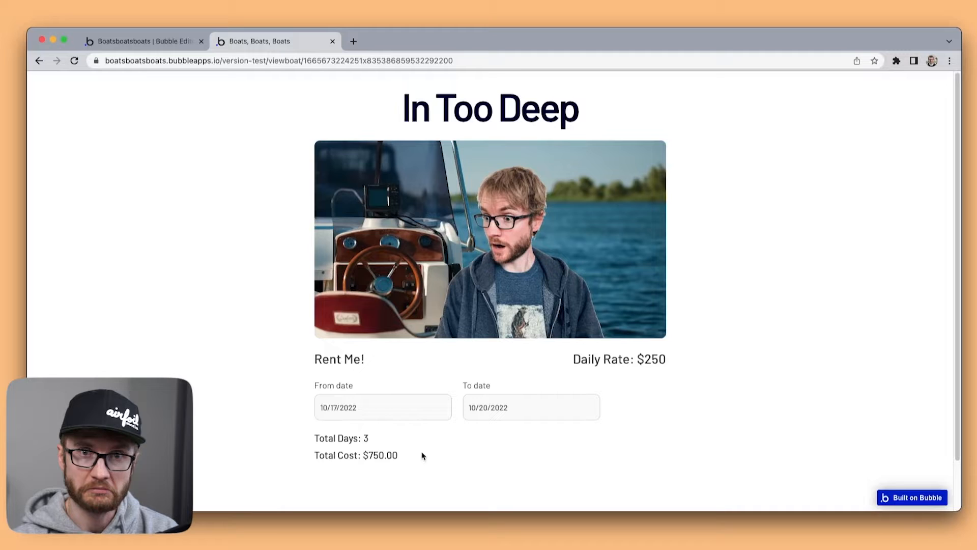
click(143, 42)
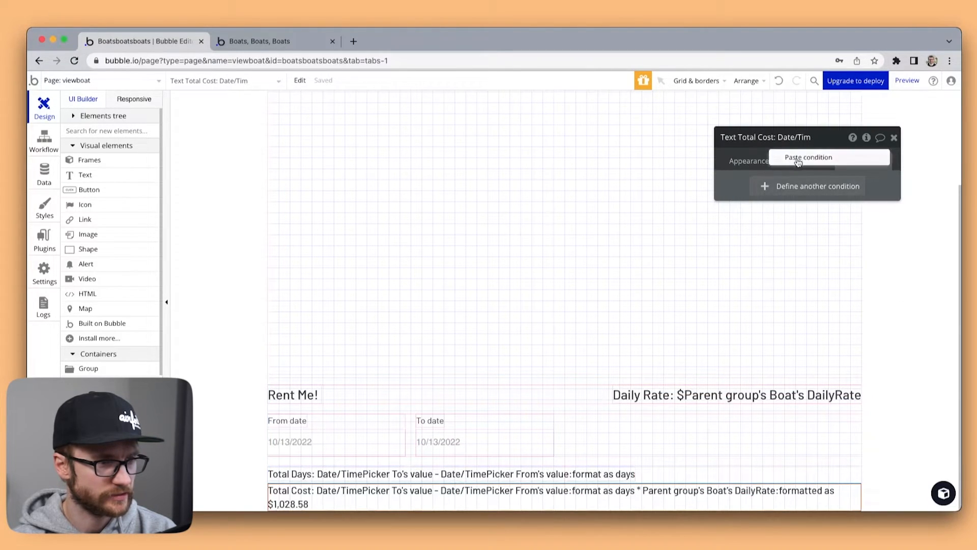
Step: Paste the both-dates-filled condition onto Total Cost, starting it hidden and collapsed on page load
click(808, 156)
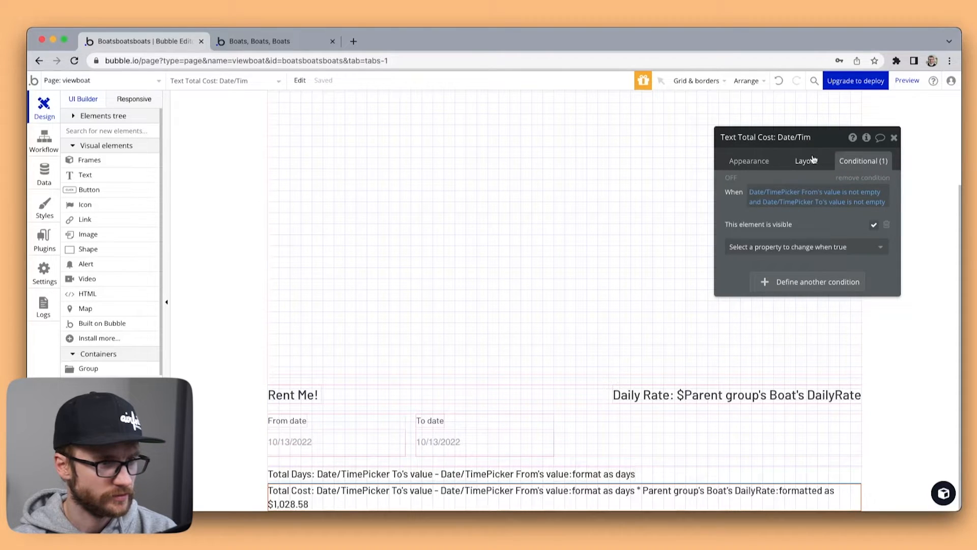
click(805, 161)
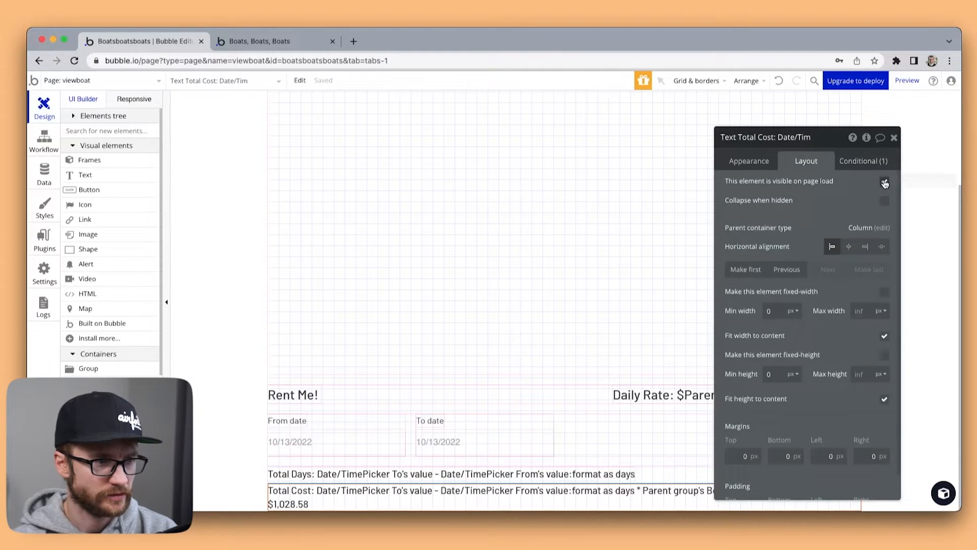
click(884, 182)
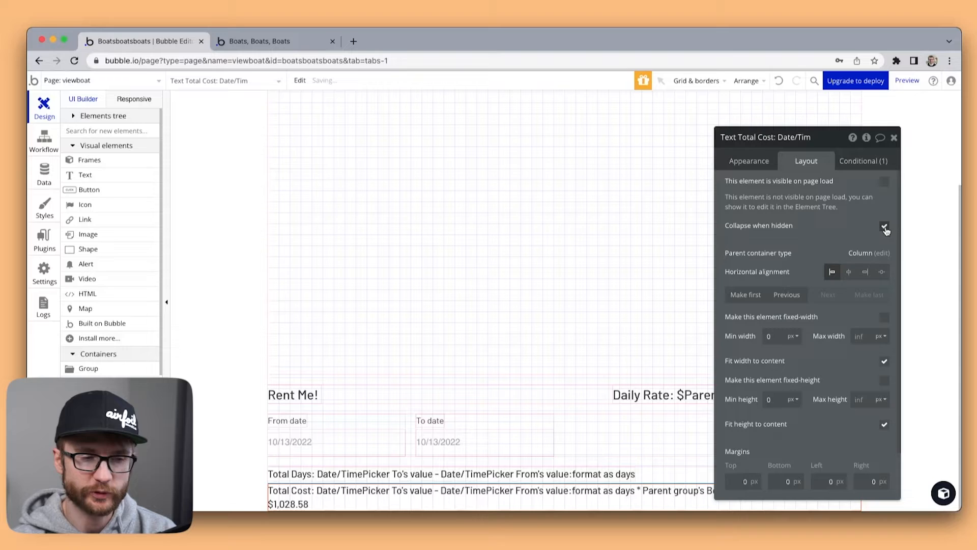
click(894, 138)
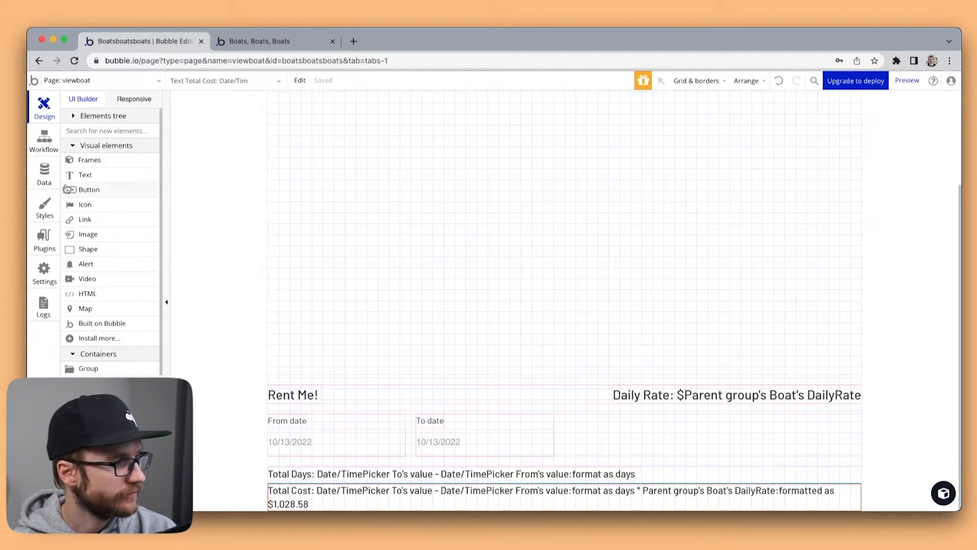
click(43, 173)
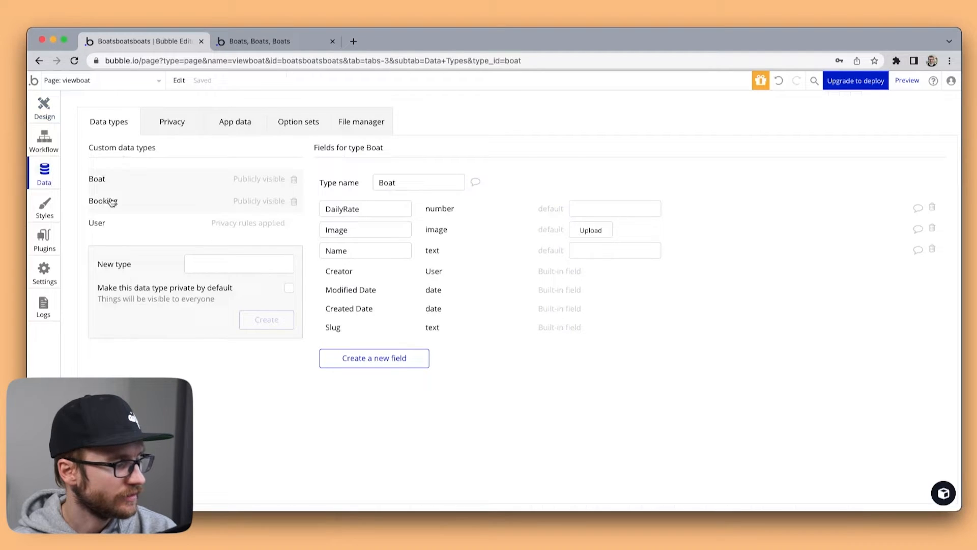
click(103, 201)
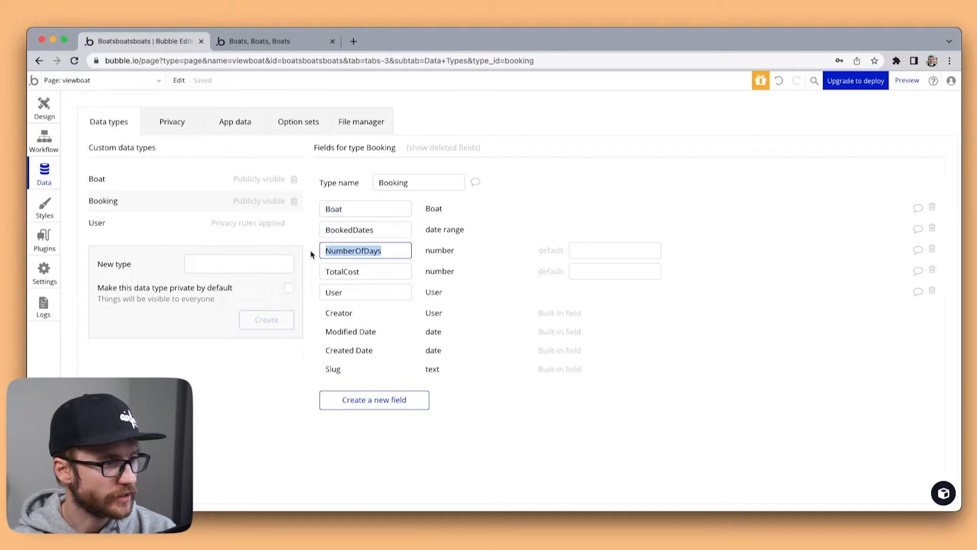
double_click(342, 270)
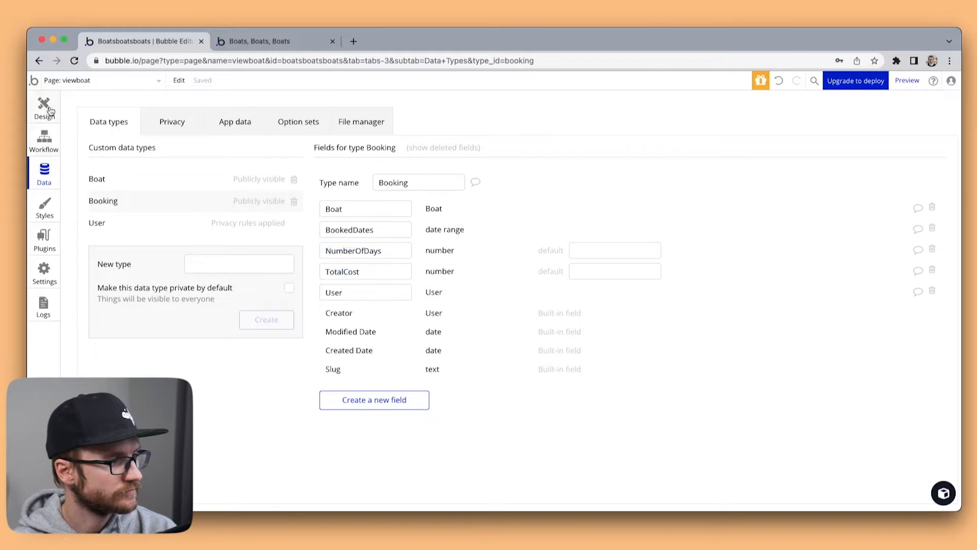
click(44, 105)
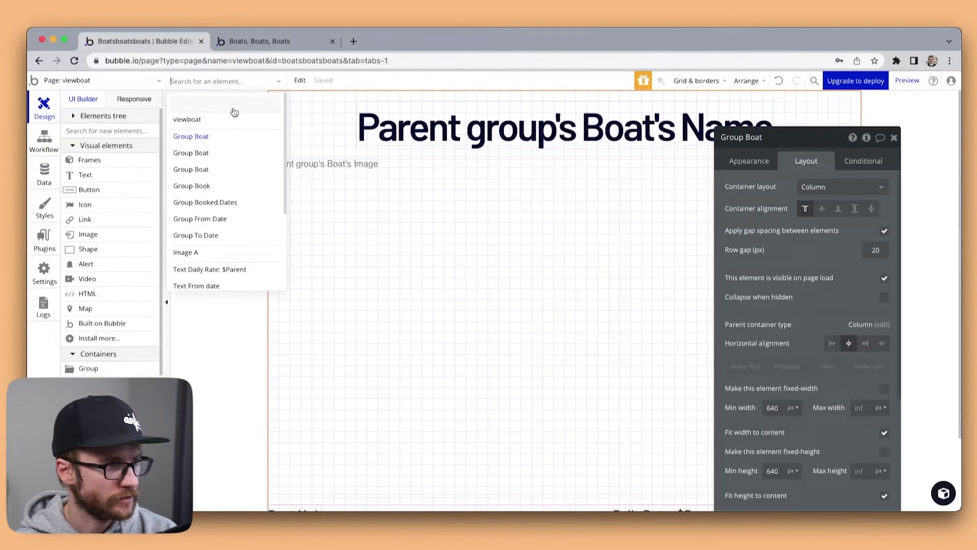
Step: Set the viewboat page's minimum height to 2000
click(187, 120)
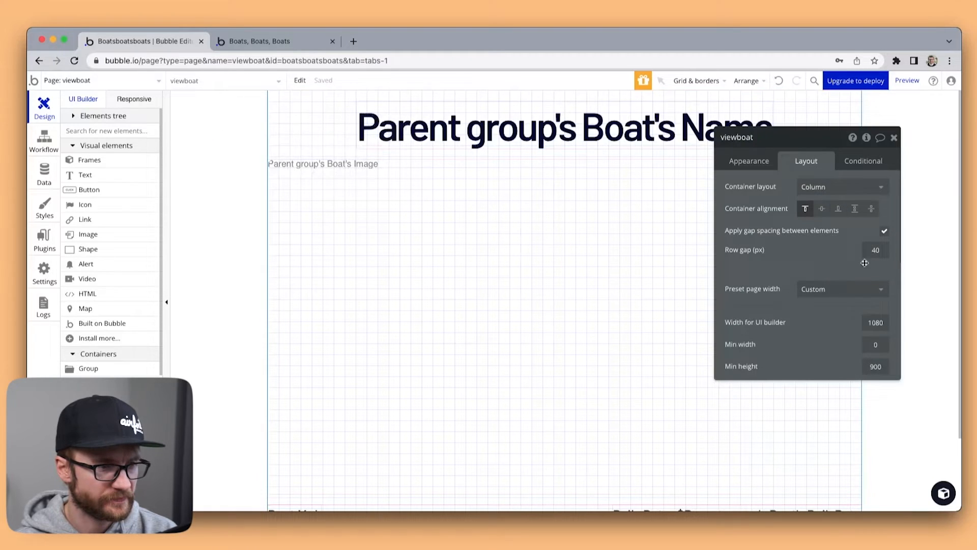
triple_click(875, 366)
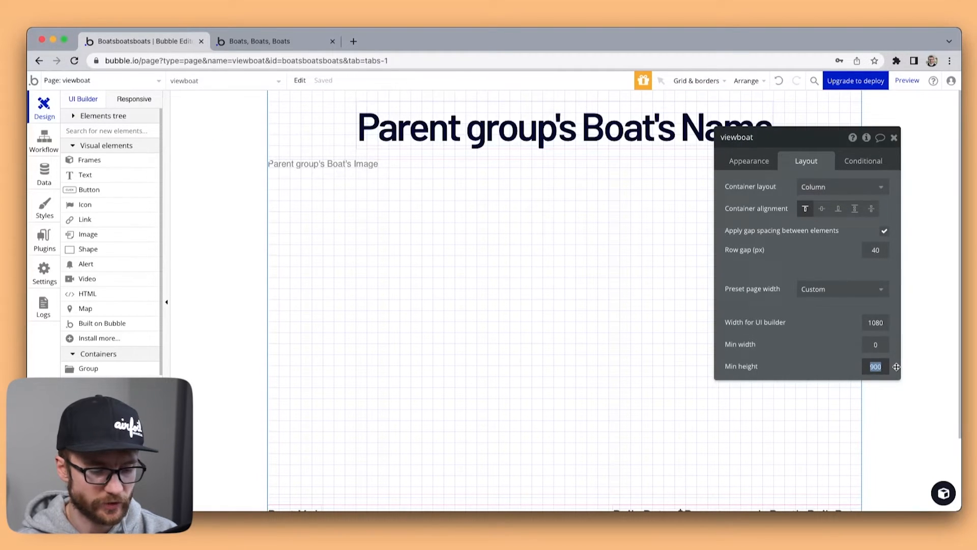
text(2000)
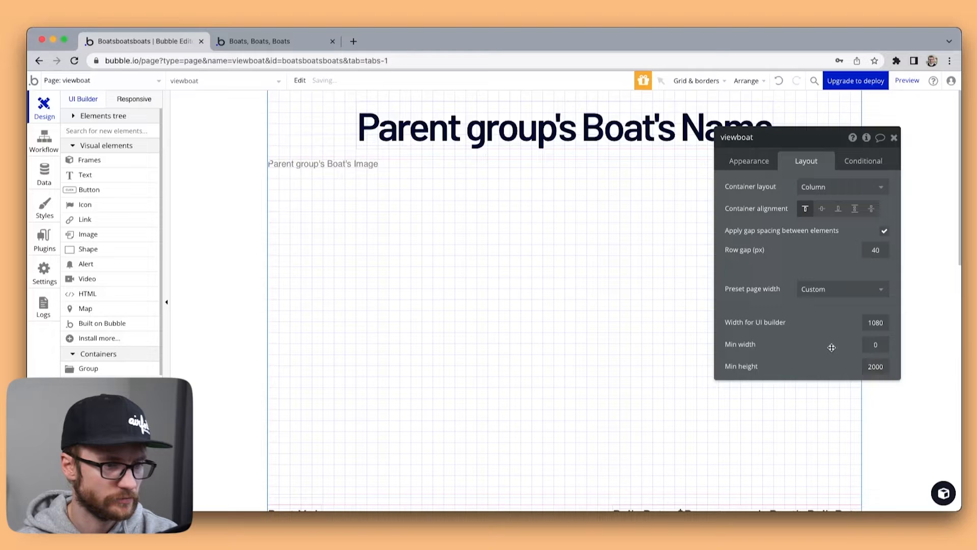
scroll(down, 3)
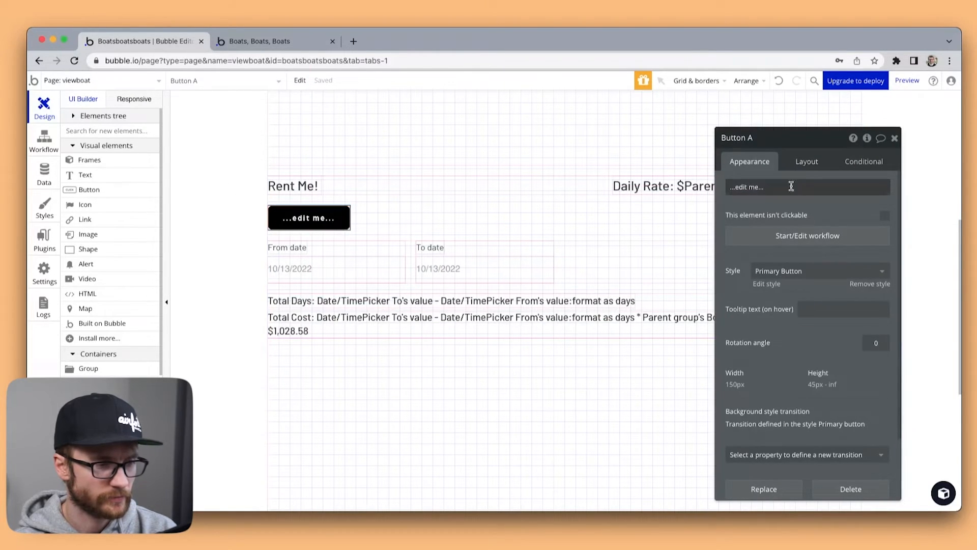
Step: Move the new button to the end of the rental section, label it 'Book me!', and create its click workflow
click(805, 162)
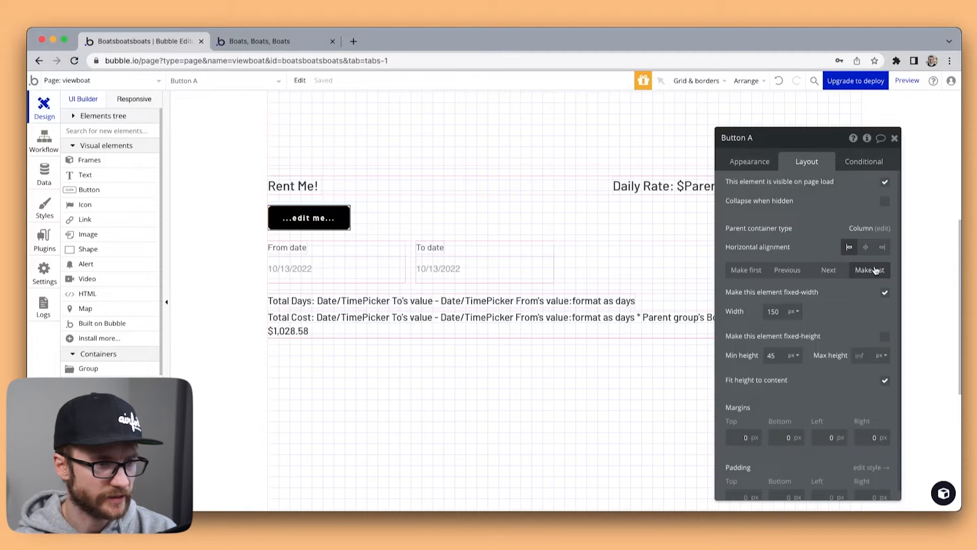
click(869, 270)
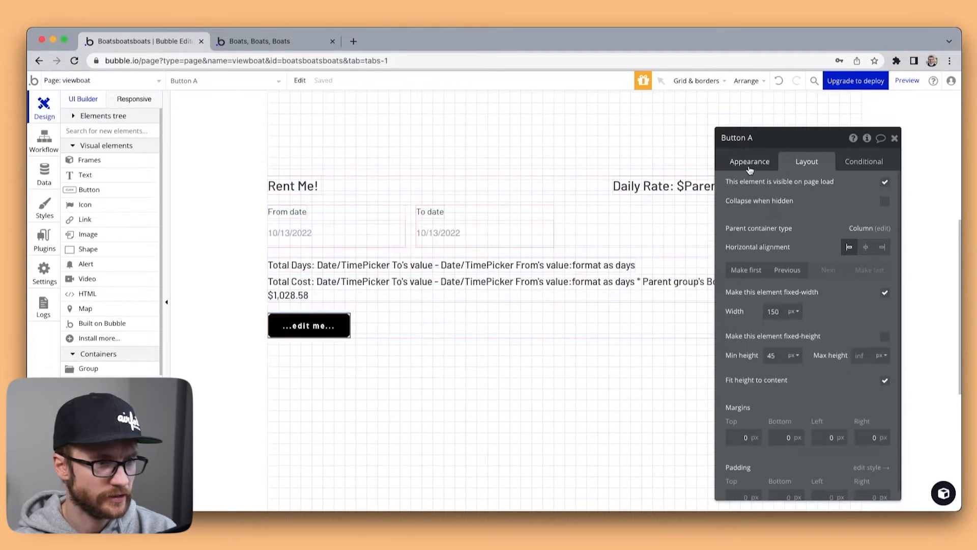
click(749, 162)
text(Book me!)
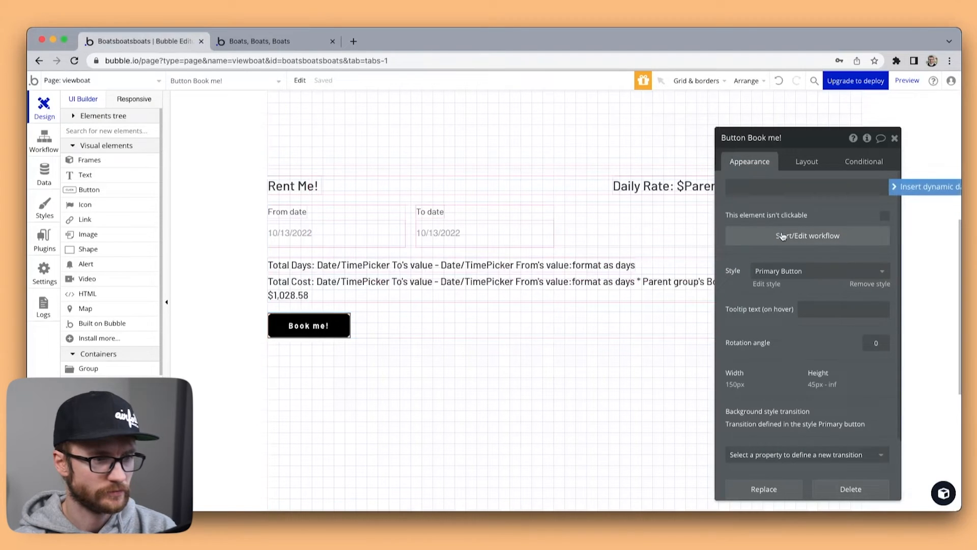
click(807, 236)
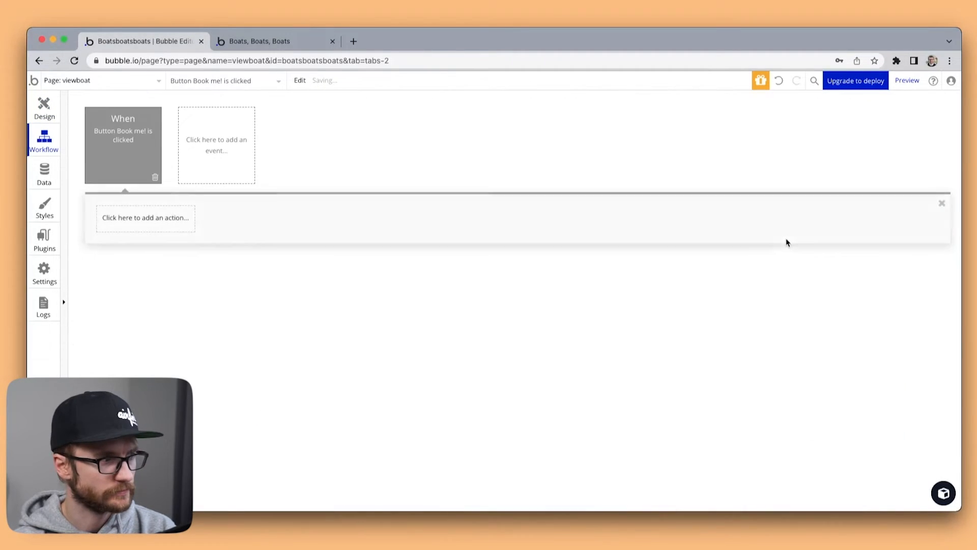
Step: Add a Create a new Booking action with Boat set to Parent group's Boat
click(145, 217)
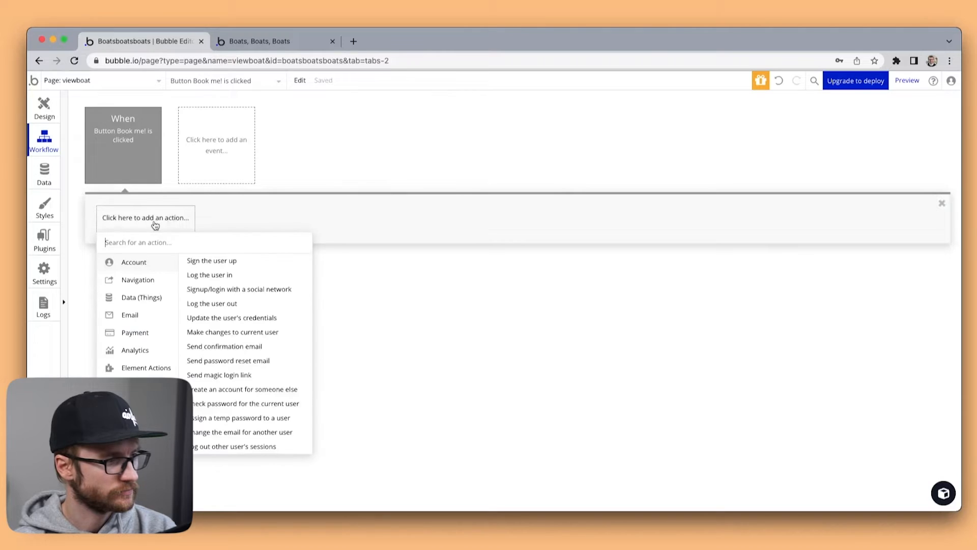
text(cr)
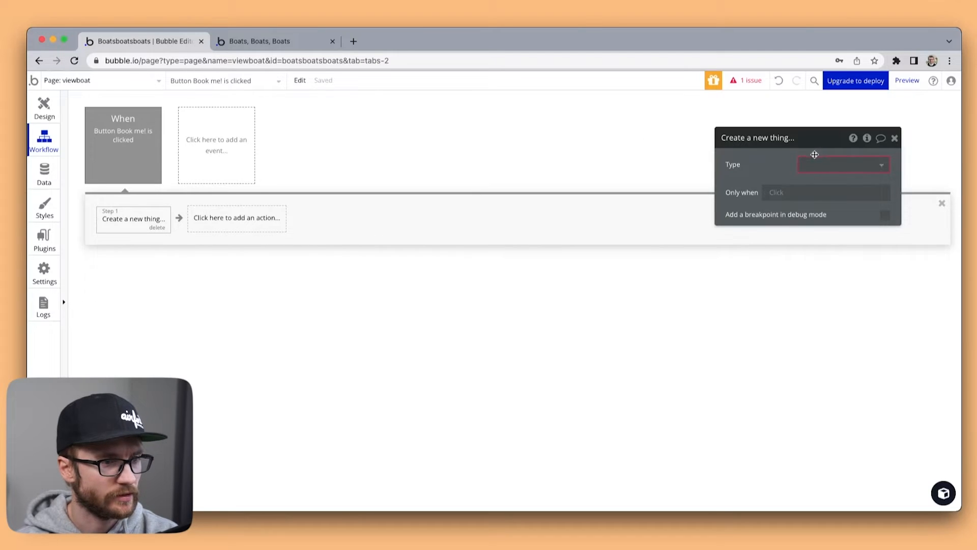
click(844, 164)
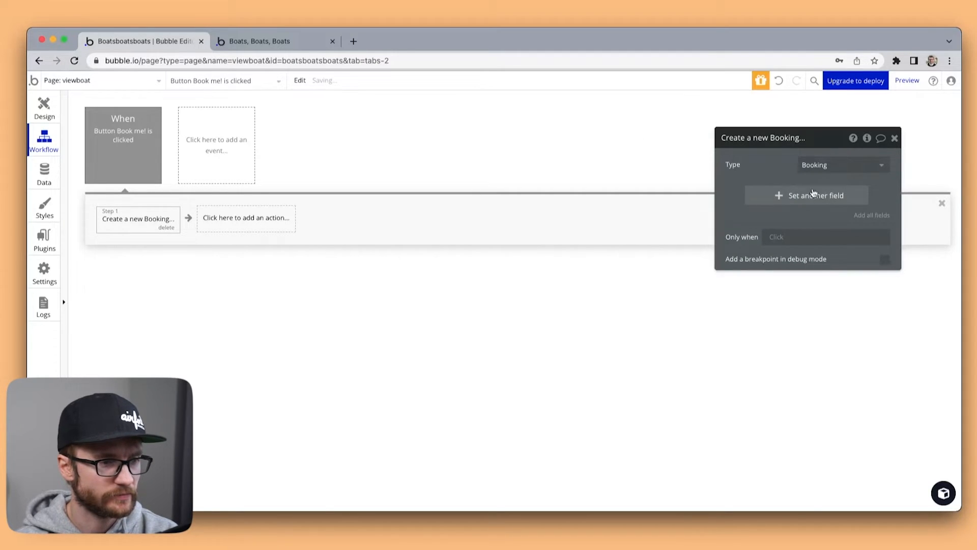
click(815, 195)
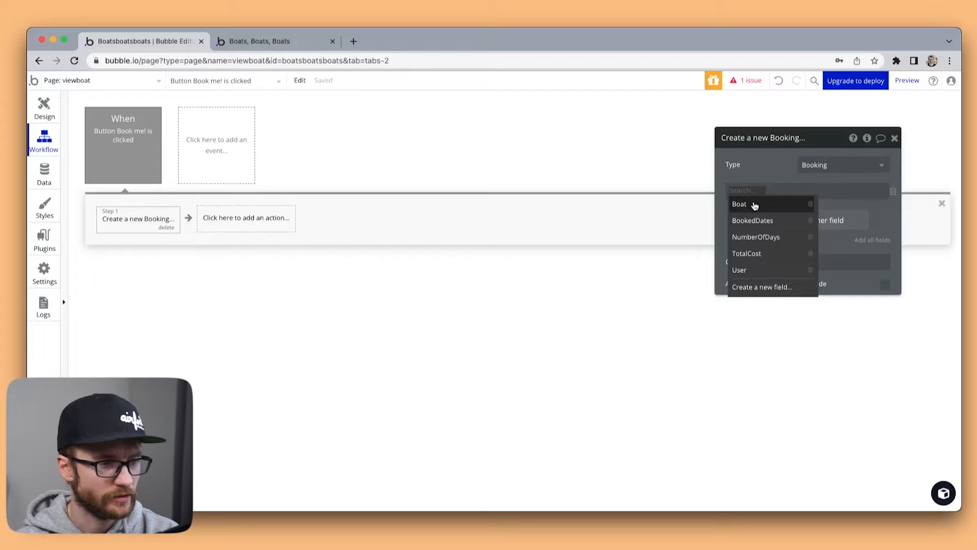
click(739, 204)
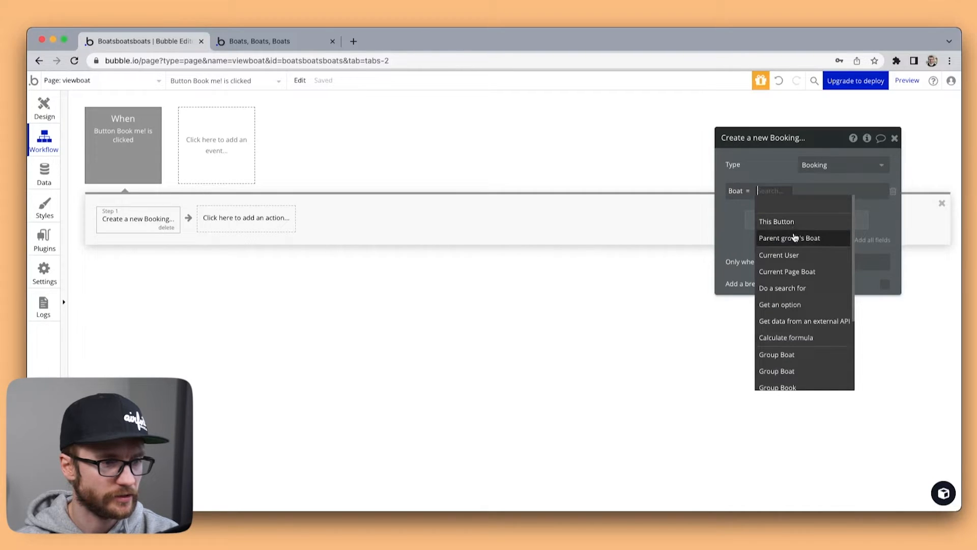
click(790, 238)
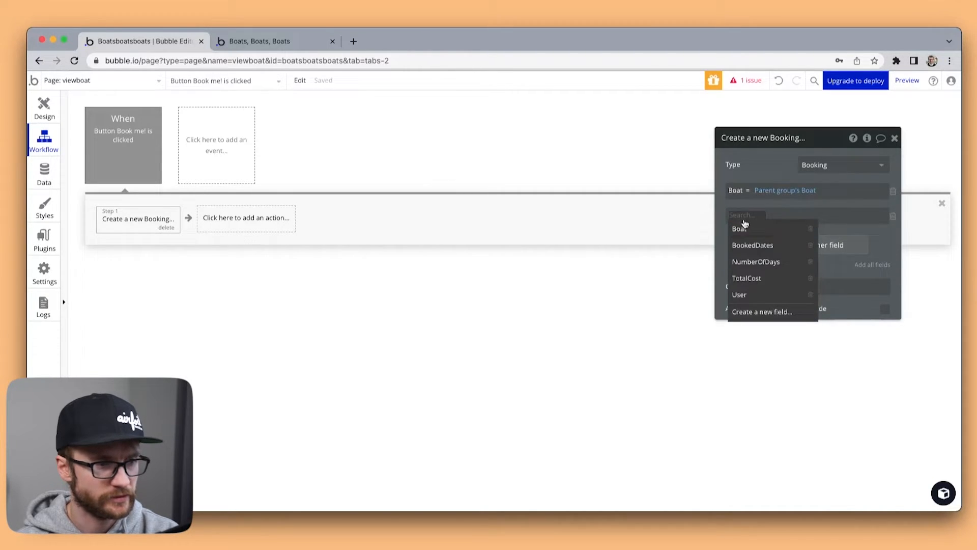
Step: Set BookedDates to a range from the From date picker's value to the To date picker's value
click(753, 245)
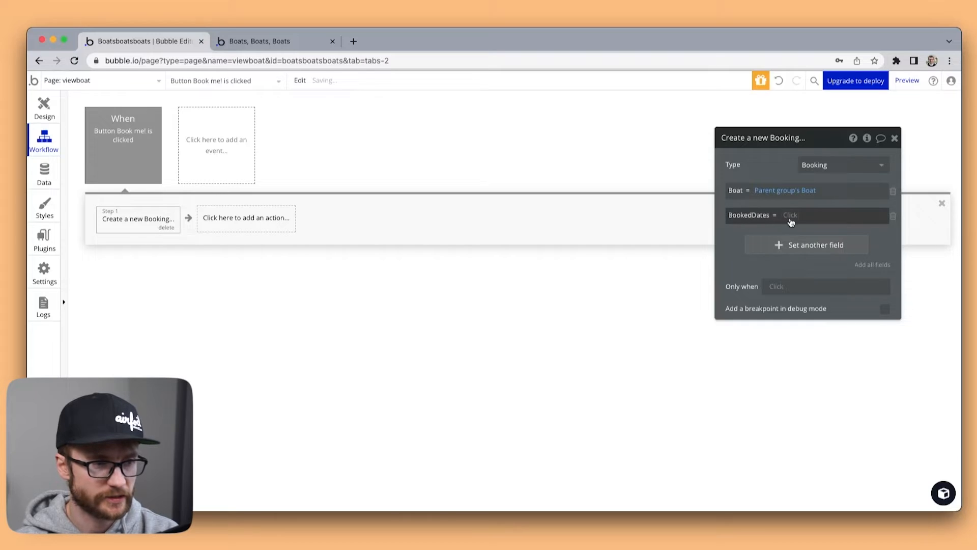
click(808, 215)
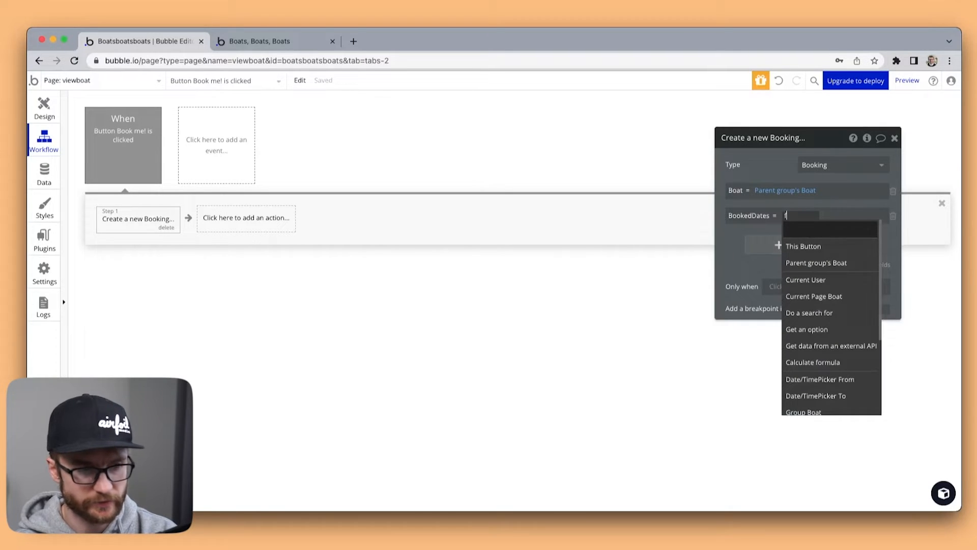
click(820, 379)
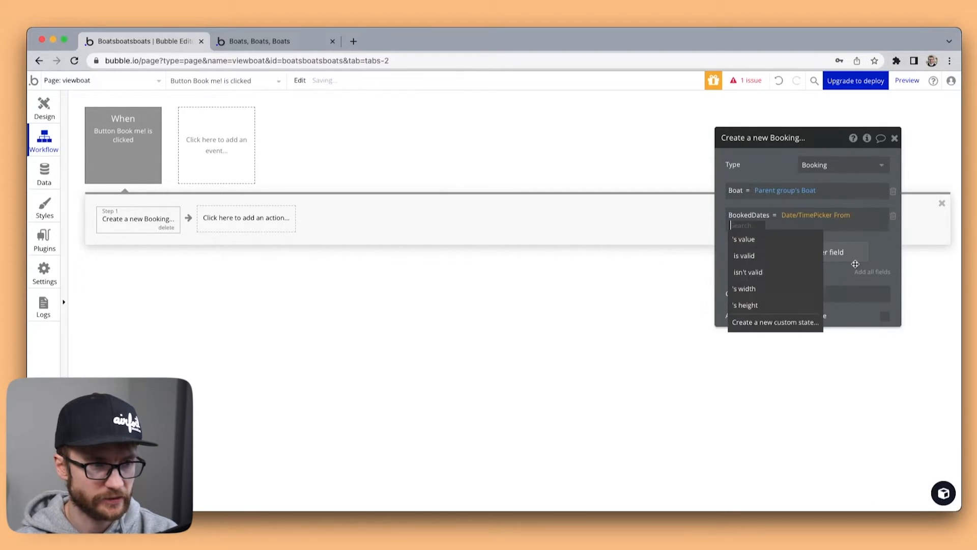
click(744, 239)
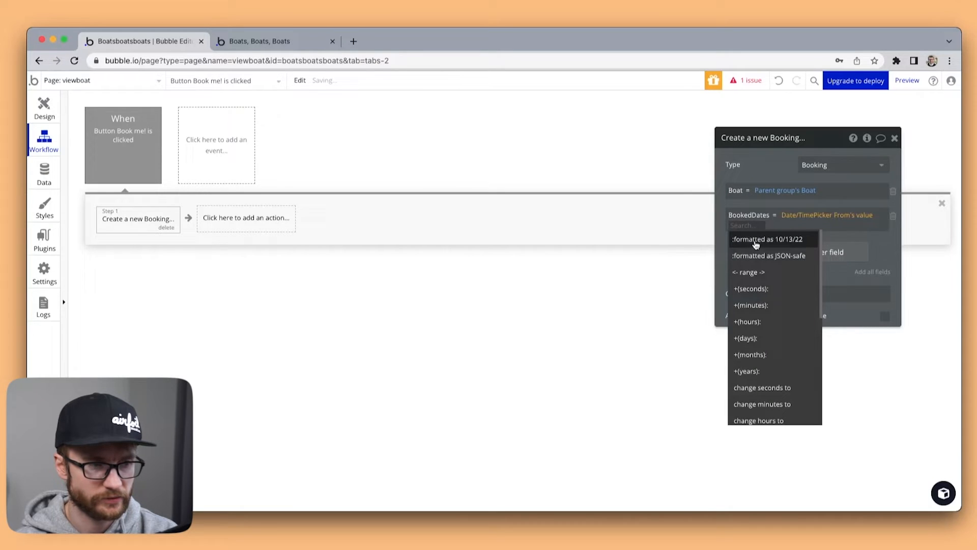
mouse_move(748, 272)
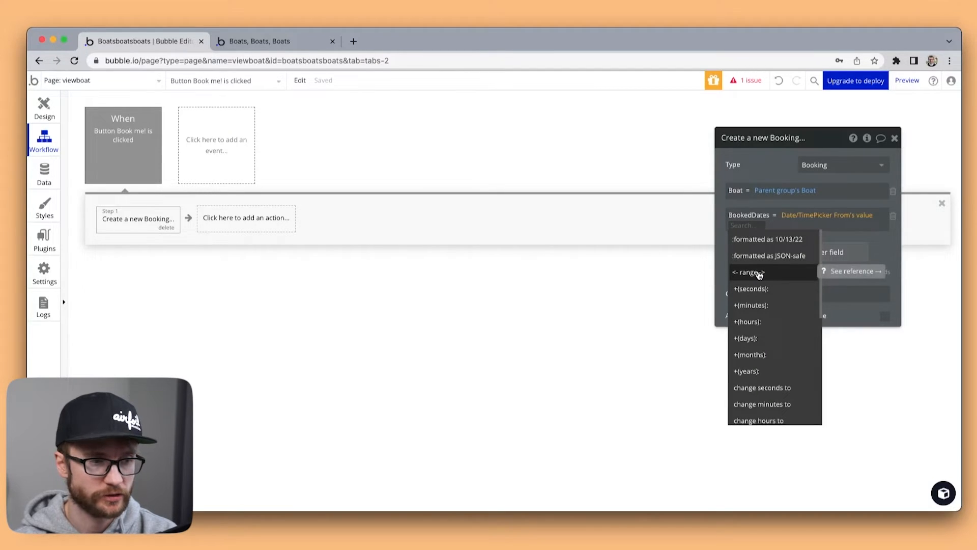
click(748, 271)
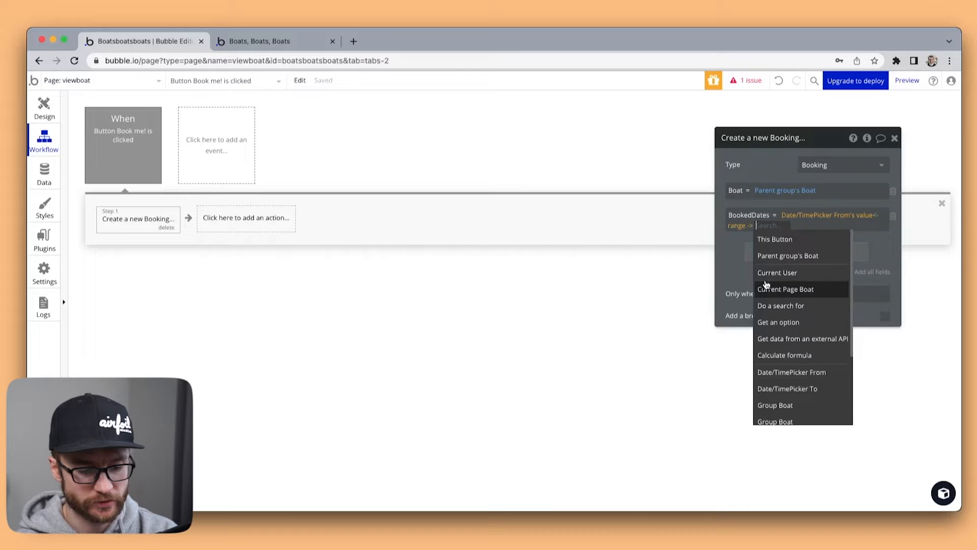
click(787, 389)
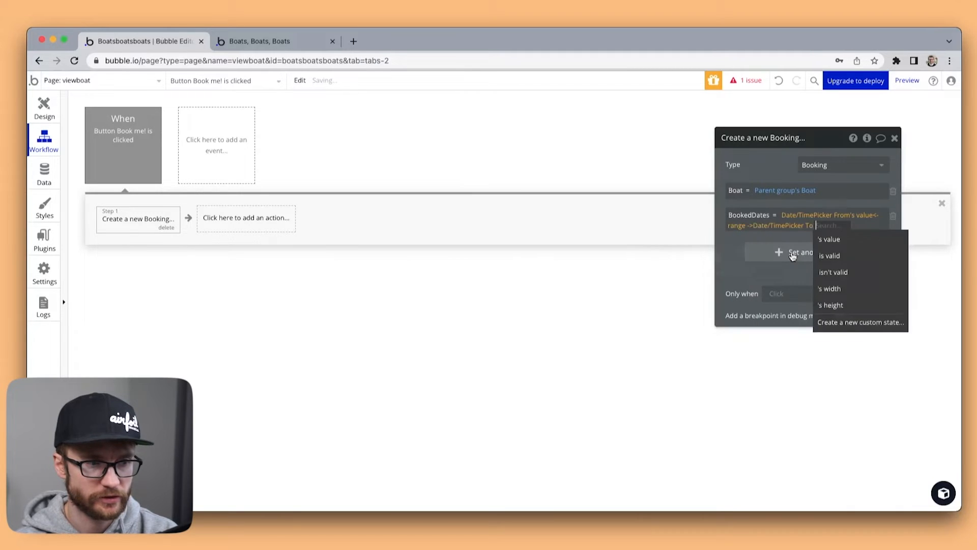
click(830, 239)
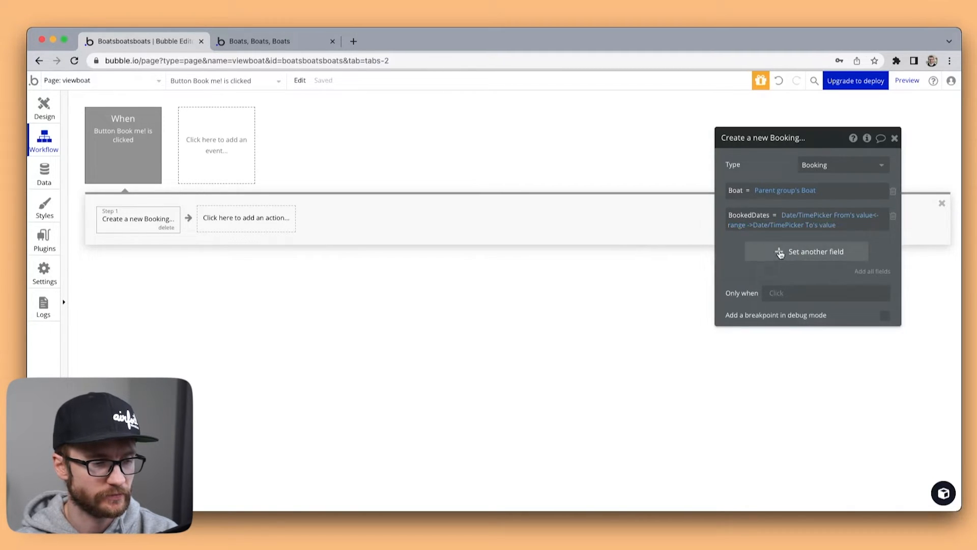
Step: Set NumberOfDays to To date value minus From date value
click(806, 251)
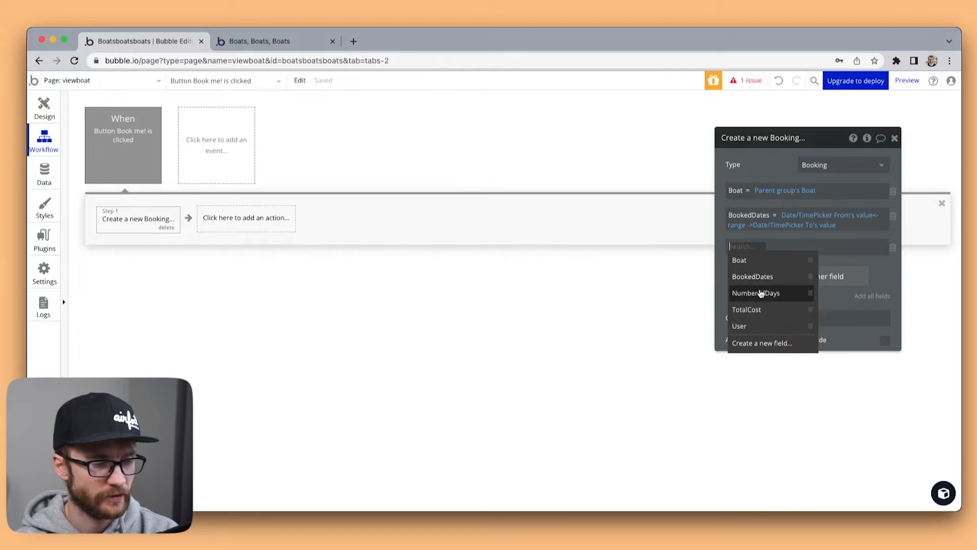
click(755, 293)
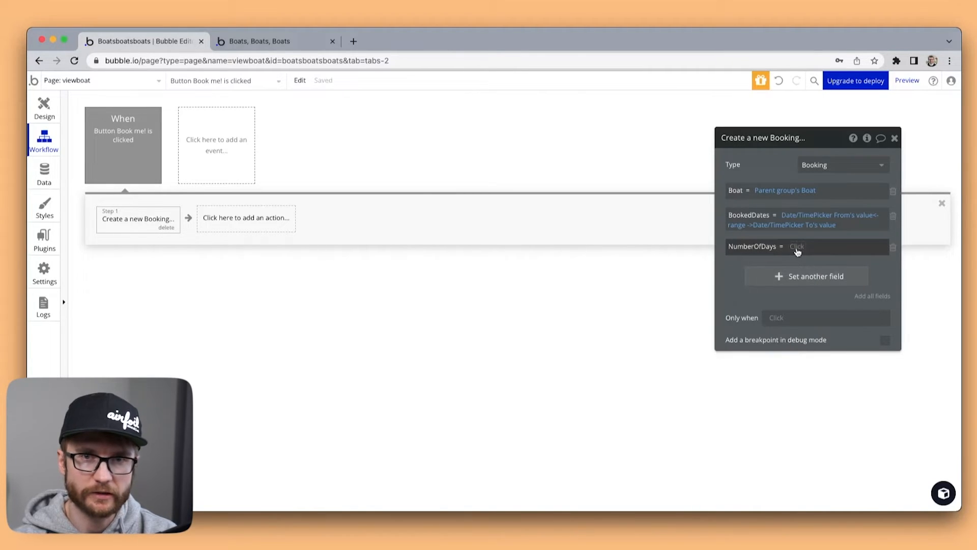
click(807, 246)
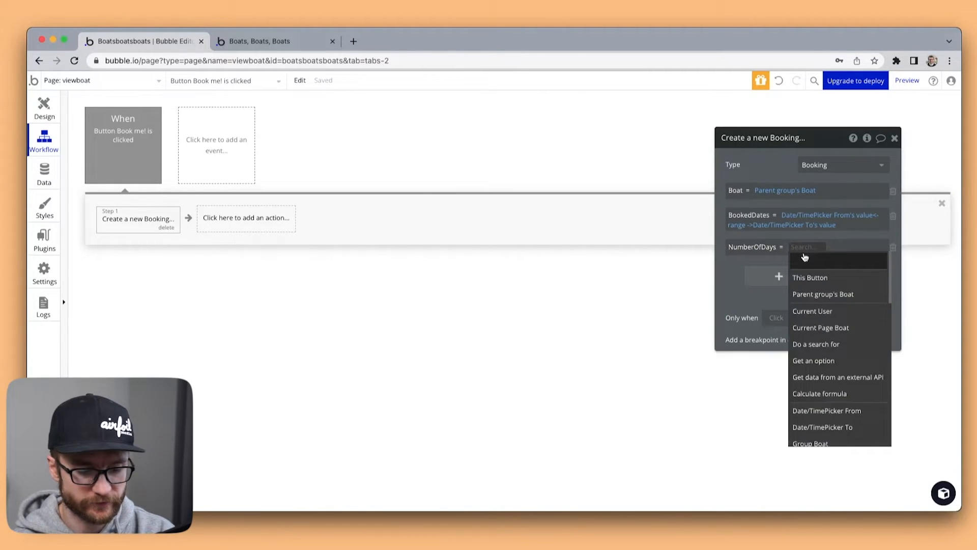
text(to da)
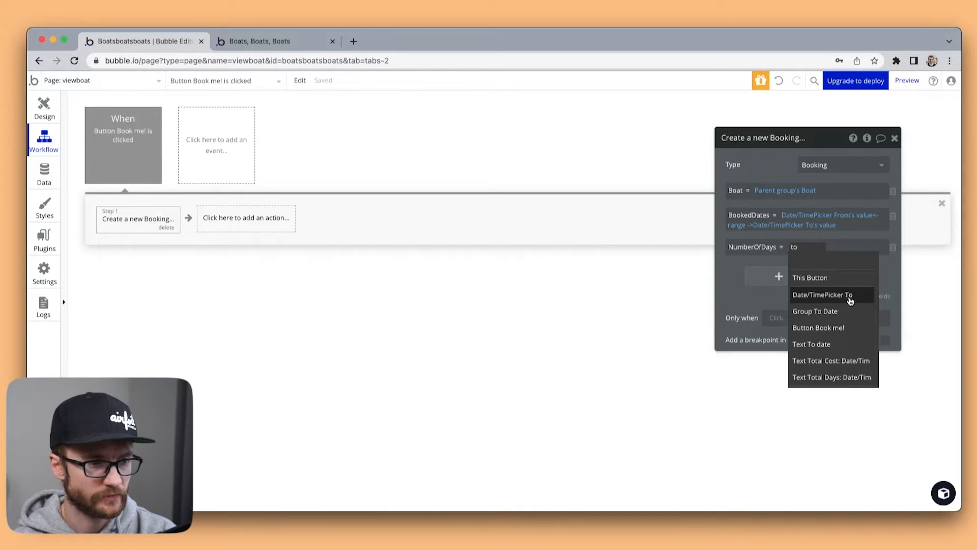
click(823, 295)
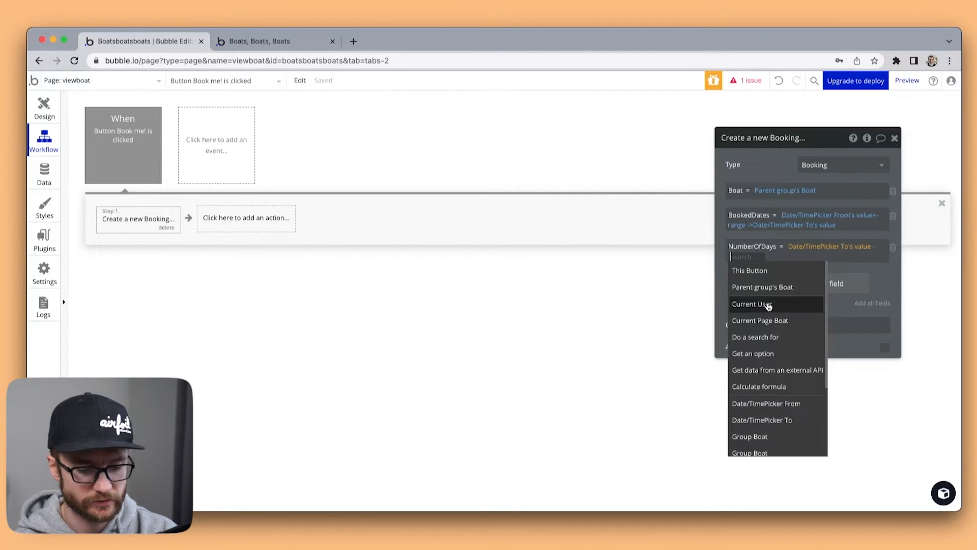
click(766, 403)
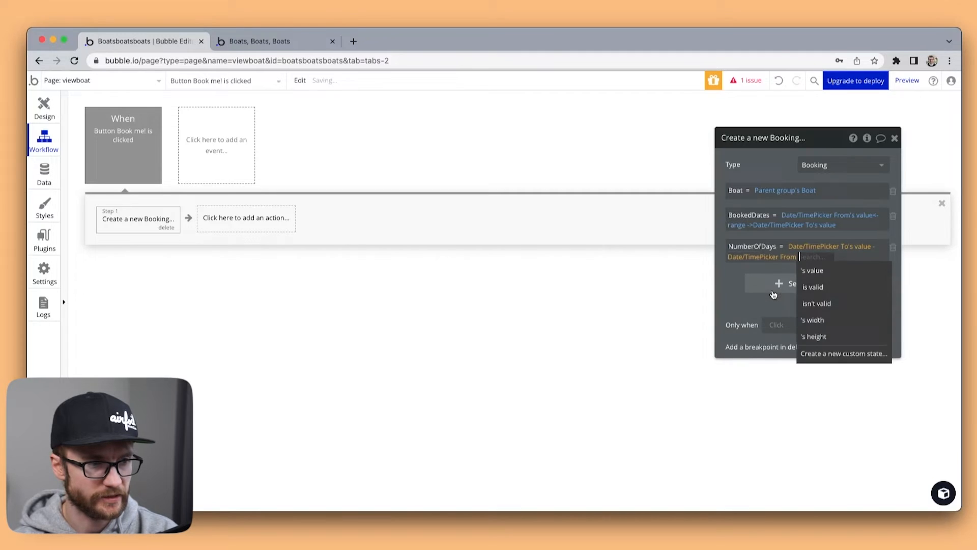
click(812, 270)
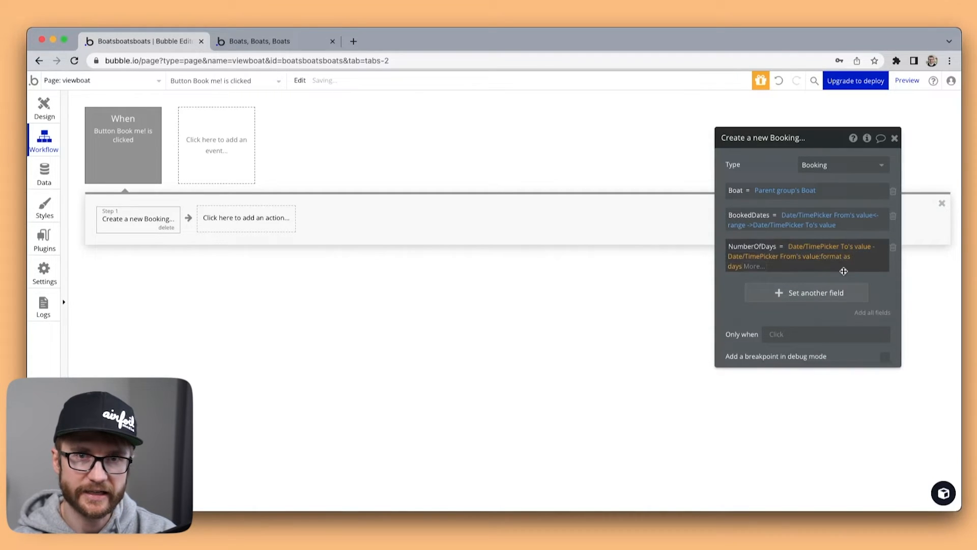
click(806, 292)
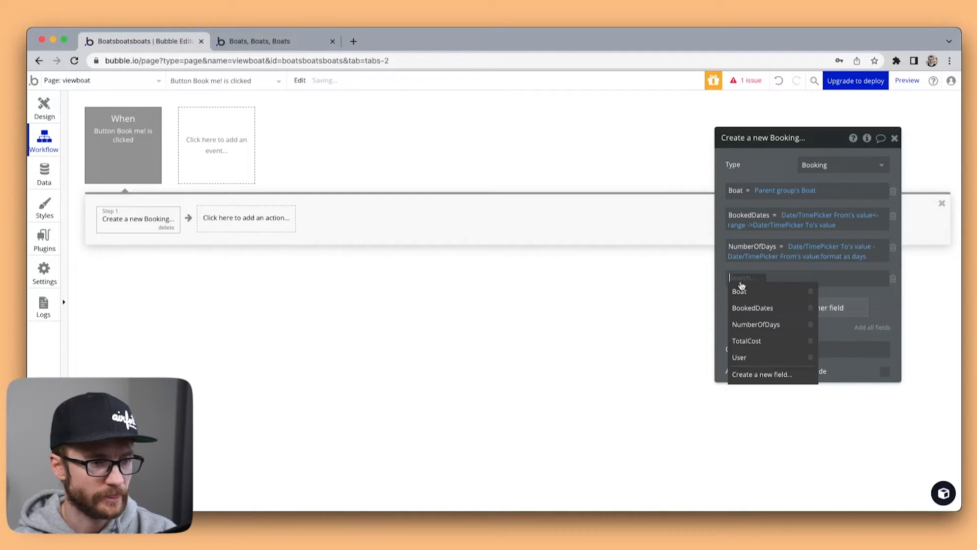
Step: Paste the Total Cost expression into the Booking's TotalCost field, ending with the boat's DailyRate
click(747, 340)
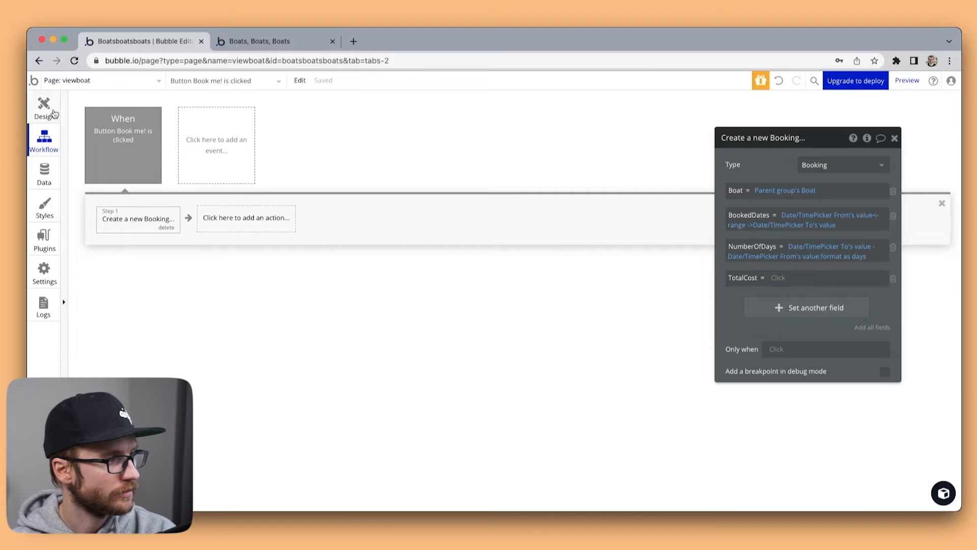
click(44, 106)
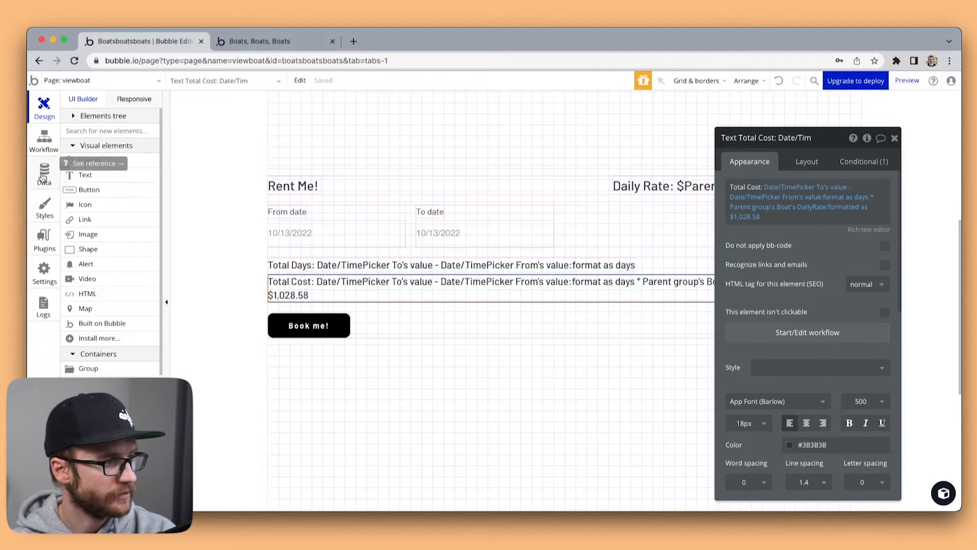
click(43, 140)
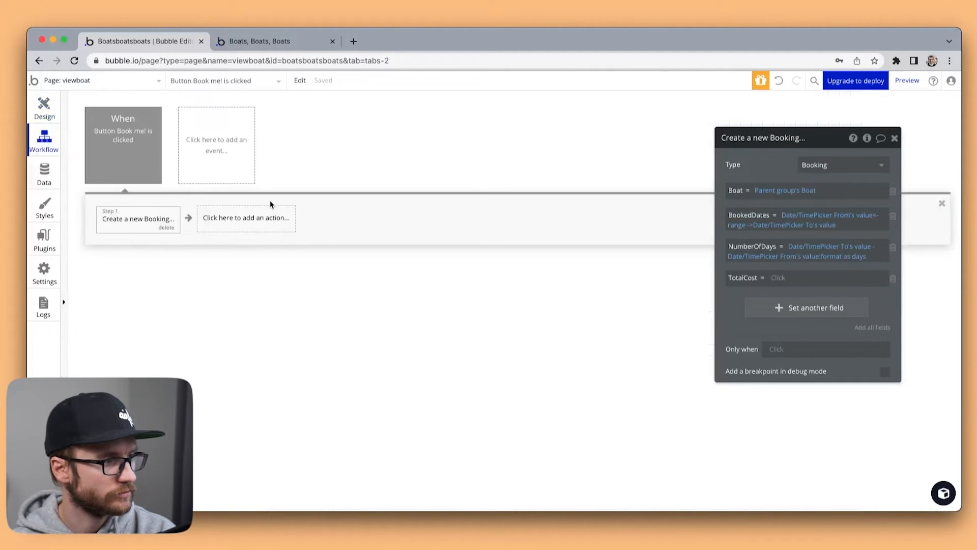
right_click(778, 277)
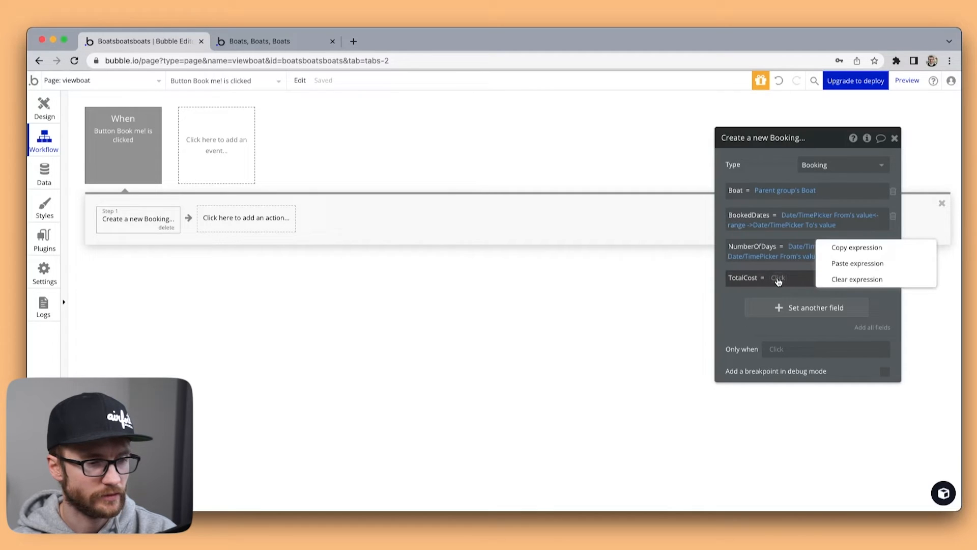
click(858, 264)
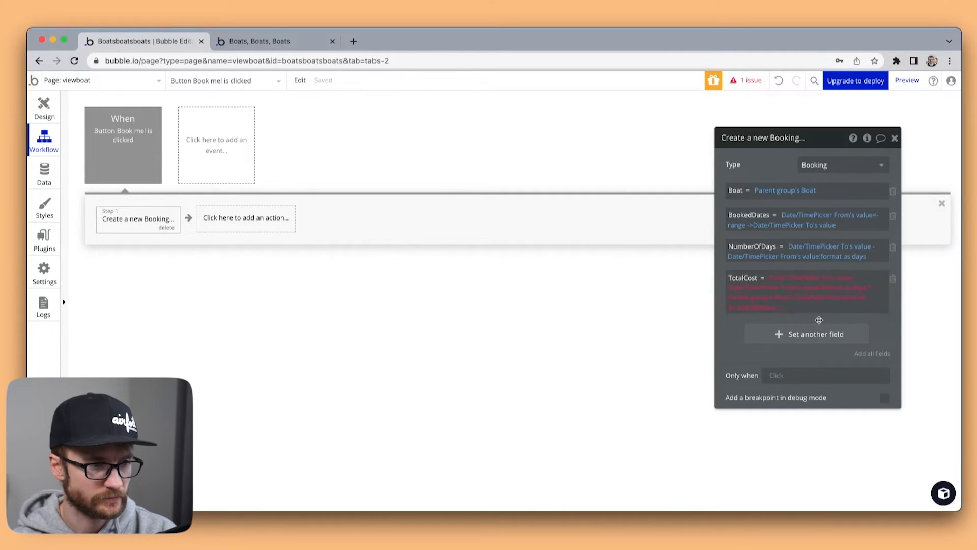
click(779, 307)
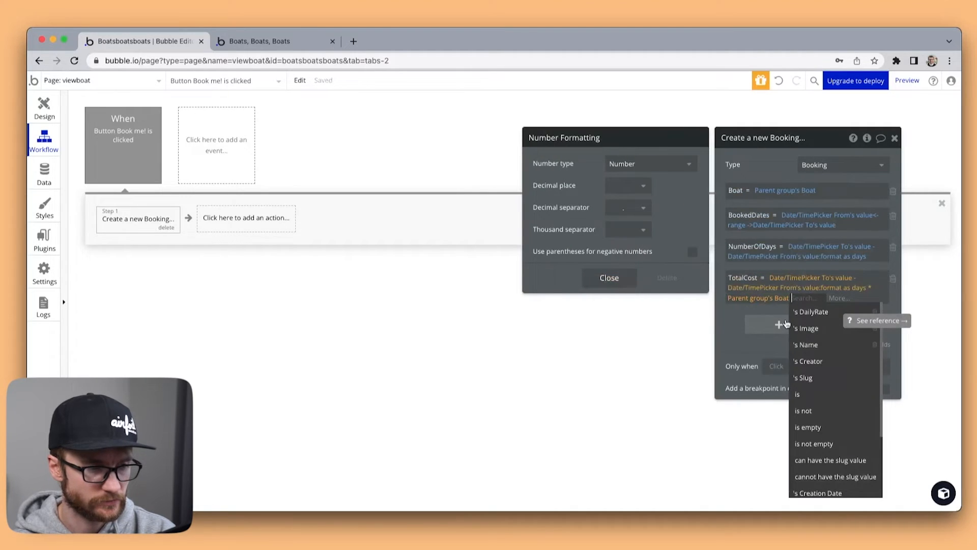
click(814, 311)
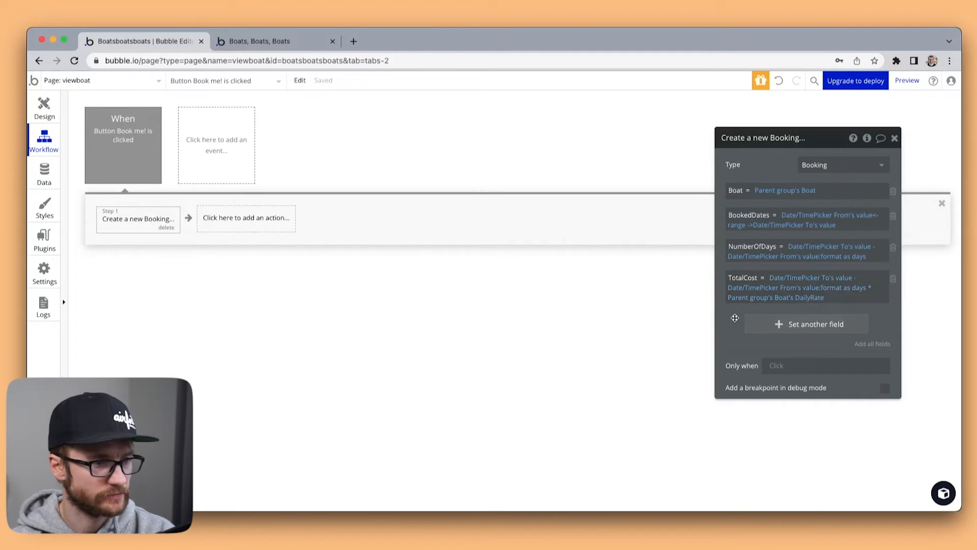
click(806, 324)
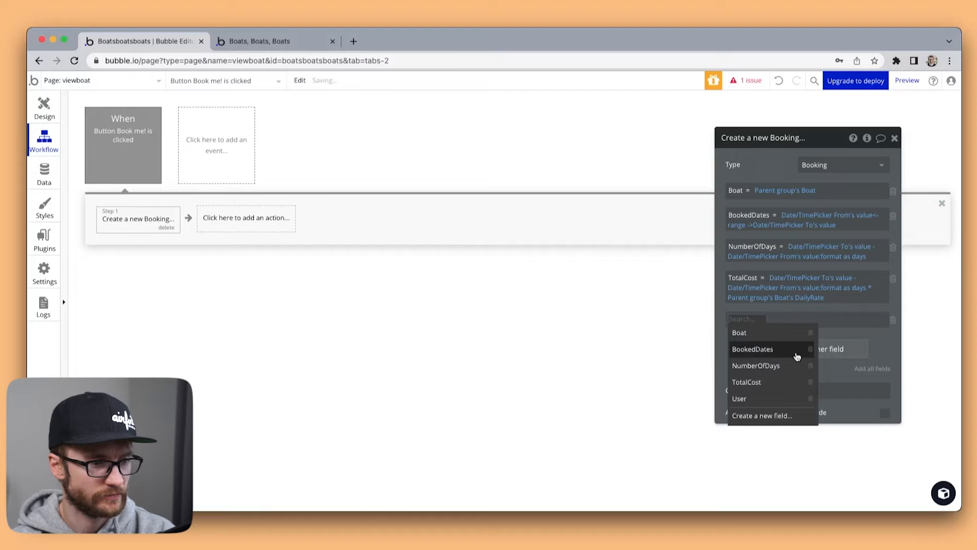
Step: Set the Booking's User to Current User, add a Go to page index action, and open the preview
click(739, 398)
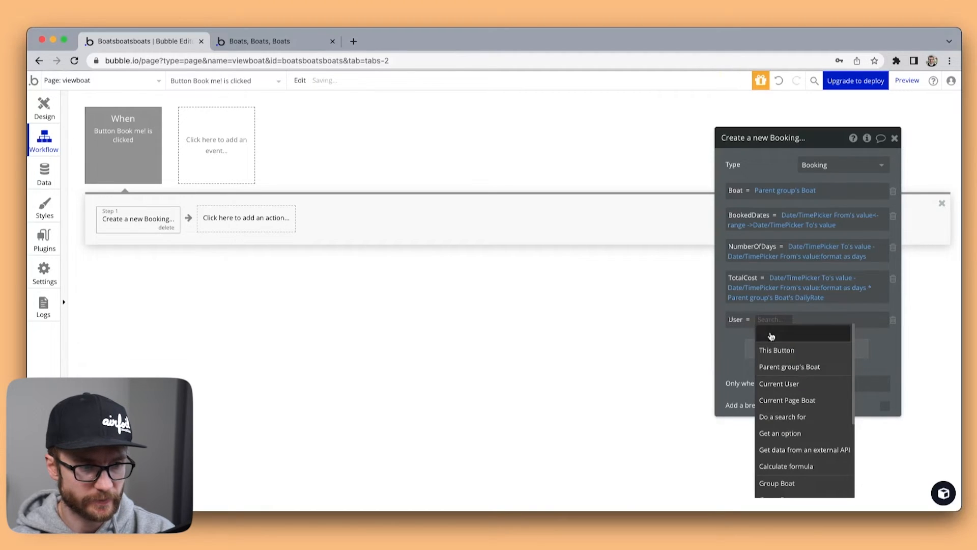
click(778, 383)
text(go)
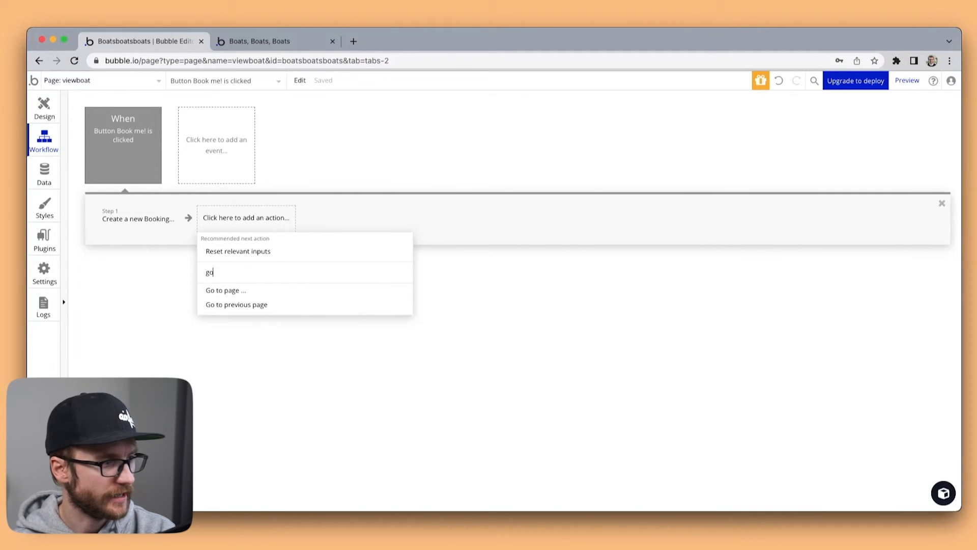
click(226, 290)
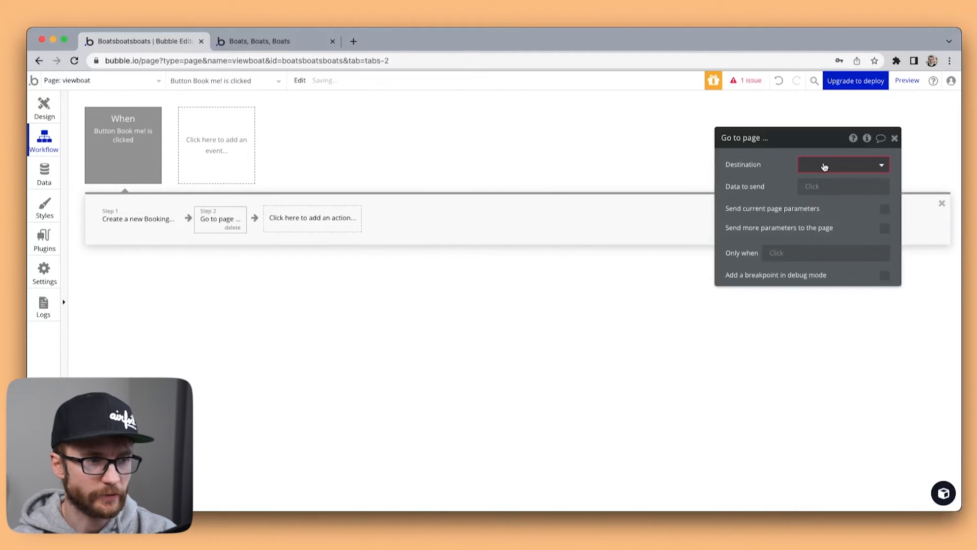
click(842, 164)
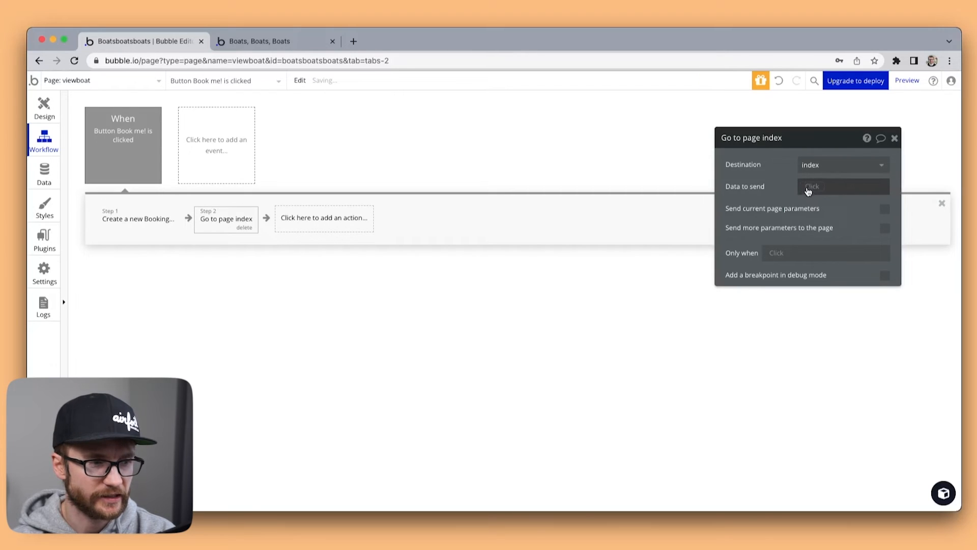
click(274, 41)
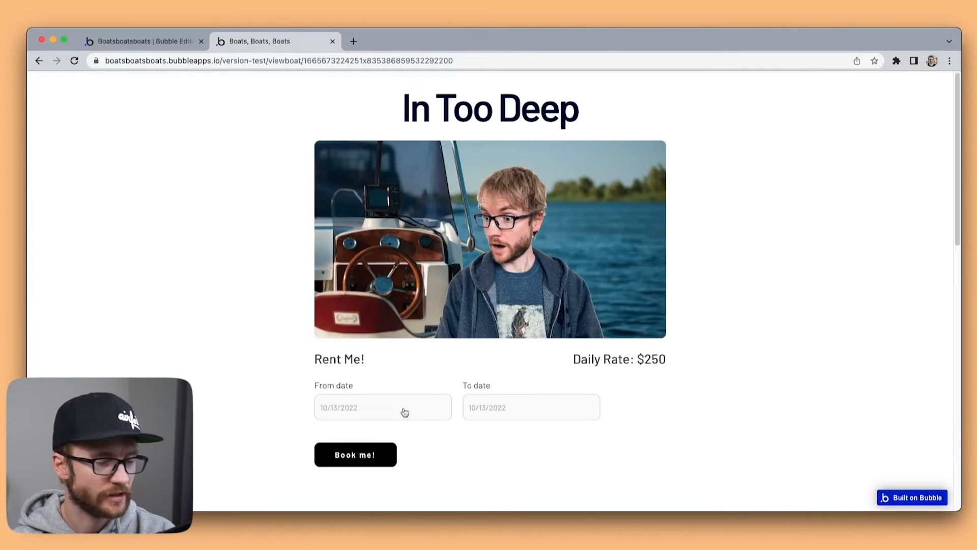
Step: Book In Too Deep from 10/17 to 10/21 with Book me!, then return to the editor
click(383, 407)
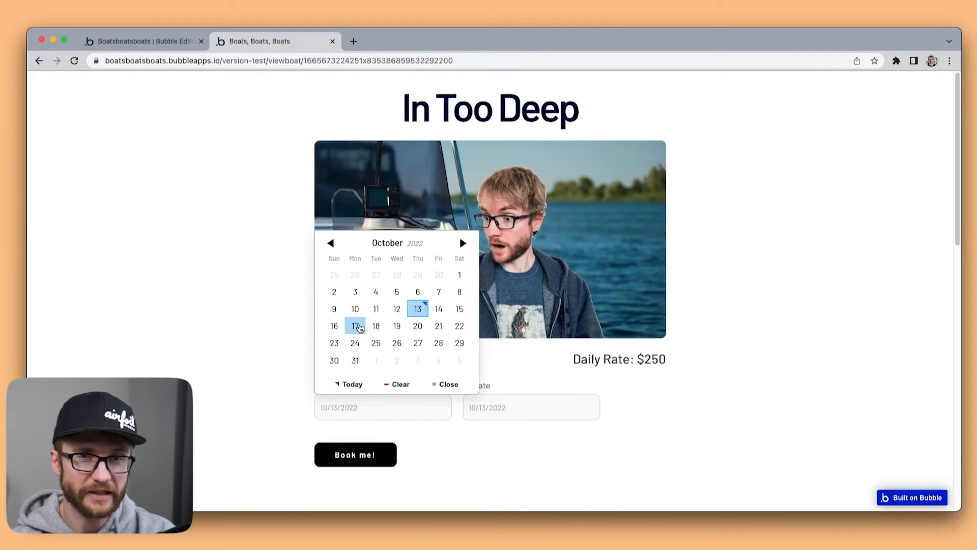
click(355, 325)
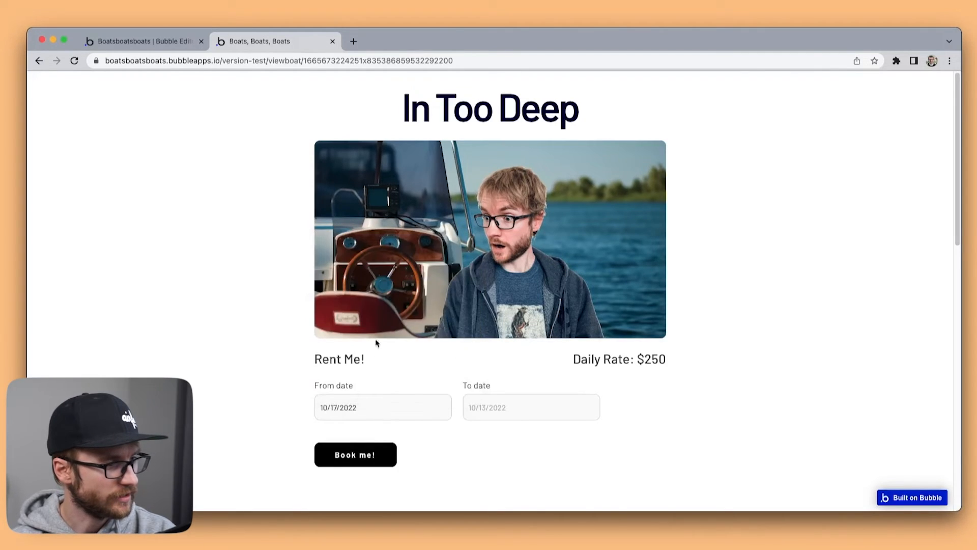
click(530, 407)
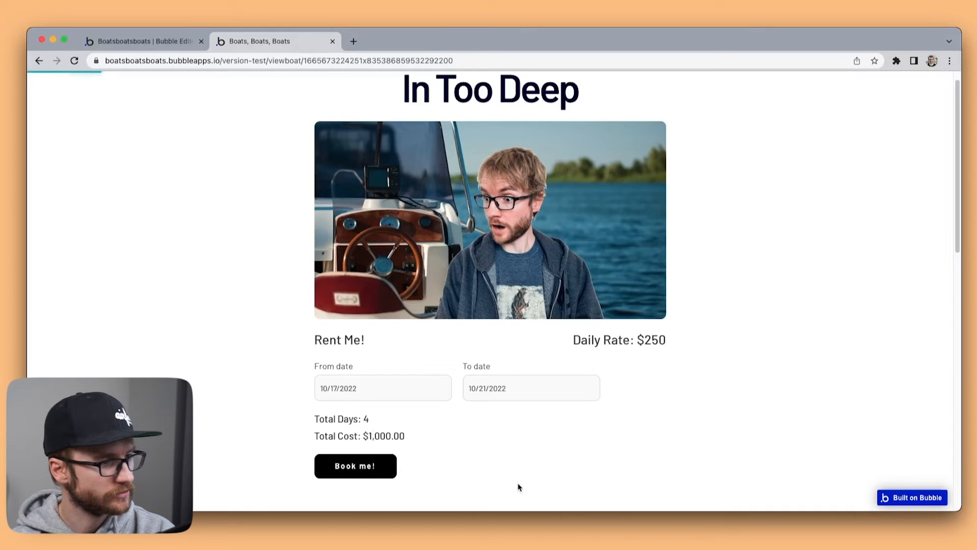
click(38, 61)
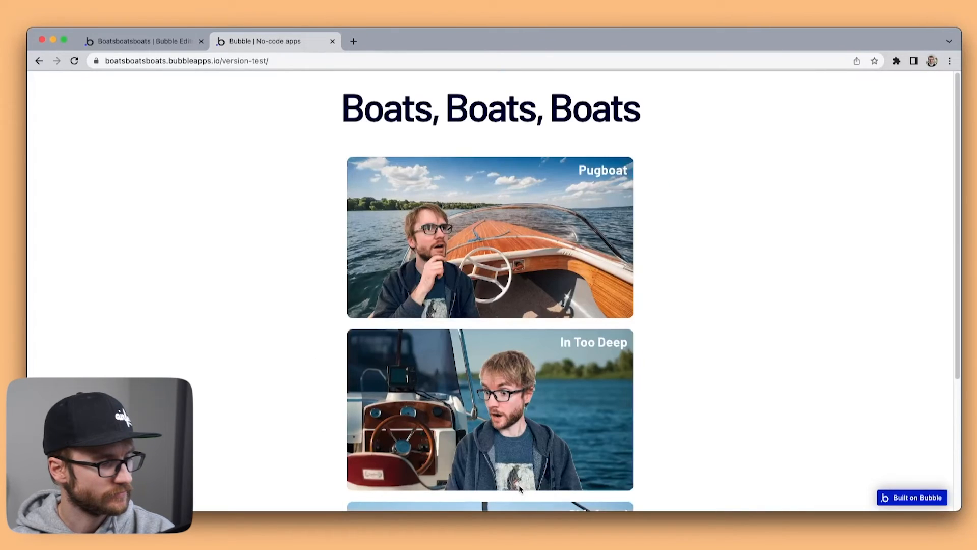
click(143, 42)
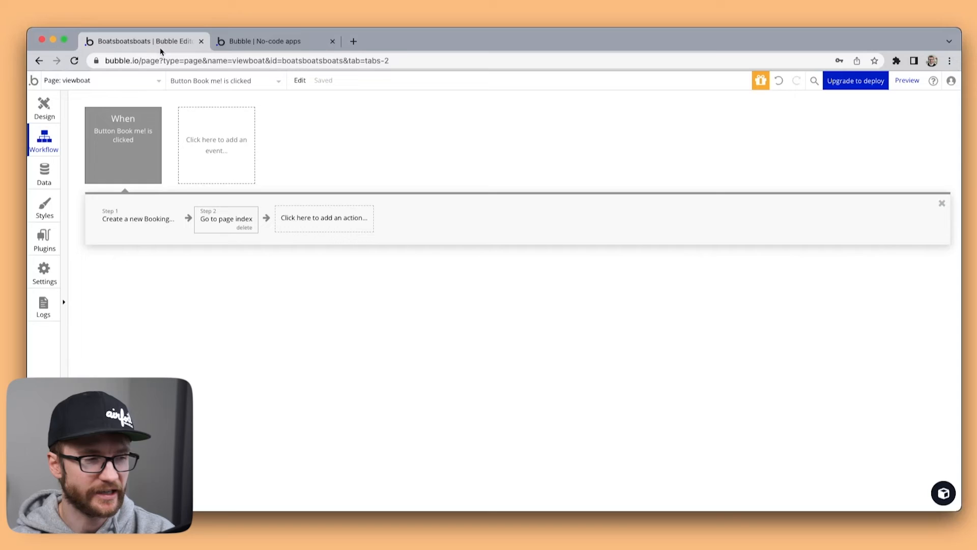
Step: View the All Bookings records in App data: In Too Deep, Oct 17–21, 4 days, cost 1,000
click(44, 173)
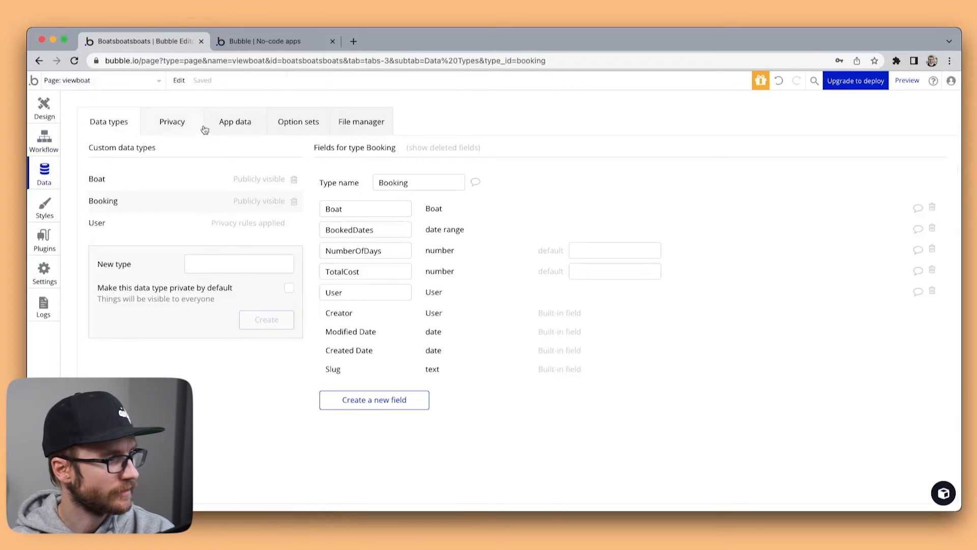
click(235, 122)
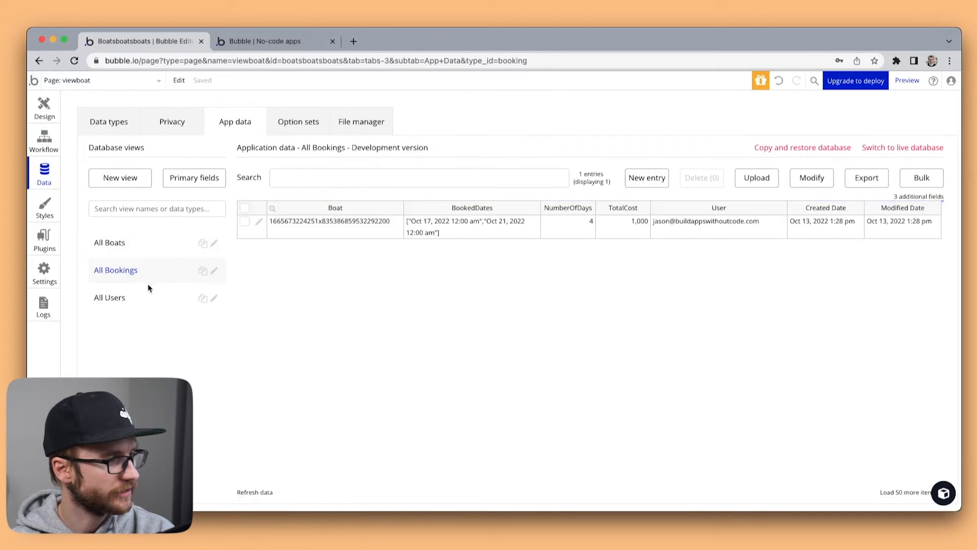
mouse_move(437, 215)
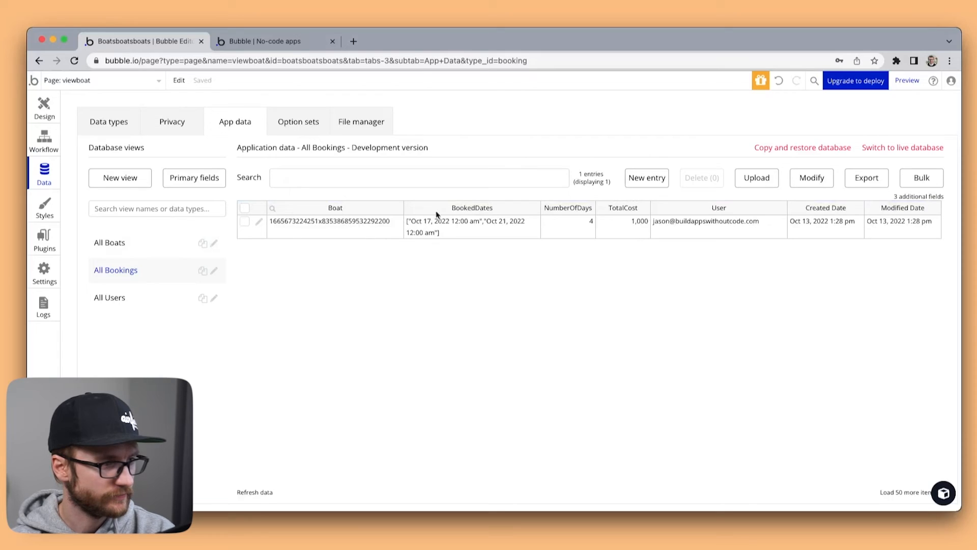
mouse_move(584, 225)
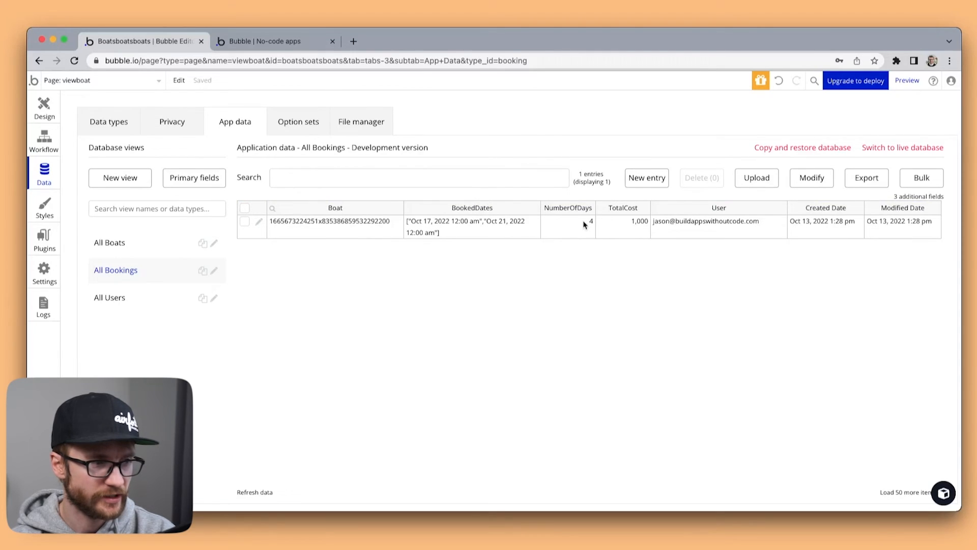
mouse_move(636, 226)
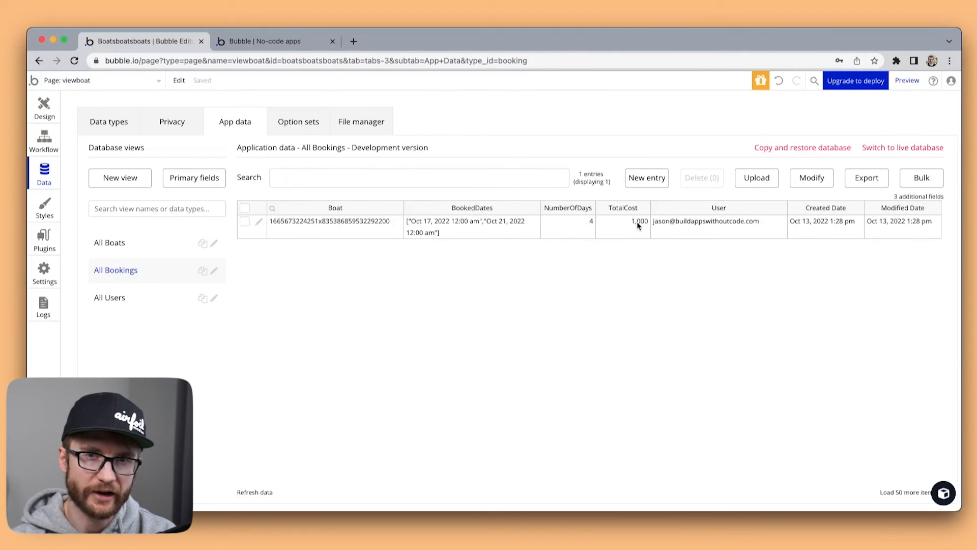